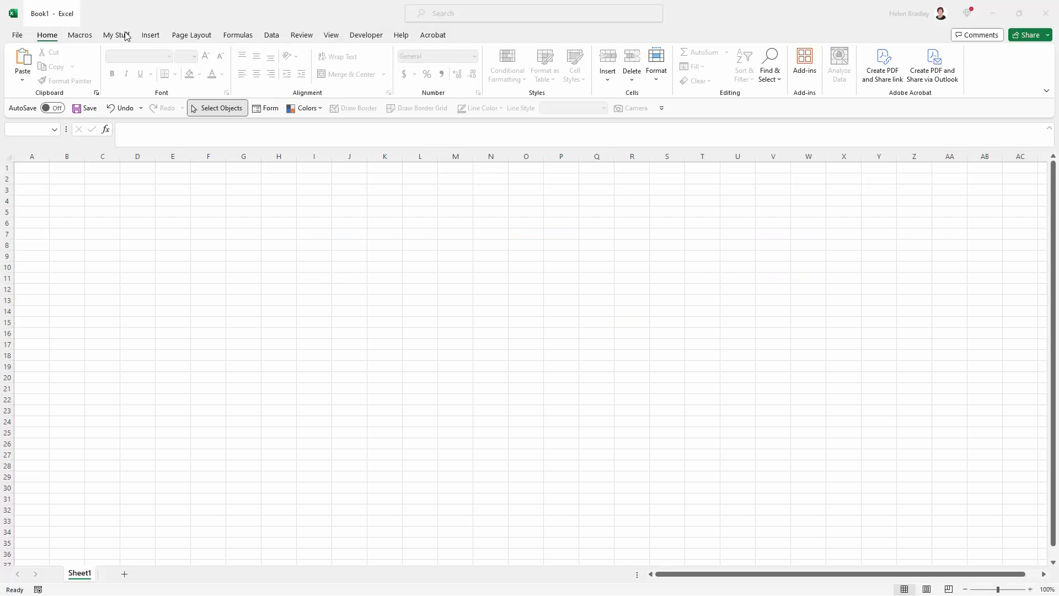
Draw a large blue oval circle on the empty Excel sheet.
{"action": "left_click", "coordinate": [150, 34]}
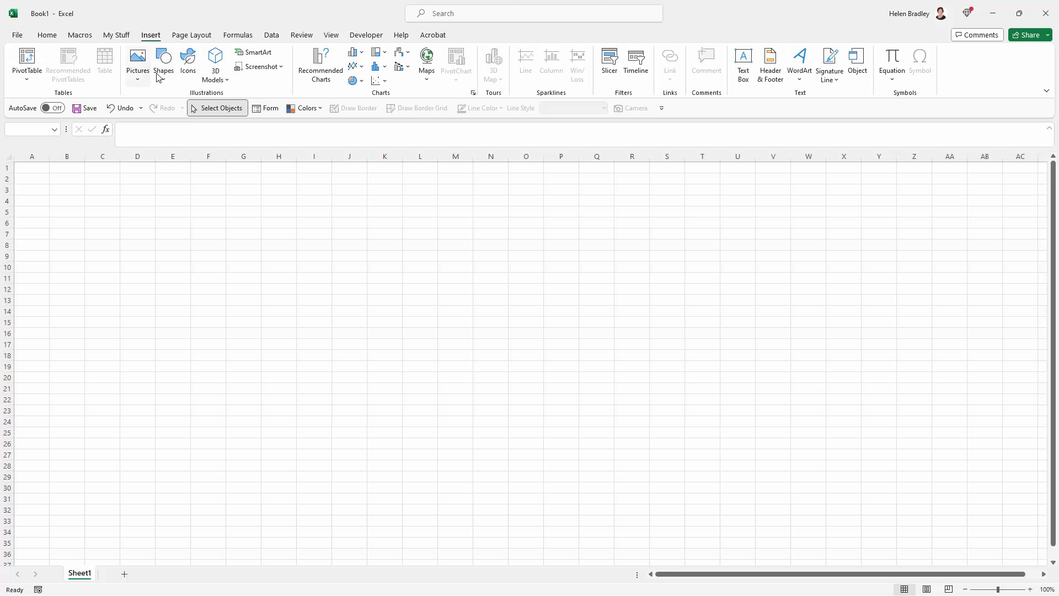
{"action": "left_click", "coordinate": [163, 61]}
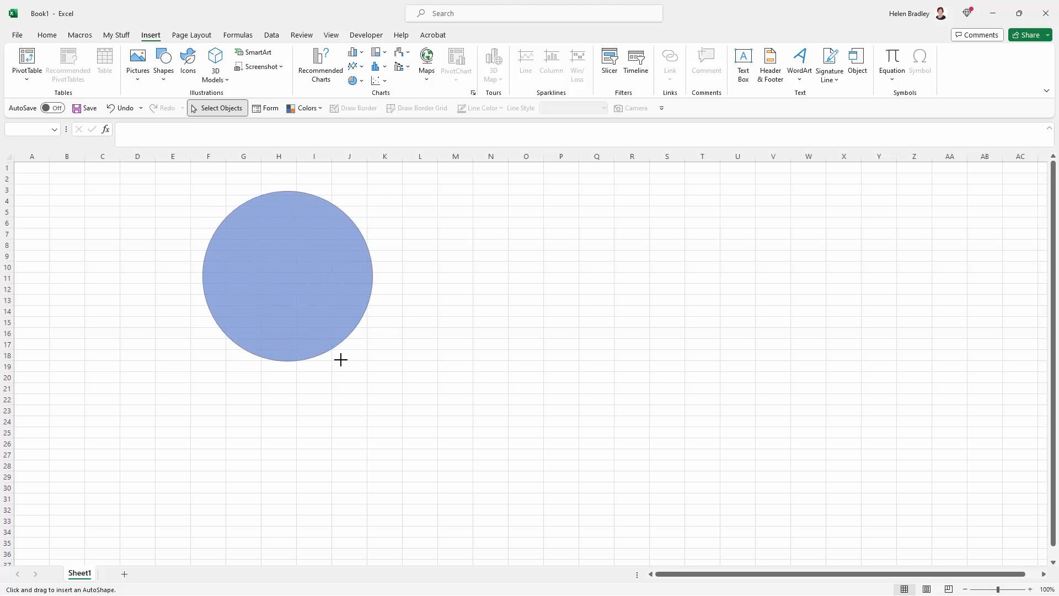
{"action": "left_click", "coordinate": [285, 274]}
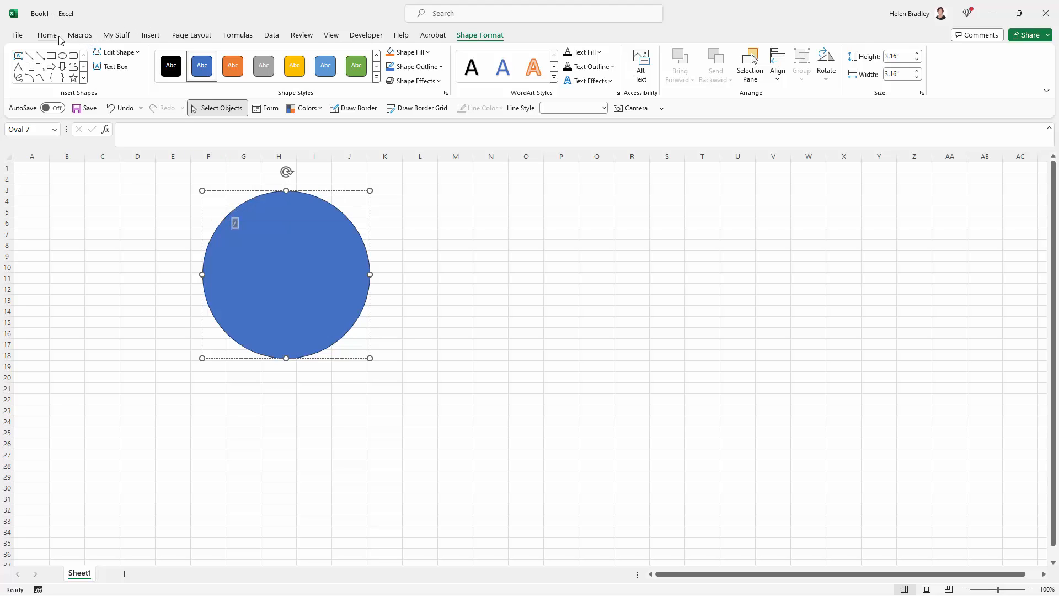
Set the 7 in Adobe Caslon Pro Bold and step up its font size.
{"action": "left_click", "coordinate": [46, 34]}
{"action": "type", "text": "160"}
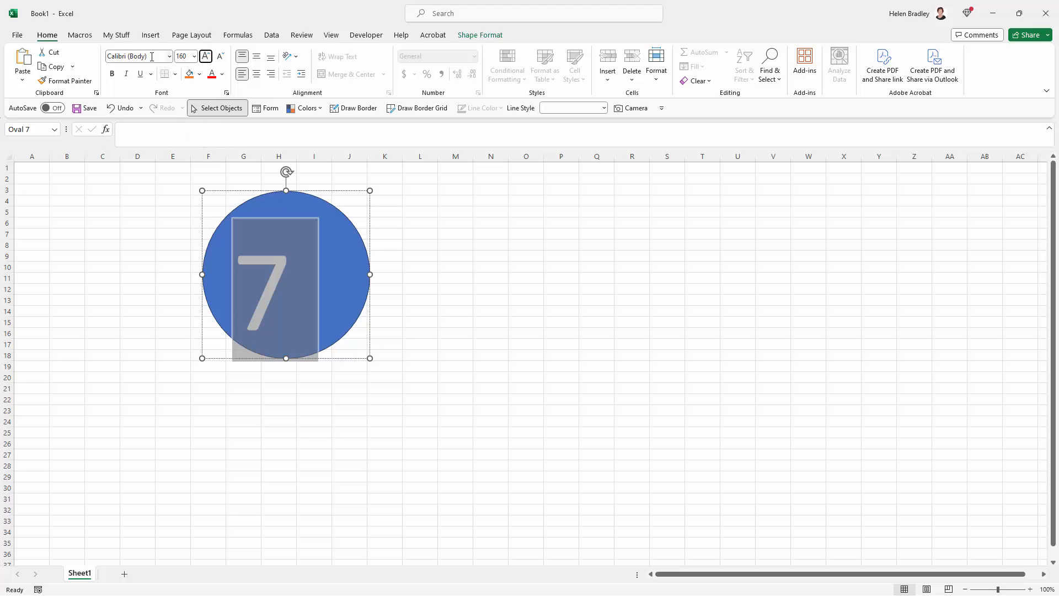
{"action": "left_click", "coordinate": [168, 56]}
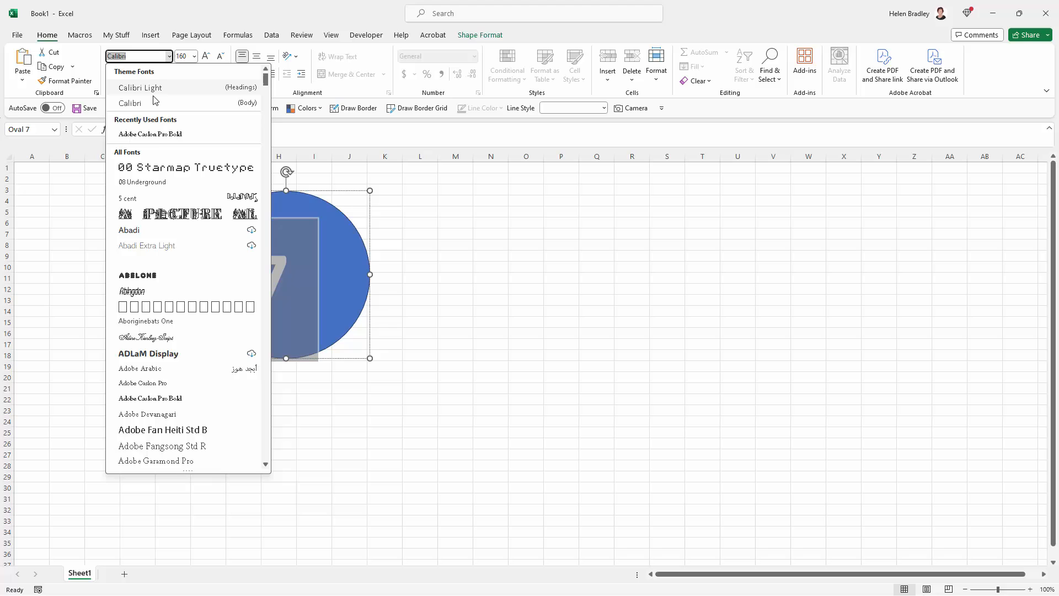
{"action": "left_click", "coordinate": [149, 398]}
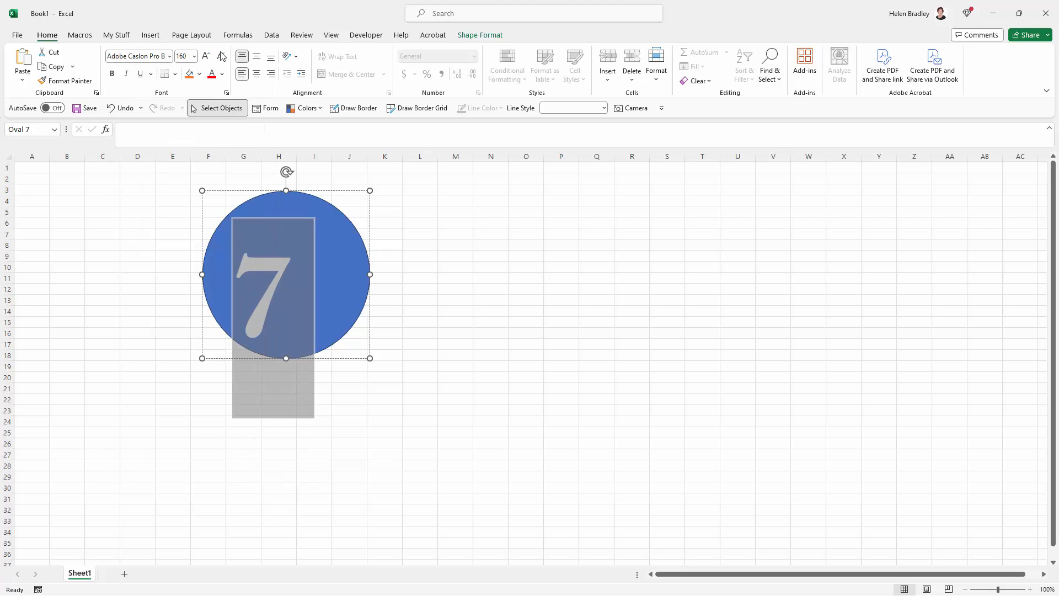
{"action": "left_click", "coordinate": [196, 56]}
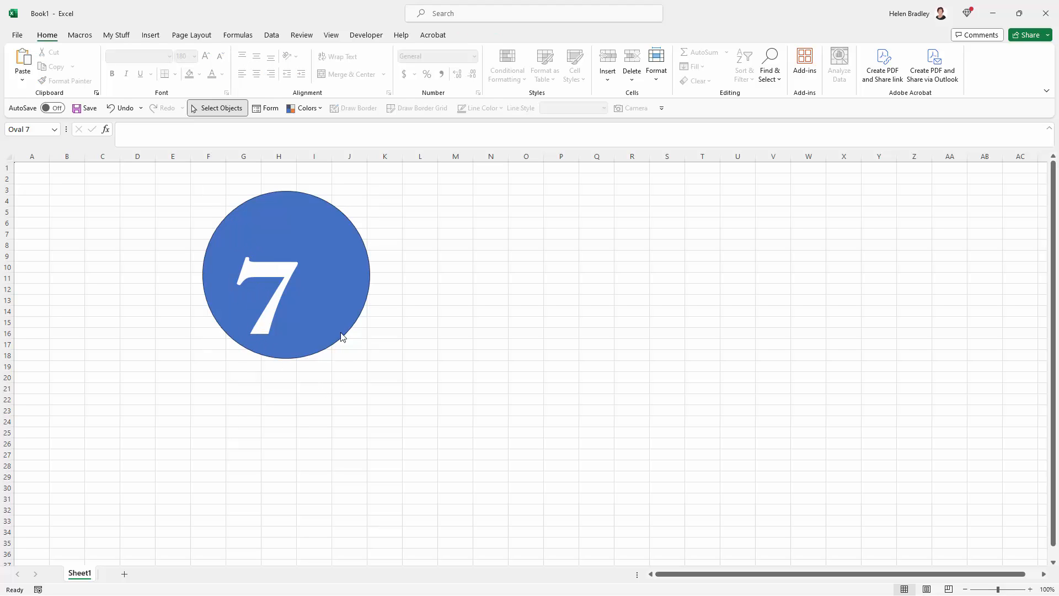
{"action": "mouse_move", "coordinate": [217, 295]}
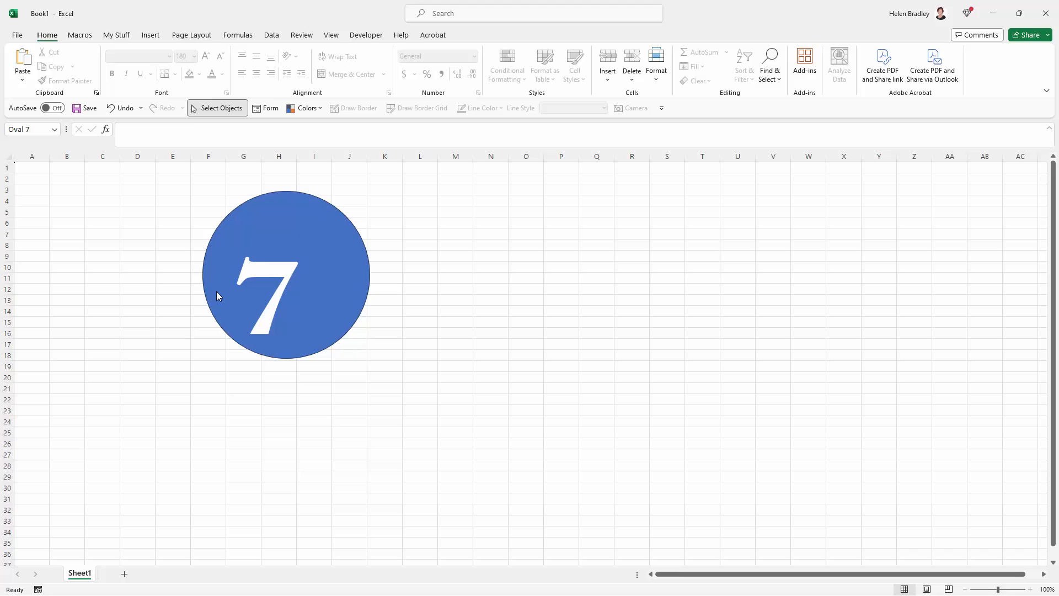
{"action": "mouse_move", "coordinate": [271, 216]}
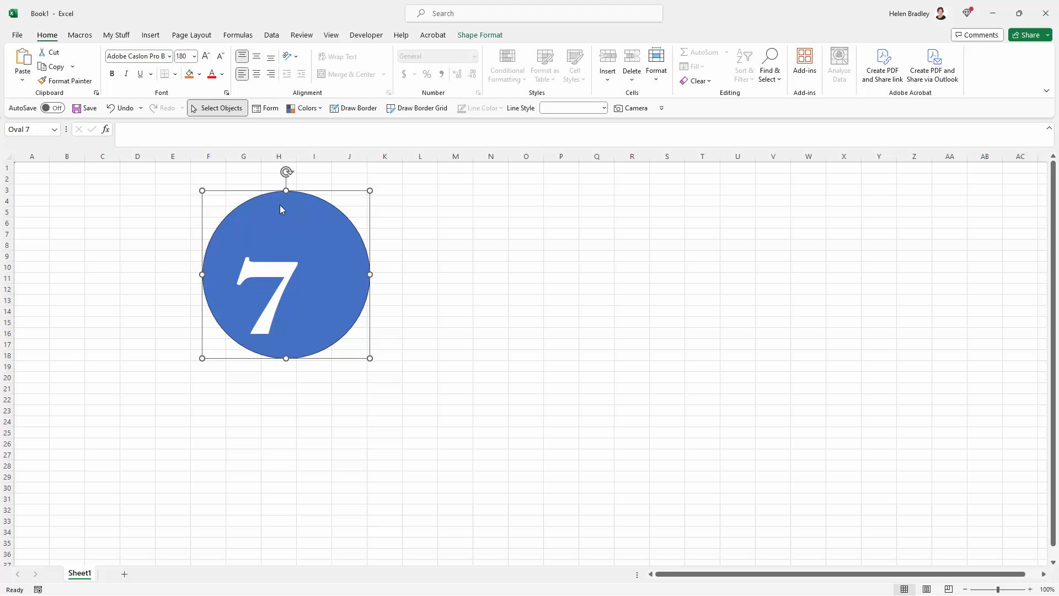
{"action": "mouse_move", "coordinate": [477, 29]}
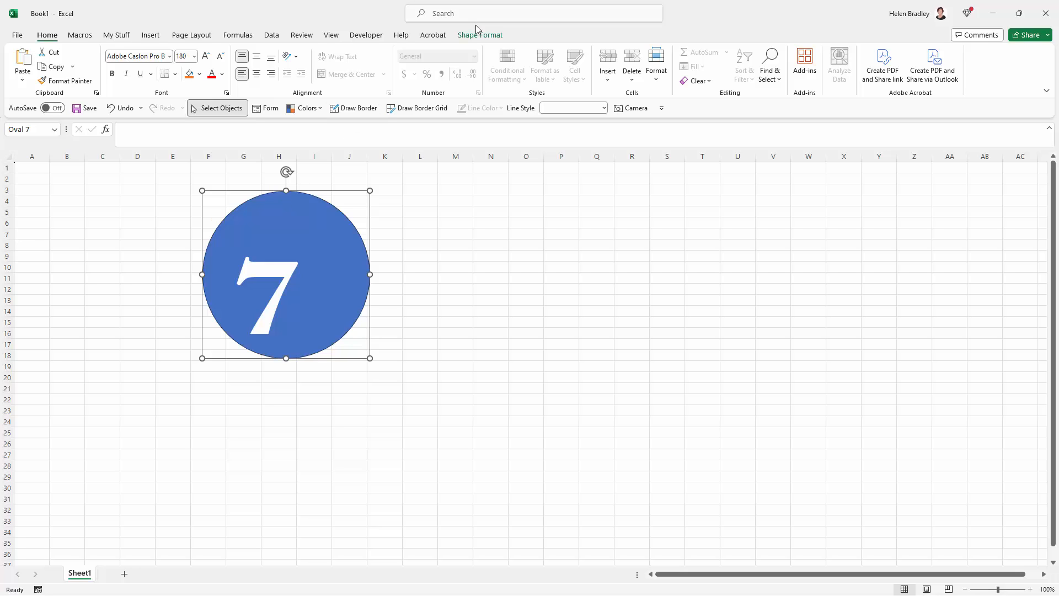
Open the circle's Format Shape size settings, showing 3.16 by 3.16 inches.
{"action": "left_click", "coordinate": [479, 35]}
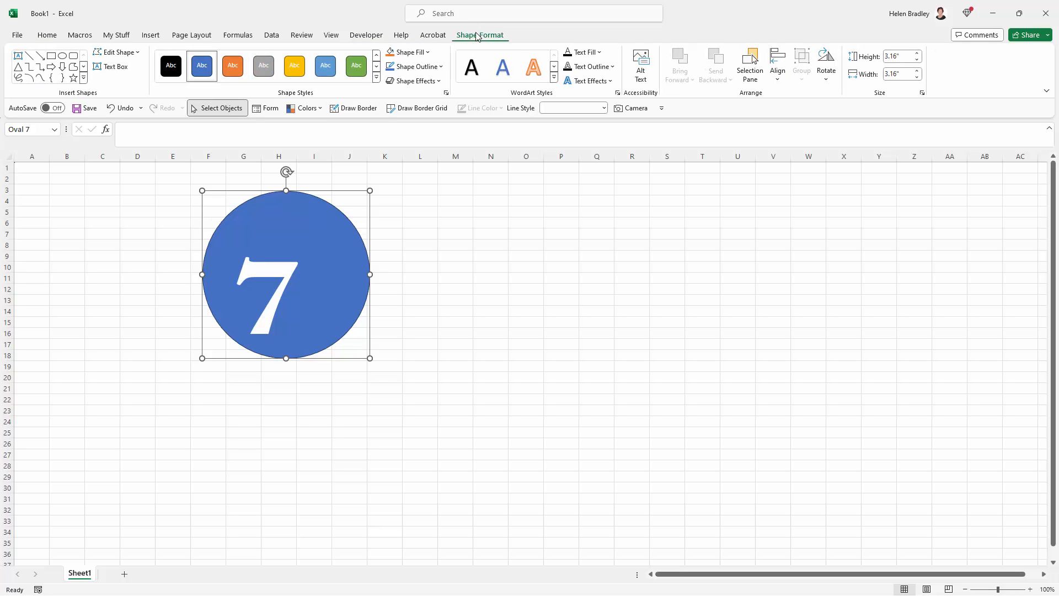
{"action": "mouse_move", "coordinate": [926, 99]}
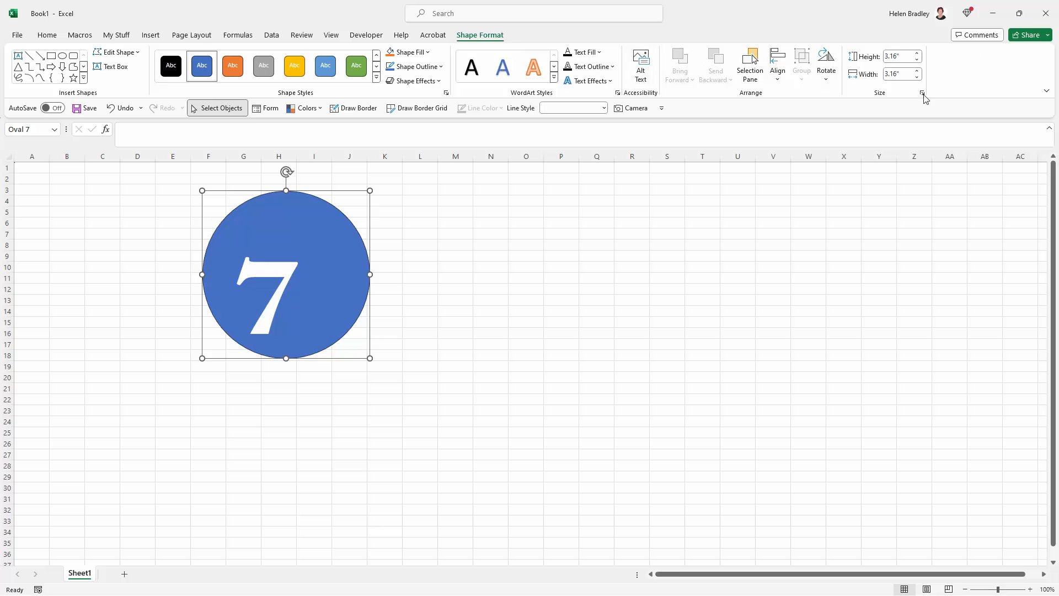
{"action": "left_click", "coordinate": [921, 94]}
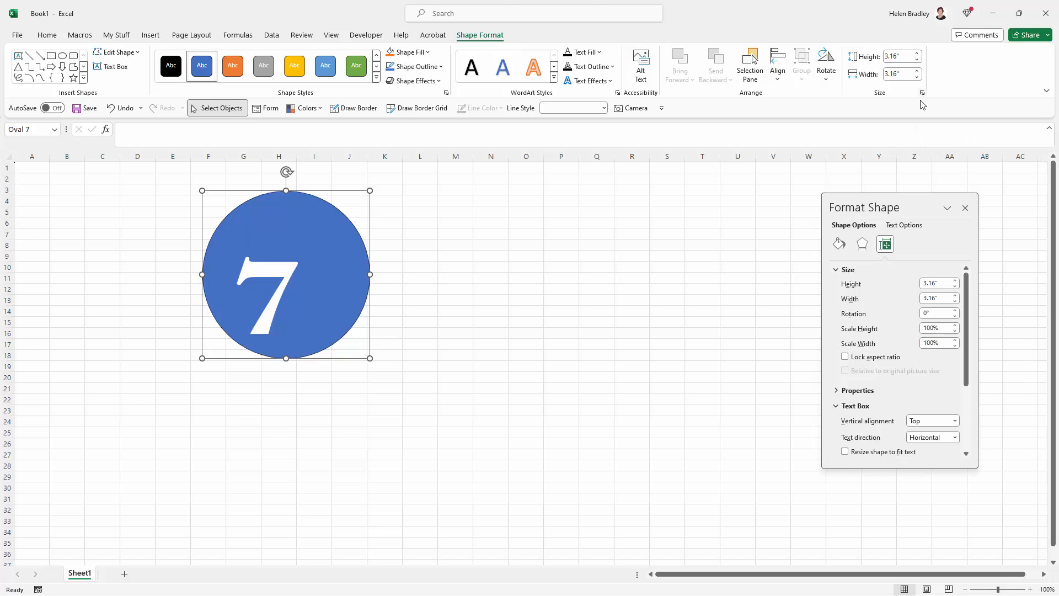
{"action": "left_click_drag", "start_coordinate": [863, 207], "coordinate": [777, 210]}
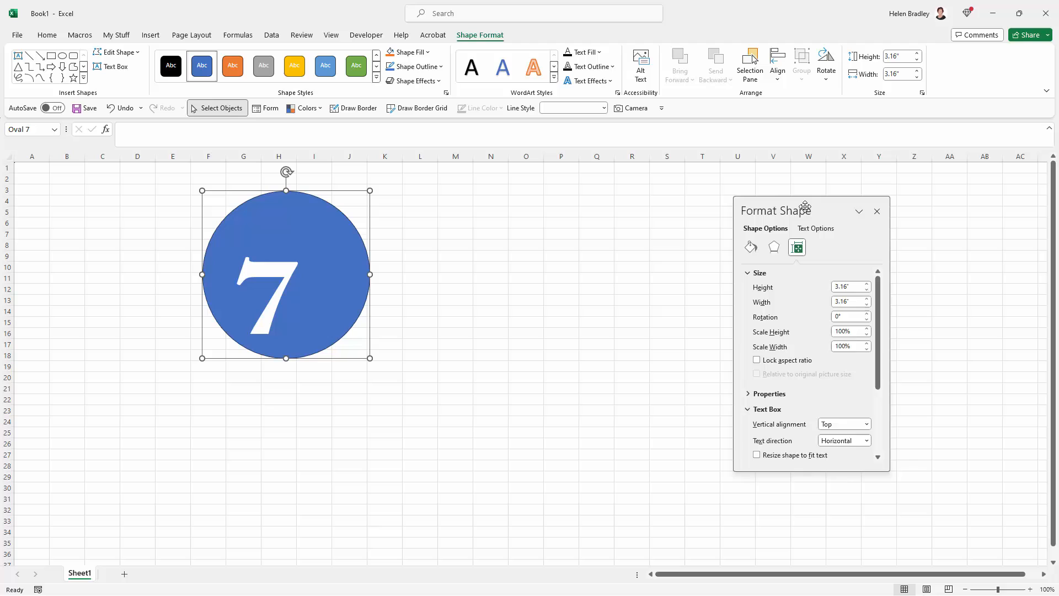
{"action": "left_click", "coordinate": [876, 211]}
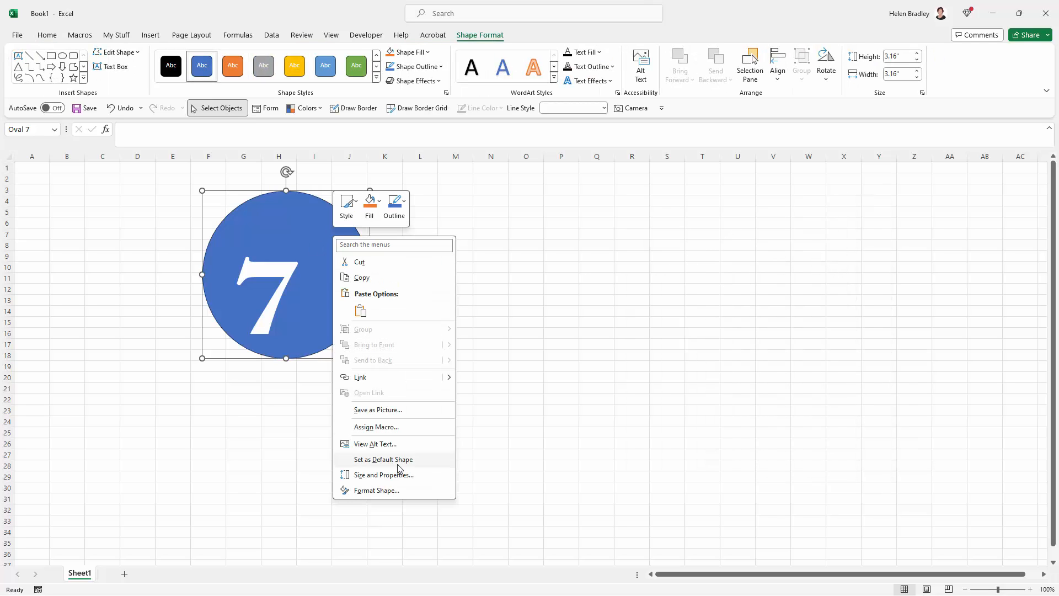
{"action": "left_click", "coordinate": [376, 490]}
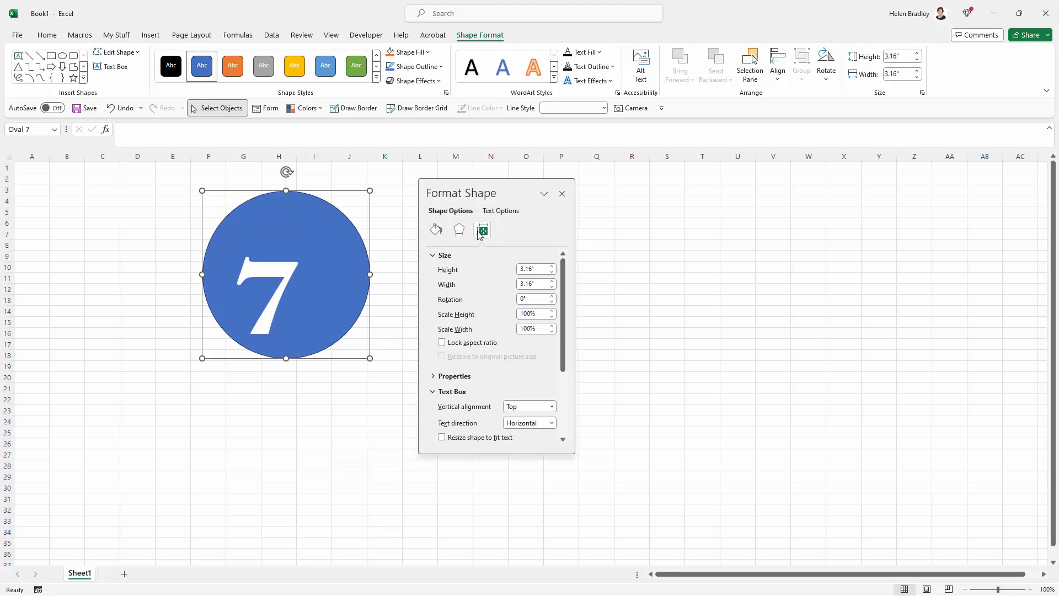
{"action": "scroll", "scroll_direction": "down", "scroll_amount": 3}
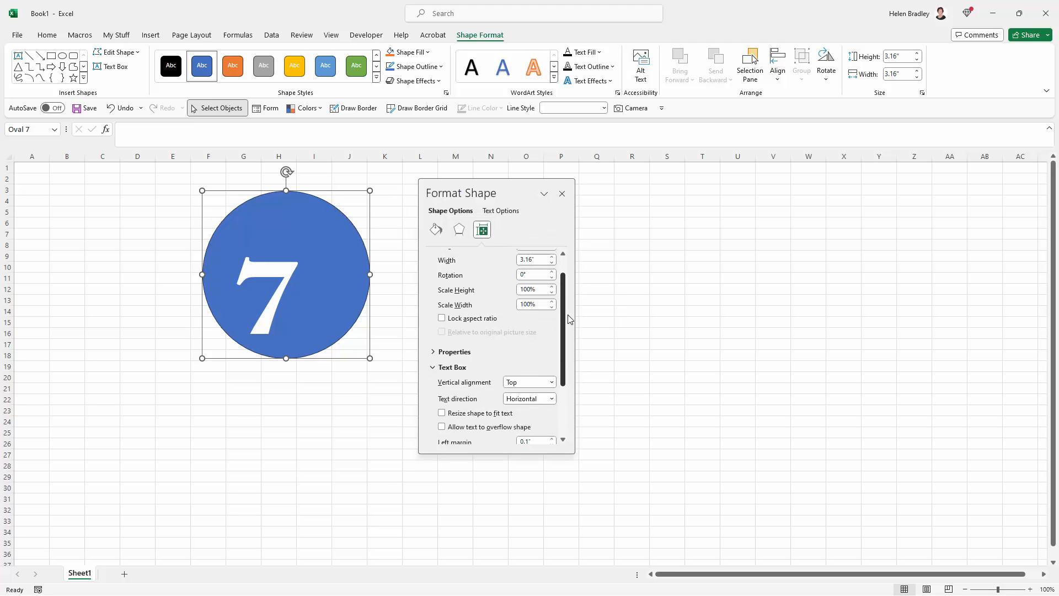
{"action": "scroll", "scroll_direction": "down", "scroll_amount": 3}
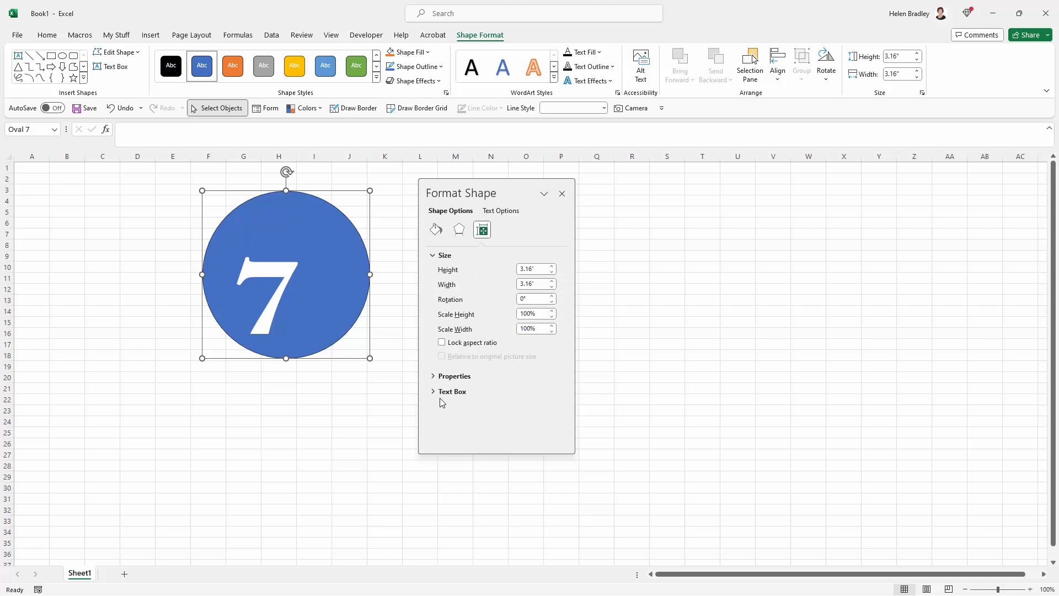
Set the circle's Text Box vertical alignment to Middle Centered.
{"action": "left_click", "coordinate": [451, 391]}
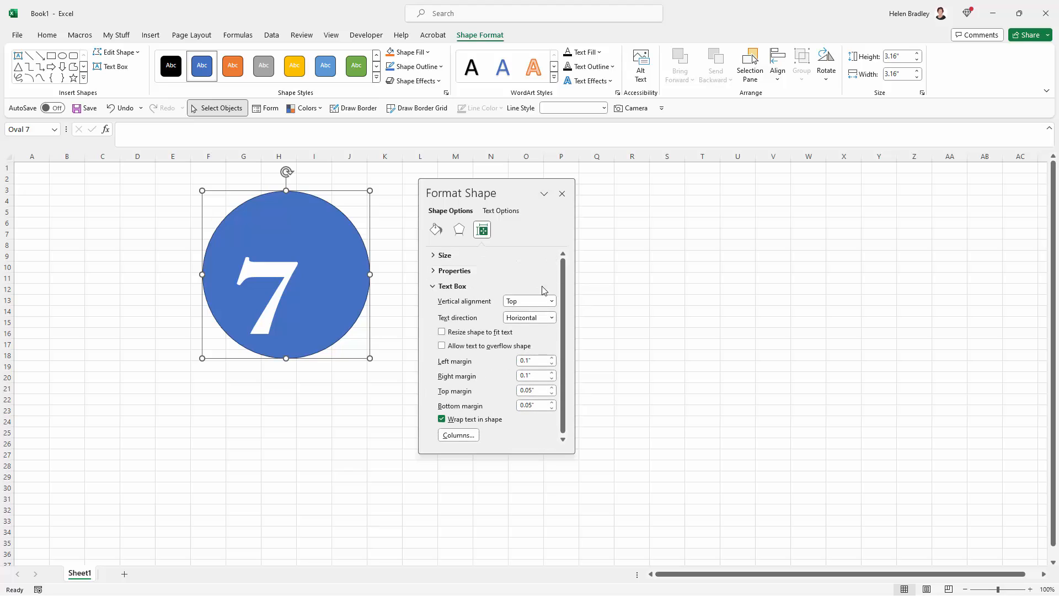
{"action": "mouse_move", "coordinate": [438, 306]}
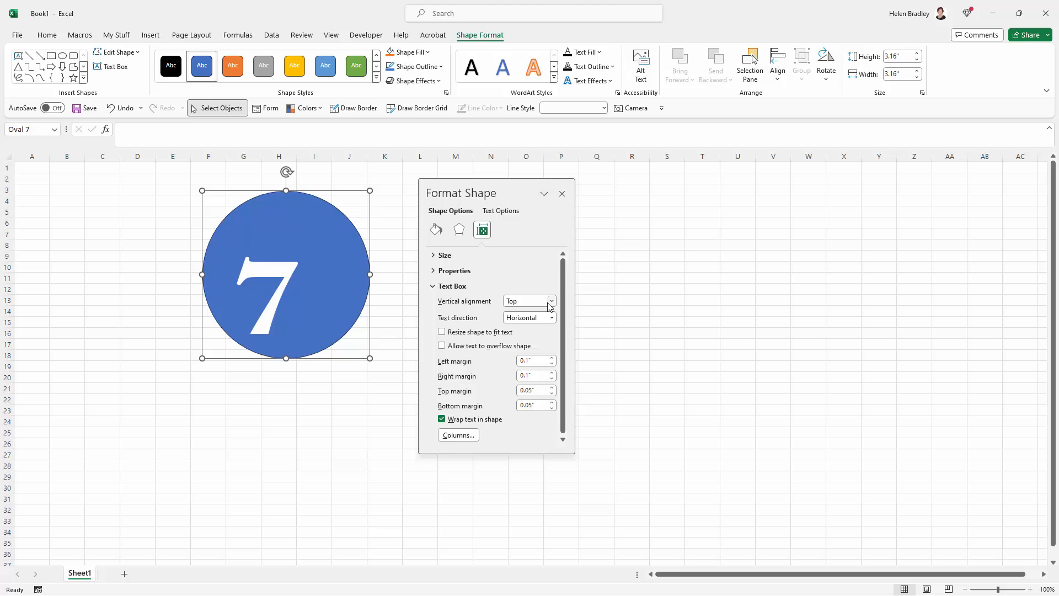
{"action": "left_click", "coordinate": [550, 301]}
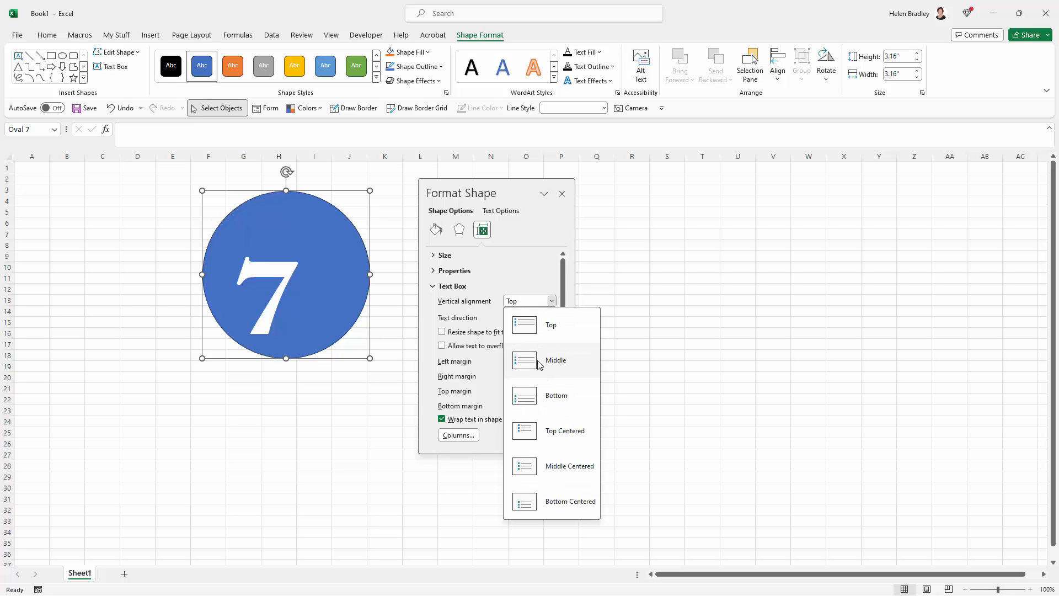
{"action": "mouse_move", "coordinate": [550, 470]}
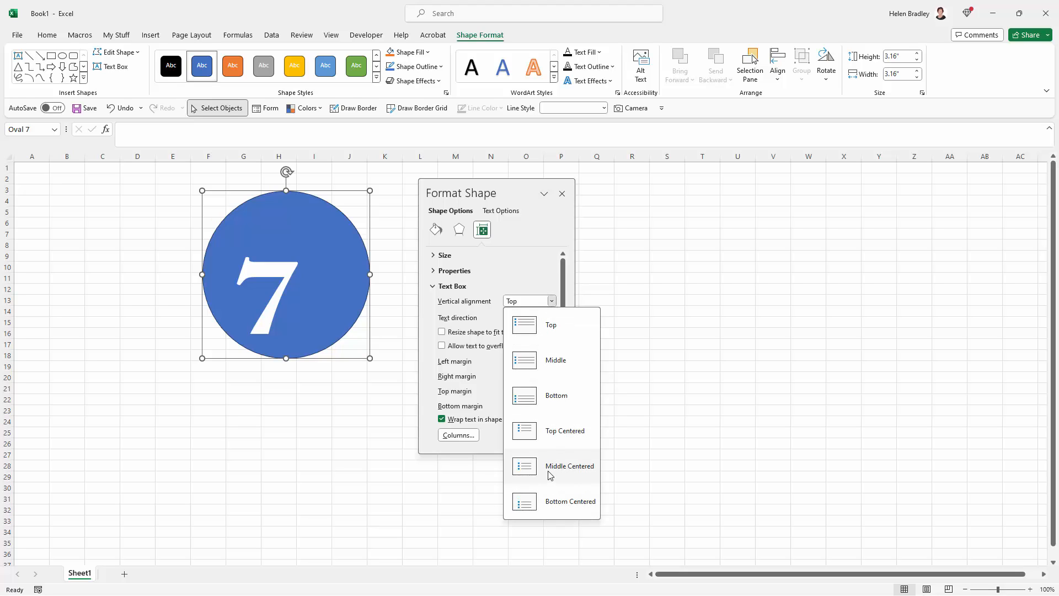
{"action": "left_click", "coordinate": [569, 466]}
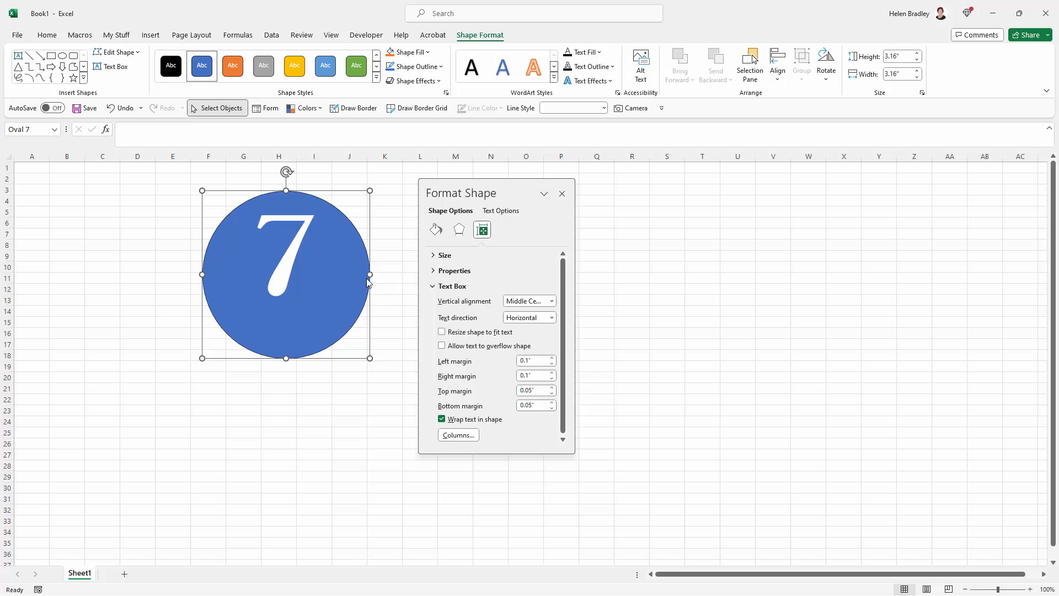
{"action": "mouse_move", "coordinate": [256, 222]}
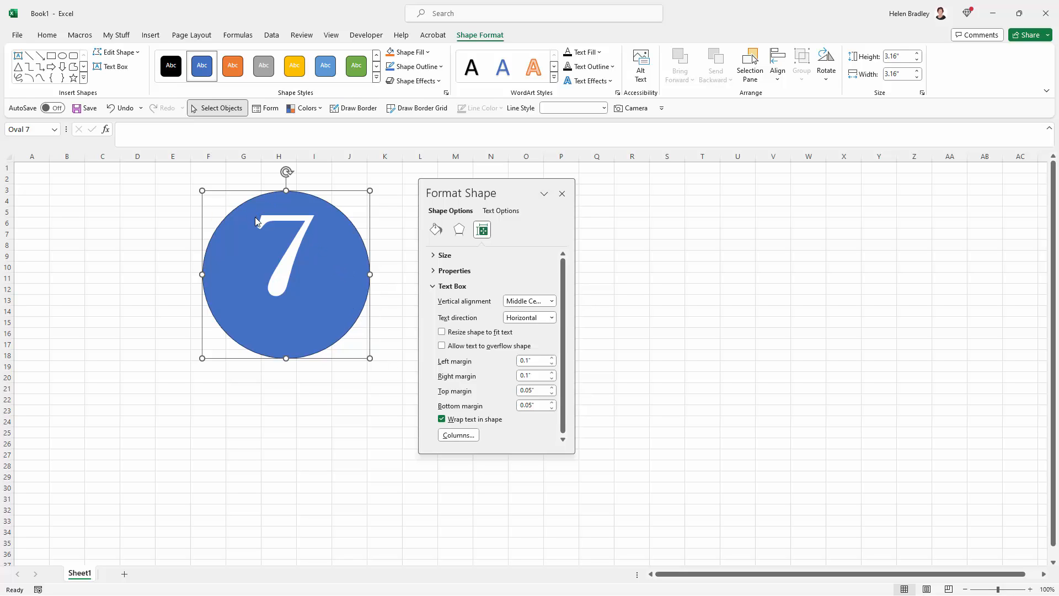
{"action": "mouse_move", "coordinate": [284, 285]}
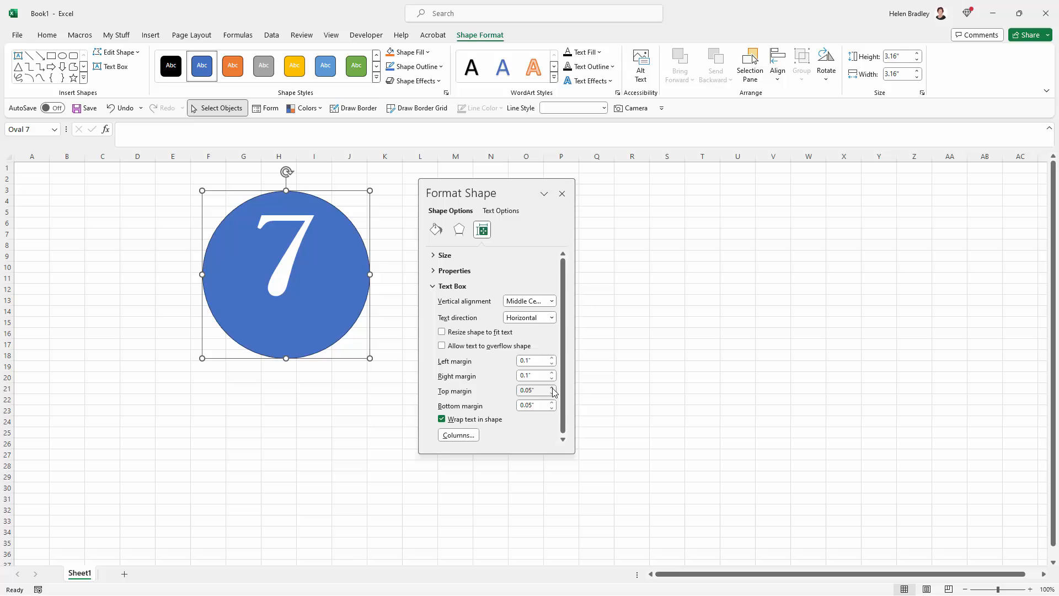
Increase the circle's top text margin to lower the 7, then deselect it.
{"action": "left_click", "coordinate": [552, 388]}
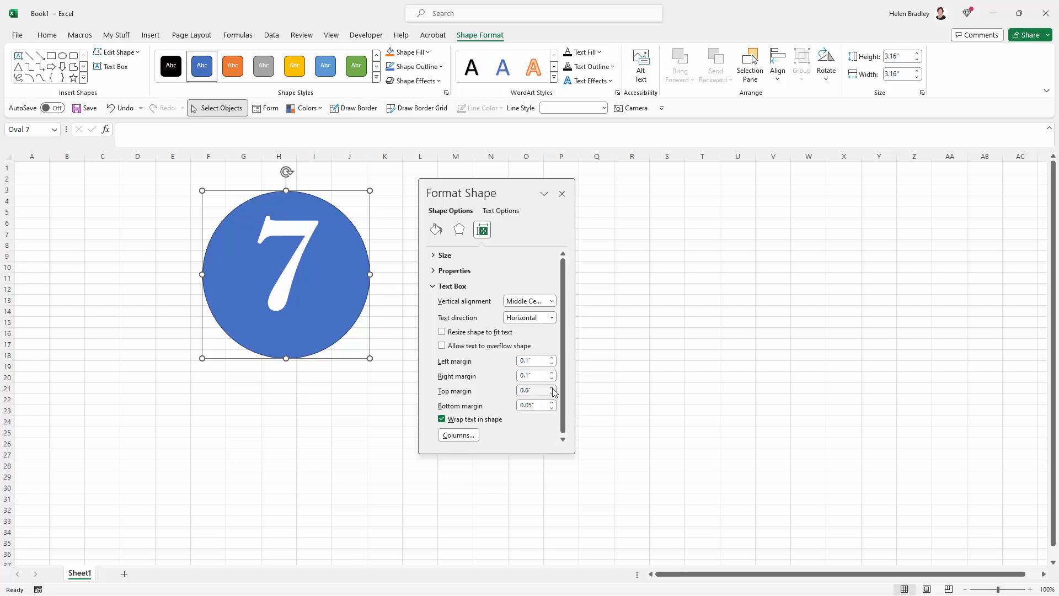
{"action": "left_click", "coordinate": [551, 387]}
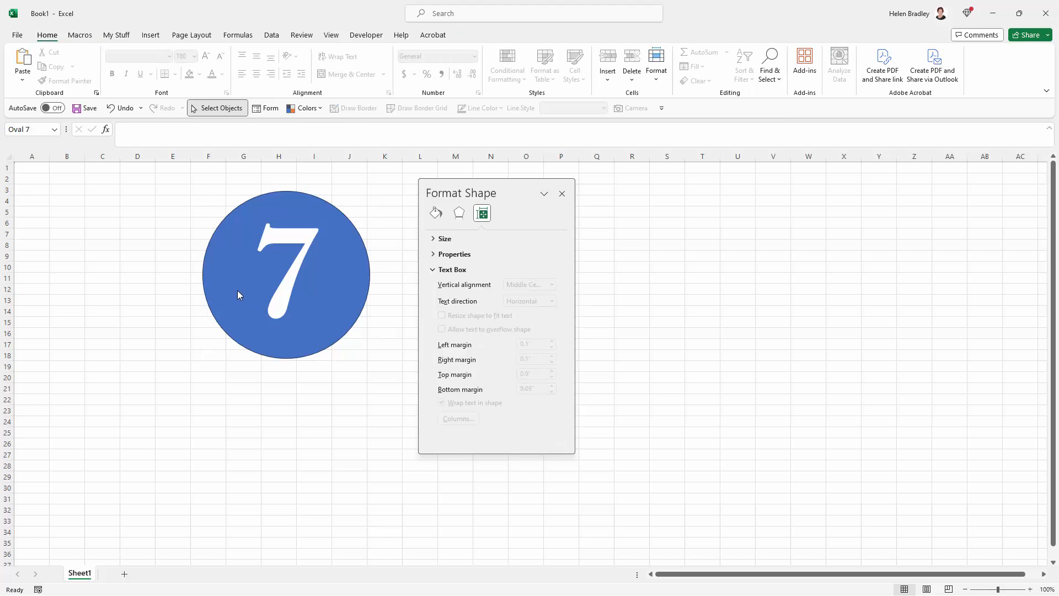
{"action": "left_click", "coordinate": [561, 194]}
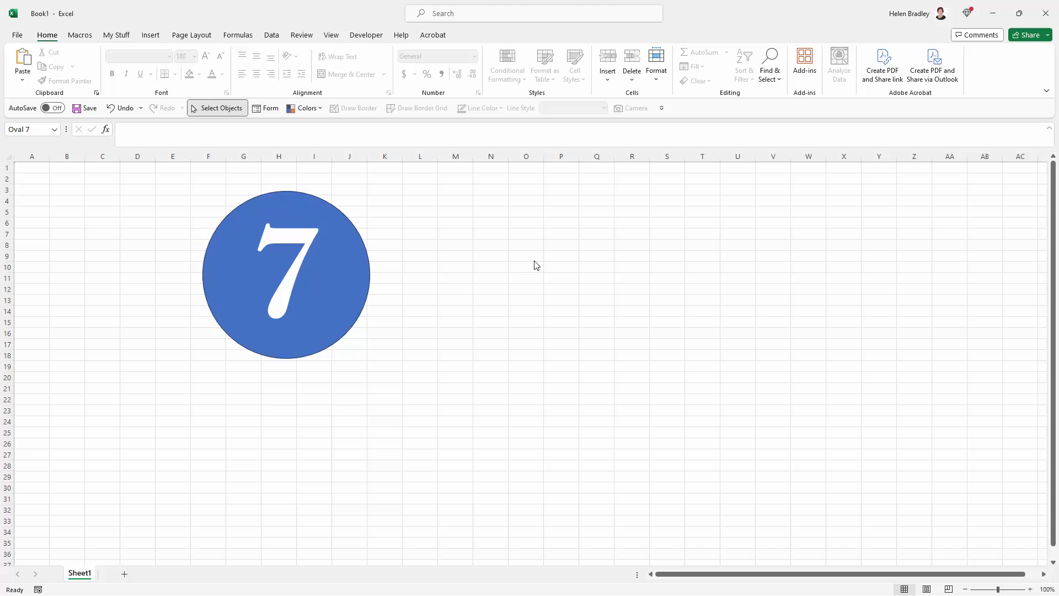
{"action": "mouse_move", "coordinate": [490, 281]}
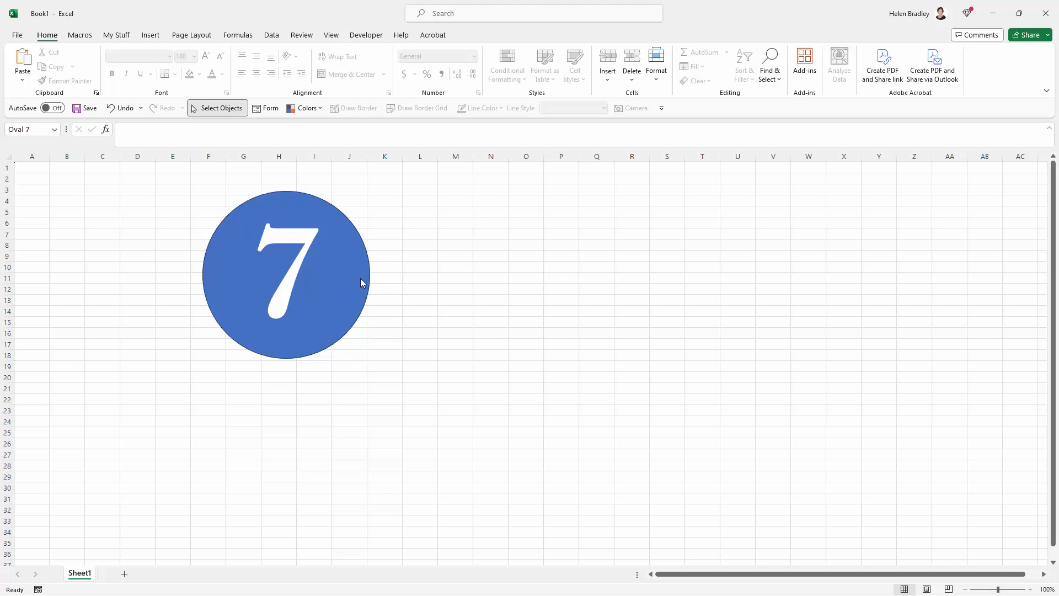
{"action": "mouse_move", "coordinate": [349, 272]}
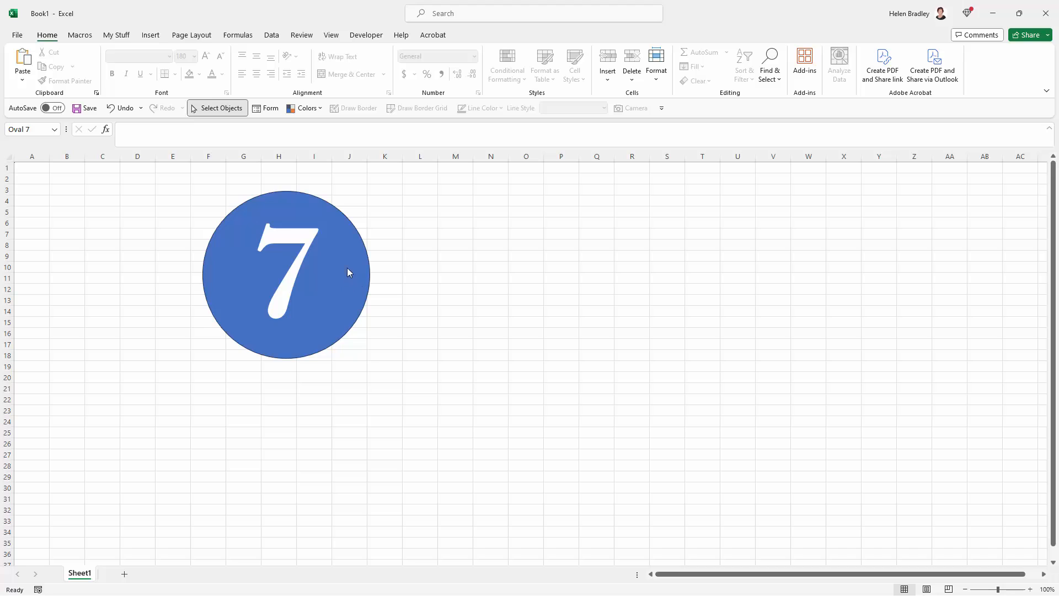
{"action": "mouse_move", "coordinate": [370, 307]}
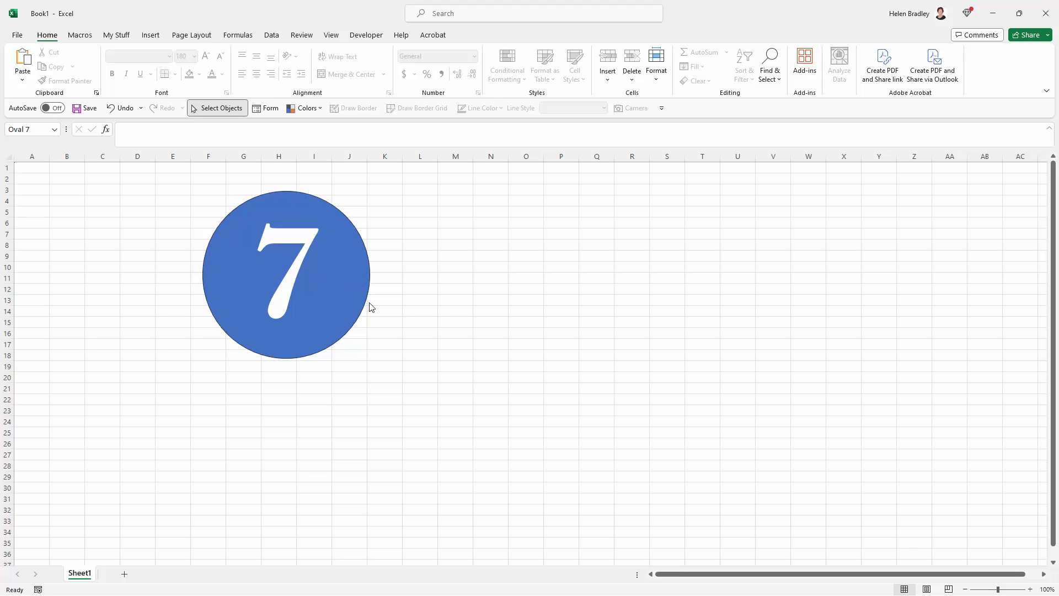
{"action": "mouse_move", "coordinate": [403, 281]}
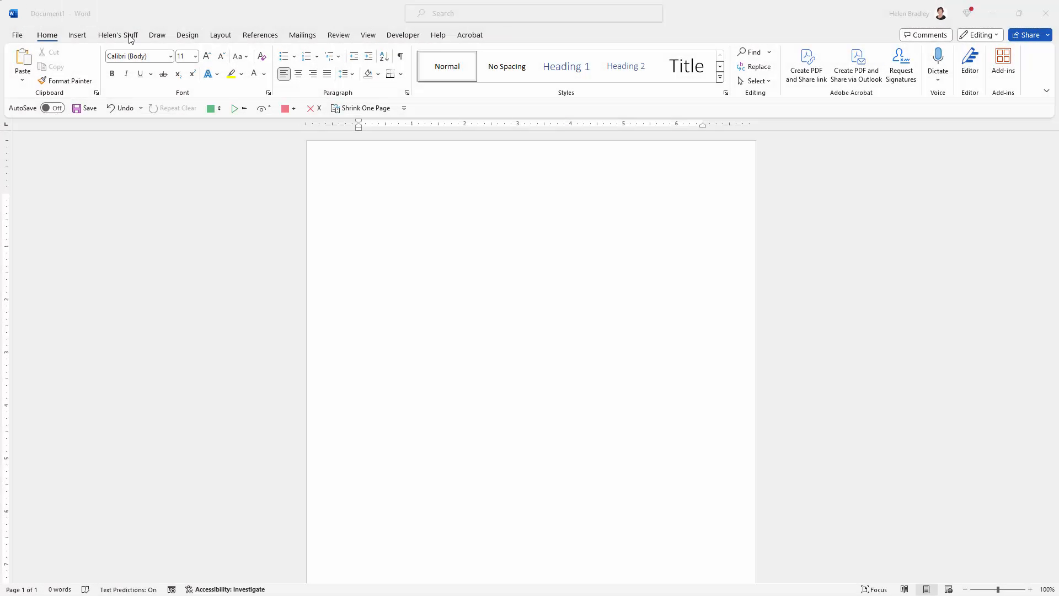
Insert an oval shape from the Shapes gallery to draw a circle in Word.
{"action": "left_click", "coordinate": [76, 34]}
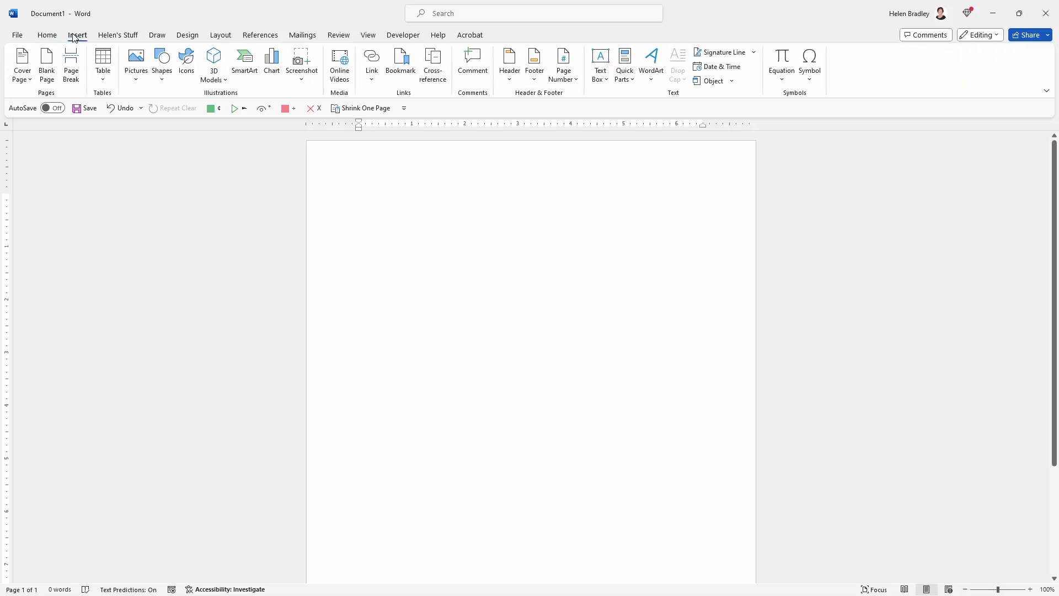
{"action": "left_click", "coordinate": [162, 63]}
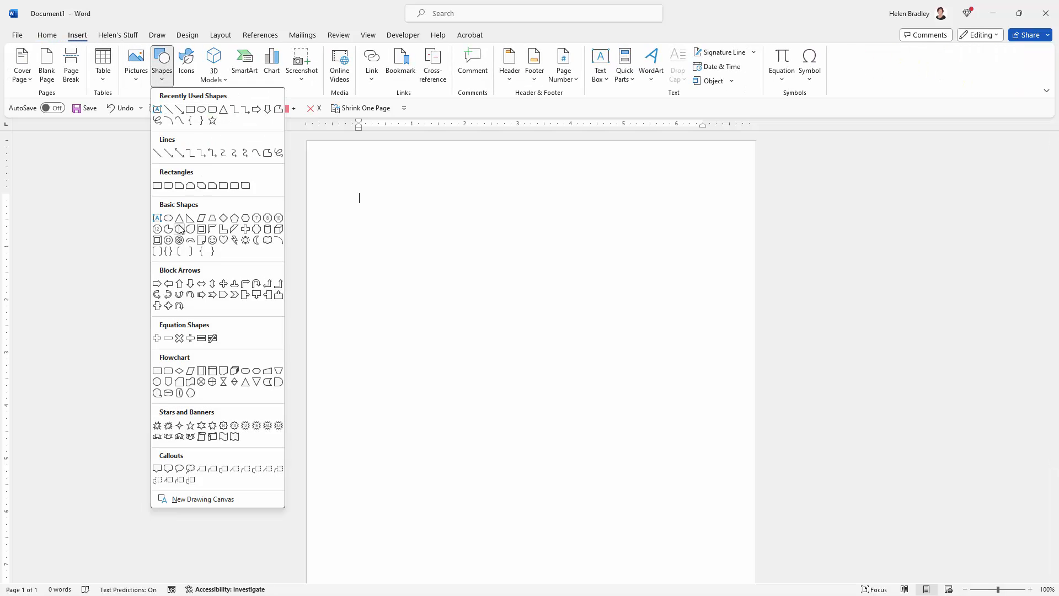
{"action": "left_click", "coordinate": [168, 217]}
{"action": "type", "text": "7"}
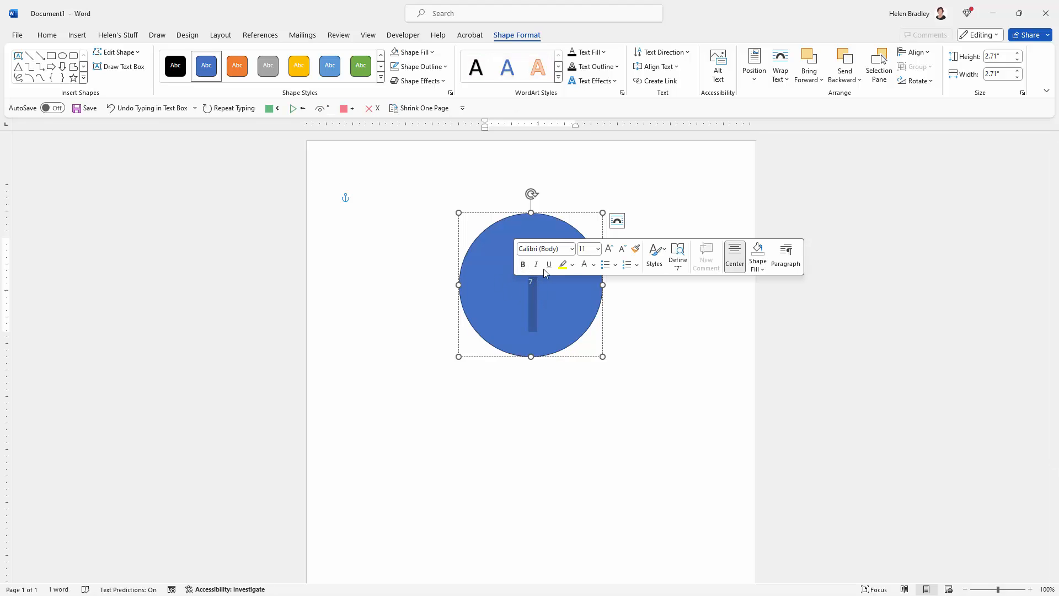
{"action": "mouse_move", "coordinate": [593, 253]}
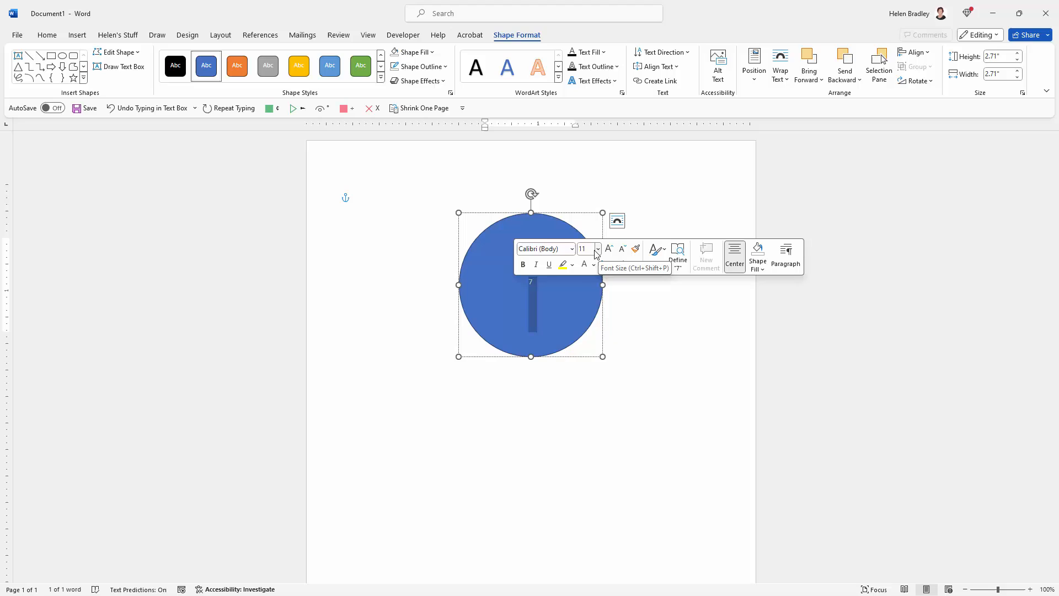
{"action": "mouse_move", "coordinate": [547, 249]}
{"action": "type", "text": "180"}
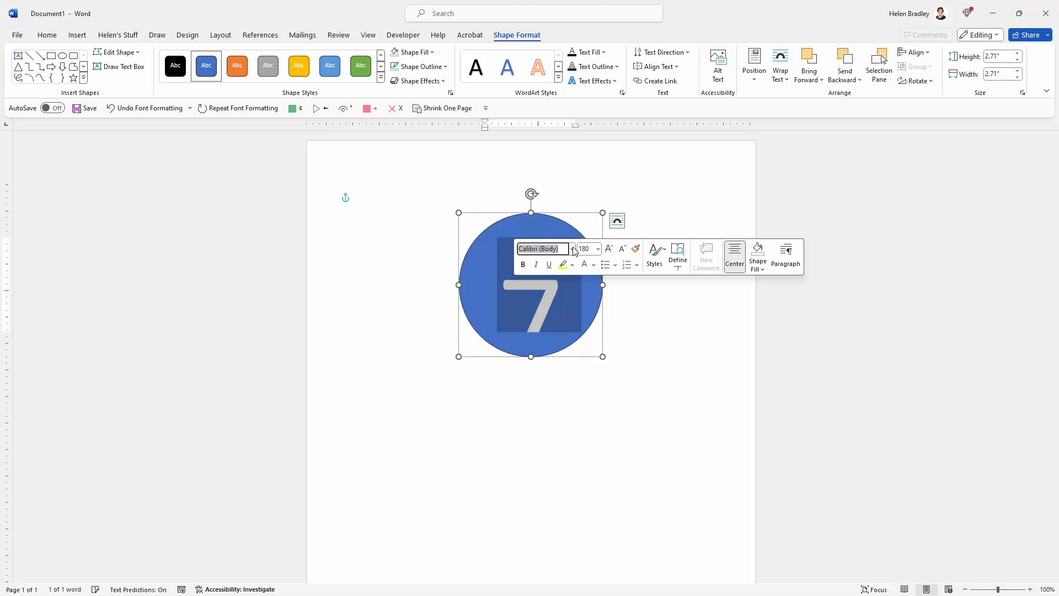
Apply Adobe Caslon Pro Bold to the 7, then deselect and reselect the circle.
{"action": "left_click", "coordinate": [571, 249]}
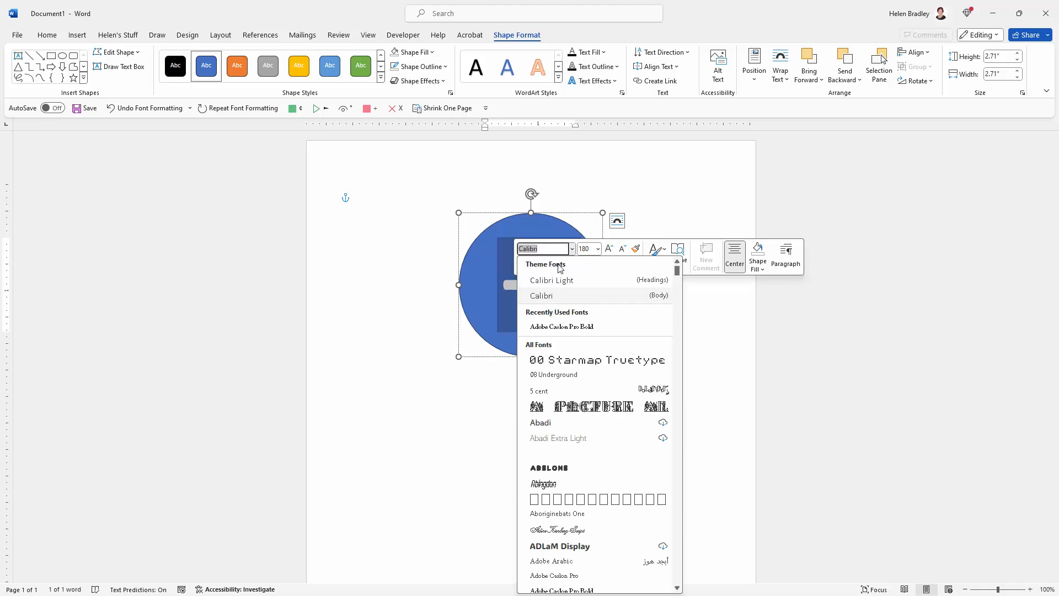
{"action": "left_click", "coordinate": [561, 326]}
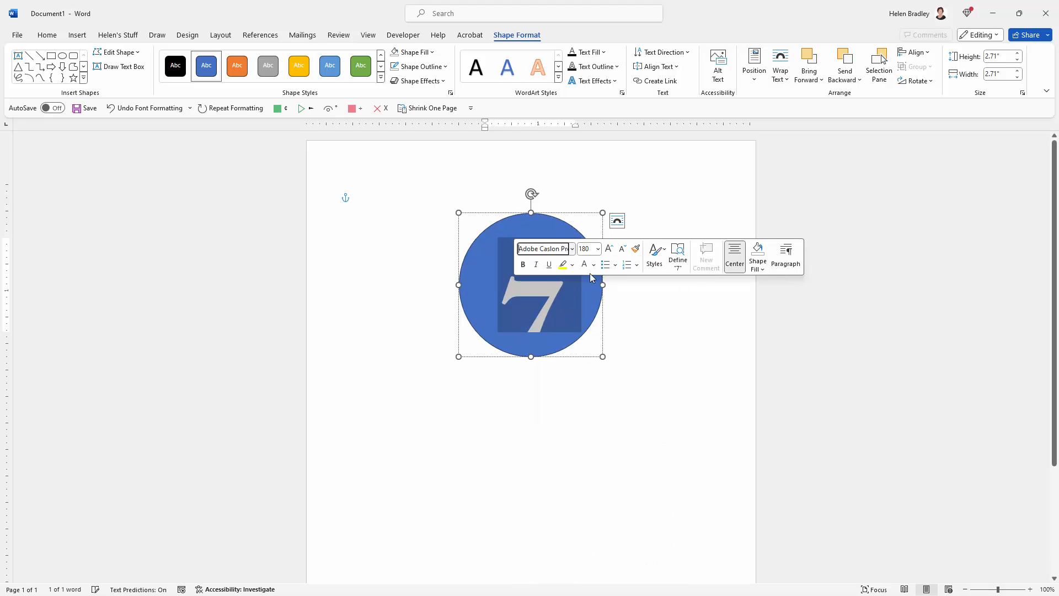
{"action": "left_click", "coordinate": [596, 249]}
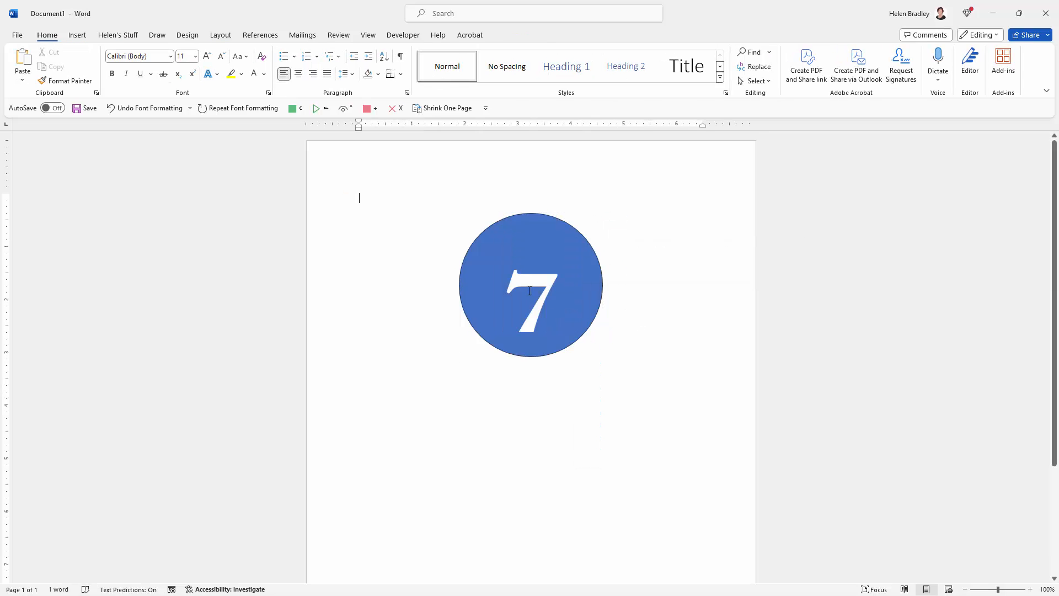
{"action": "left_click", "coordinate": [530, 284]}
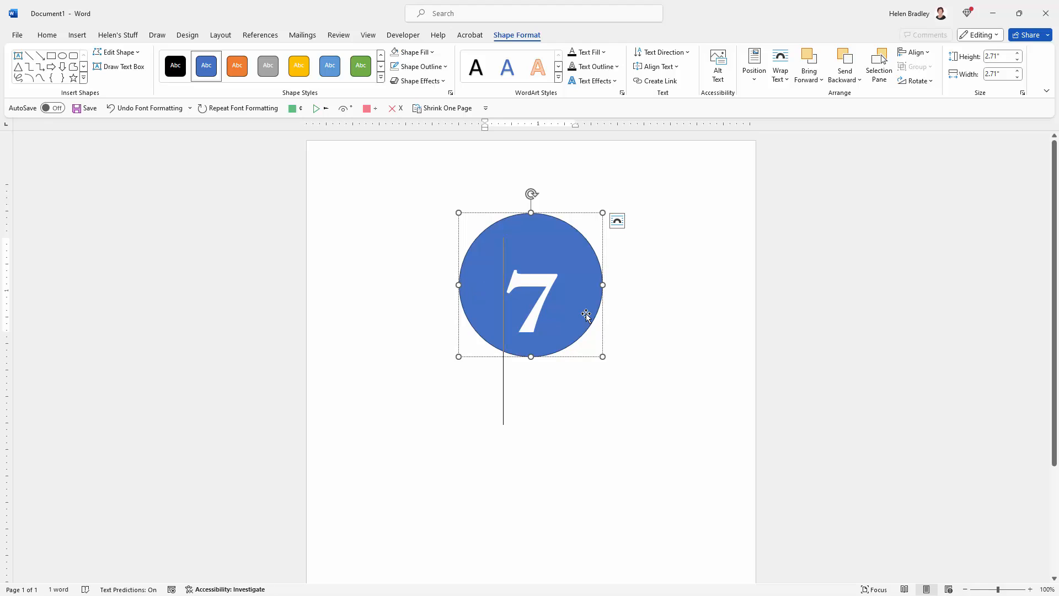
In Format Shape's Text Box settings, try Top, Middle, then Bottom vertical alignment.
{"action": "right_click", "coordinate": [586, 316]}
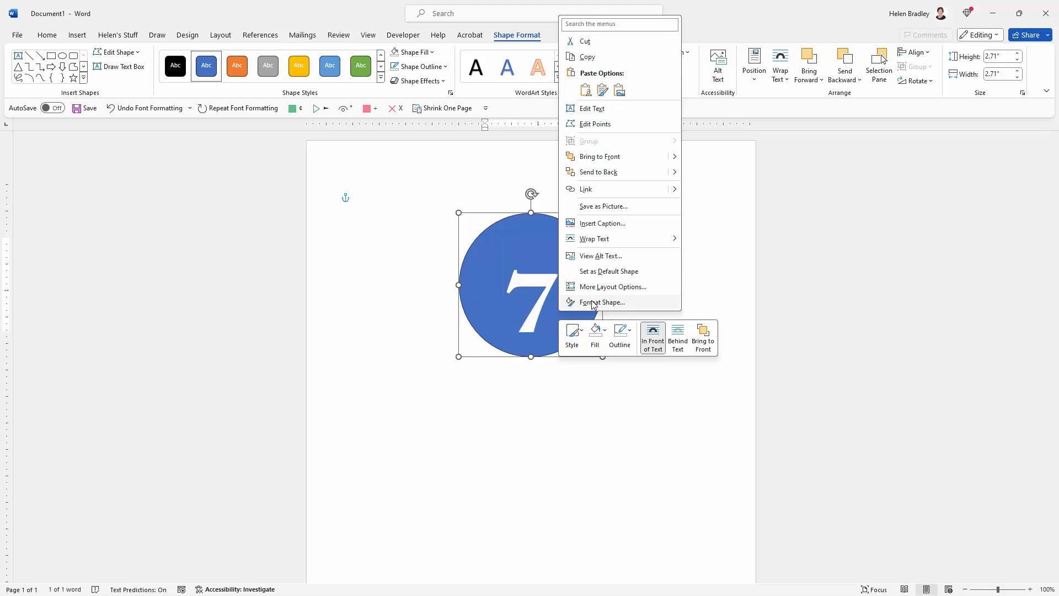
{"action": "left_click", "coordinate": [602, 302]}
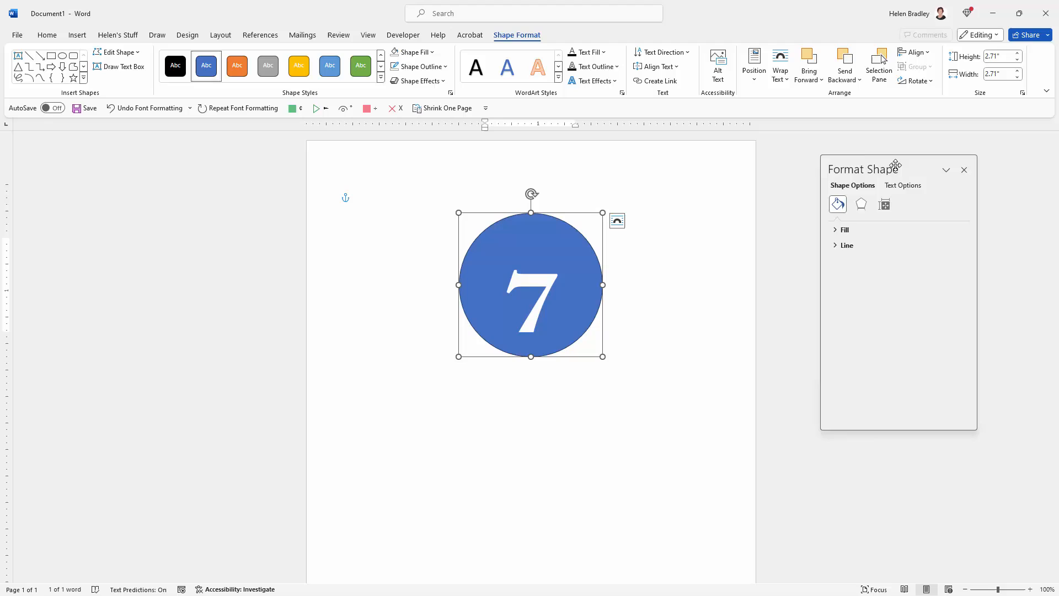
{"action": "left_click_drag", "start_coordinate": [863, 169], "coordinate": [698, 181]}
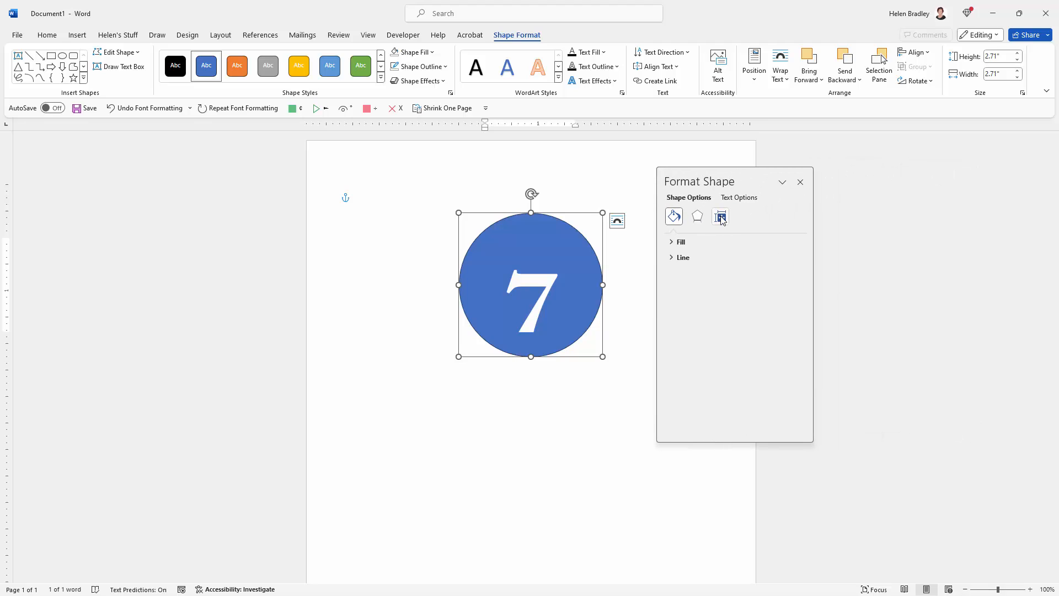
{"action": "left_click", "coordinate": [719, 216]}
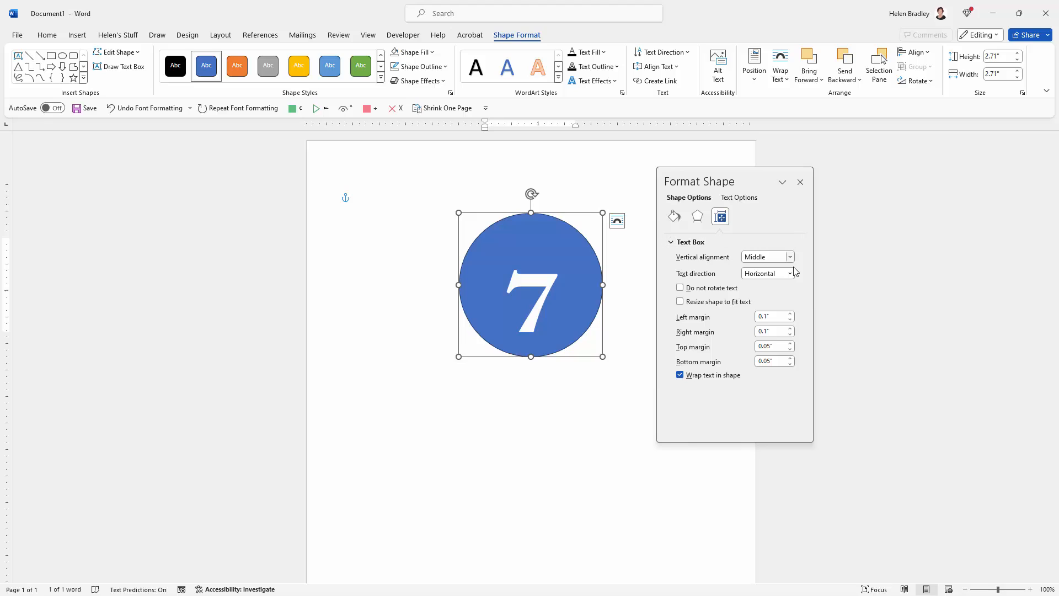
{"action": "left_click", "coordinate": [789, 257]}
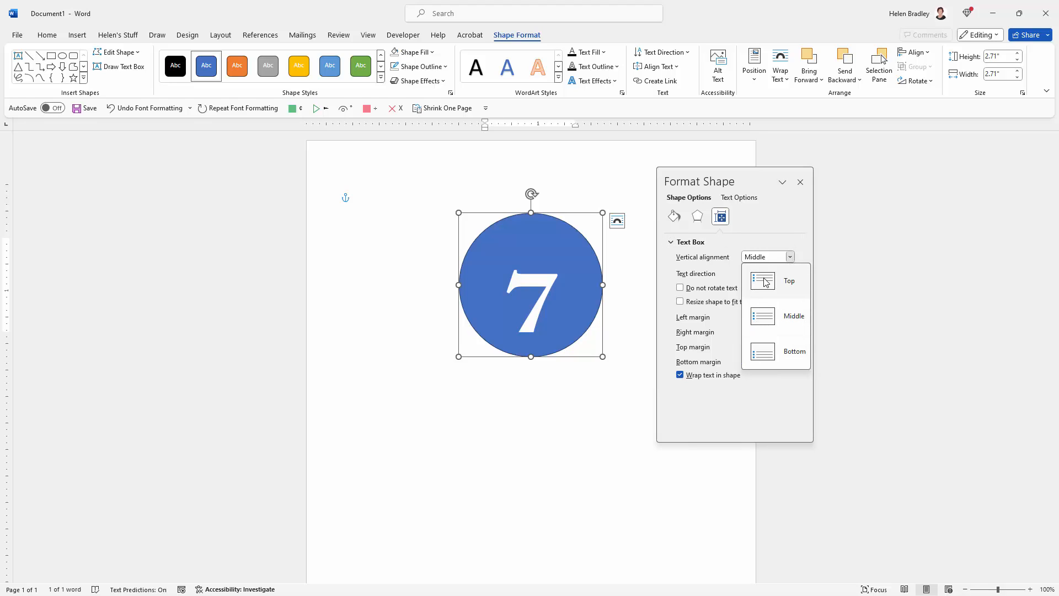
{"action": "left_click", "coordinate": [788, 280]}
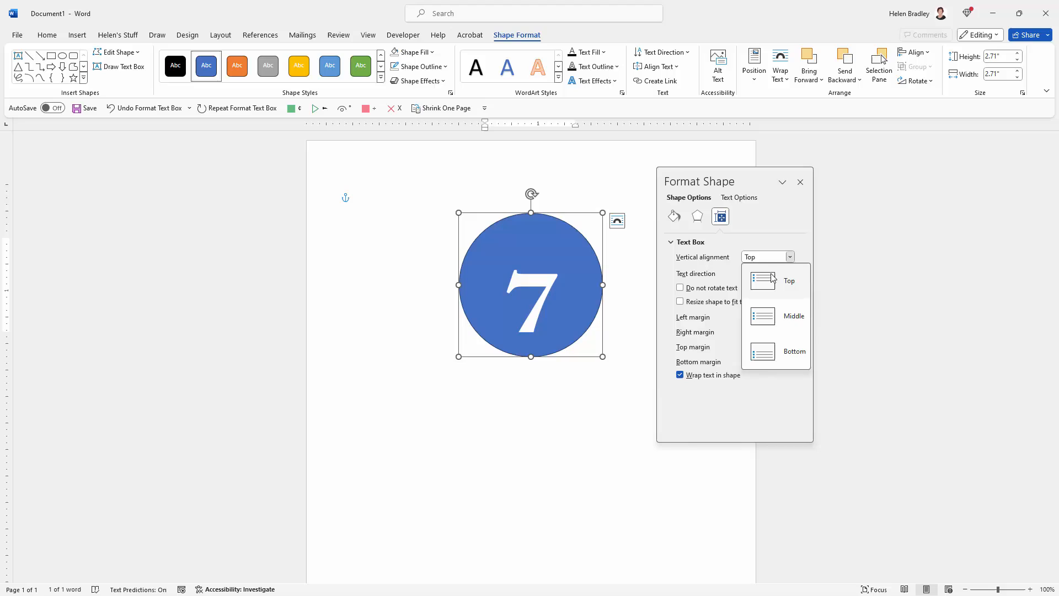
{"action": "left_click", "coordinate": [793, 315]}
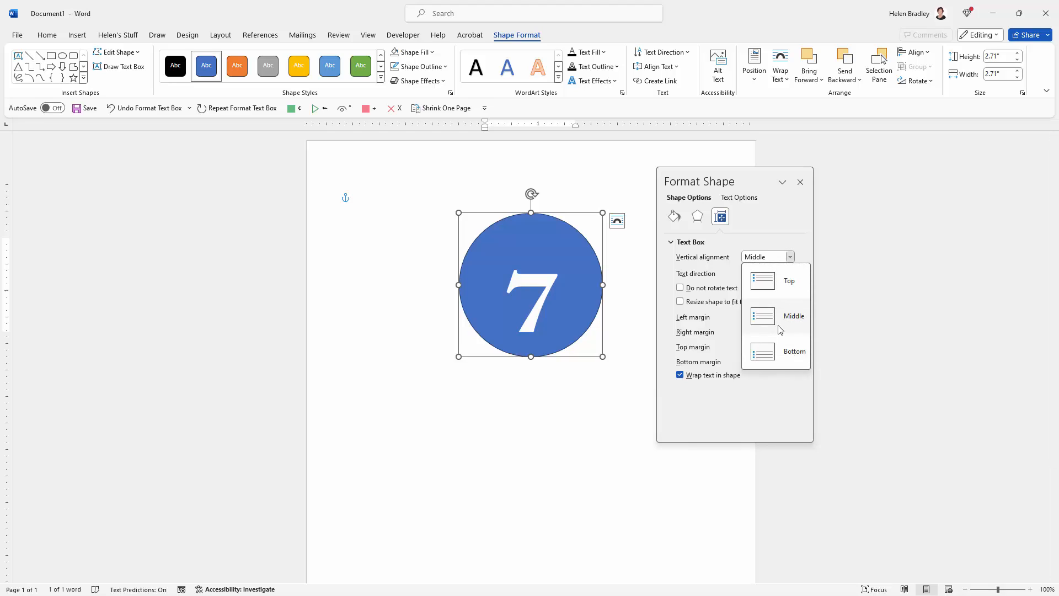
{"action": "left_click", "coordinate": [794, 352]}
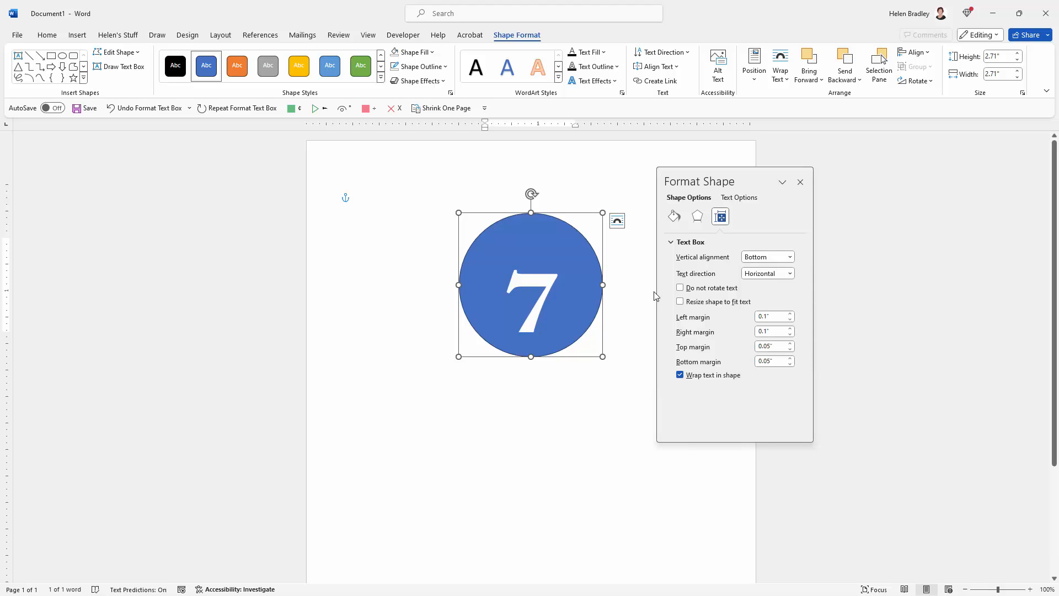
{"action": "mouse_move", "coordinate": [603, 259]}
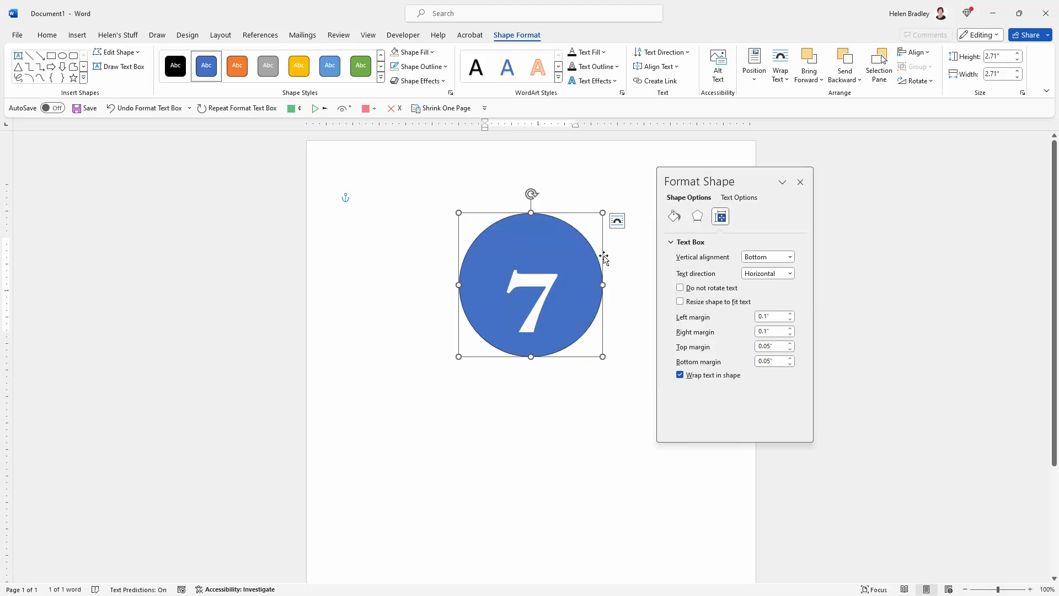
{"action": "mouse_move", "coordinate": [556, 265]}
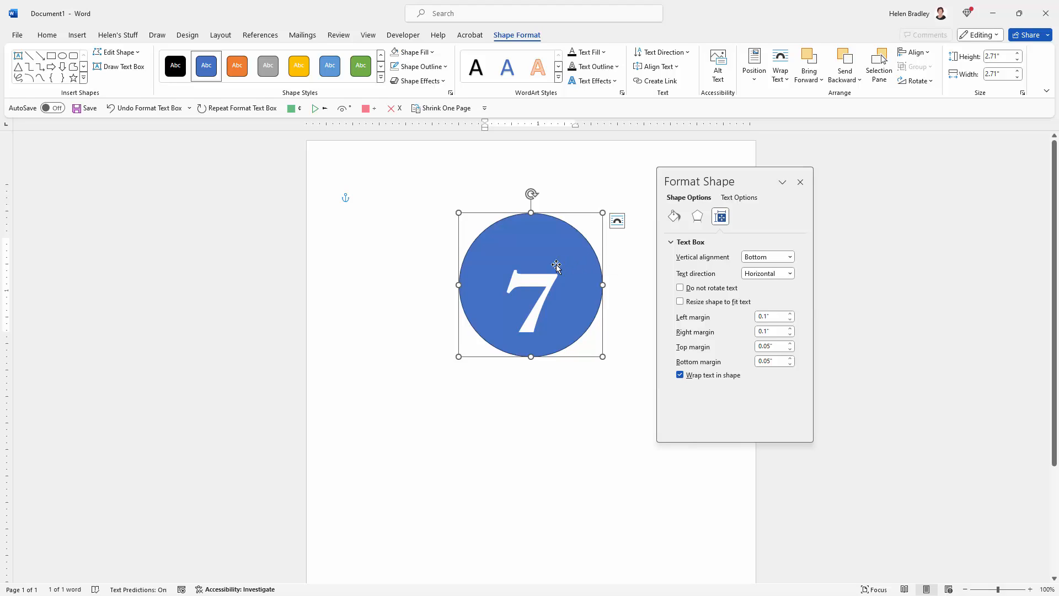
{"action": "mouse_move", "coordinate": [681, 244]}
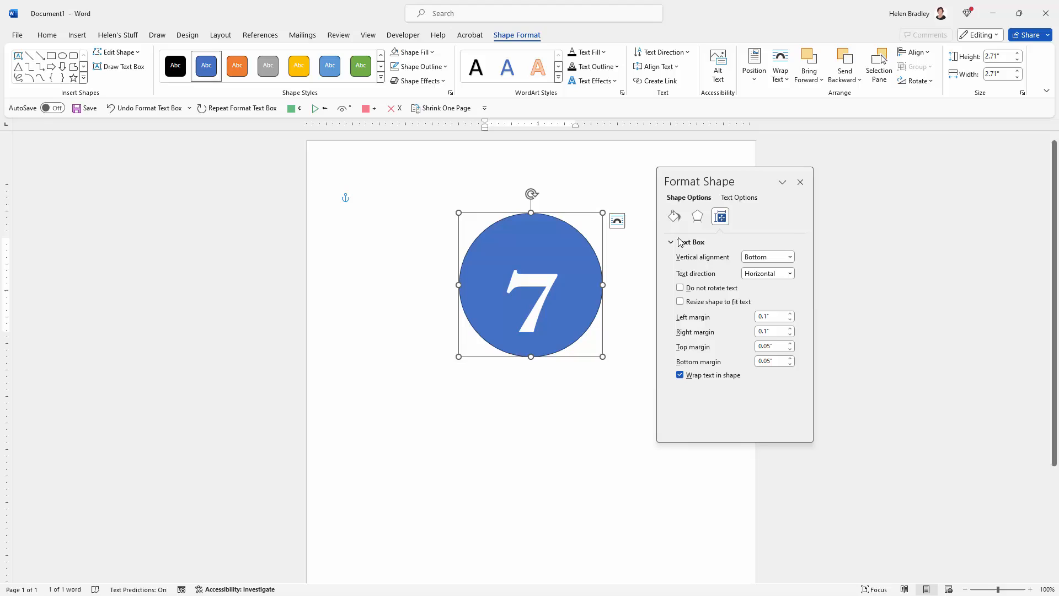
{"action": "left_click", "coordinate": [800, 182]}
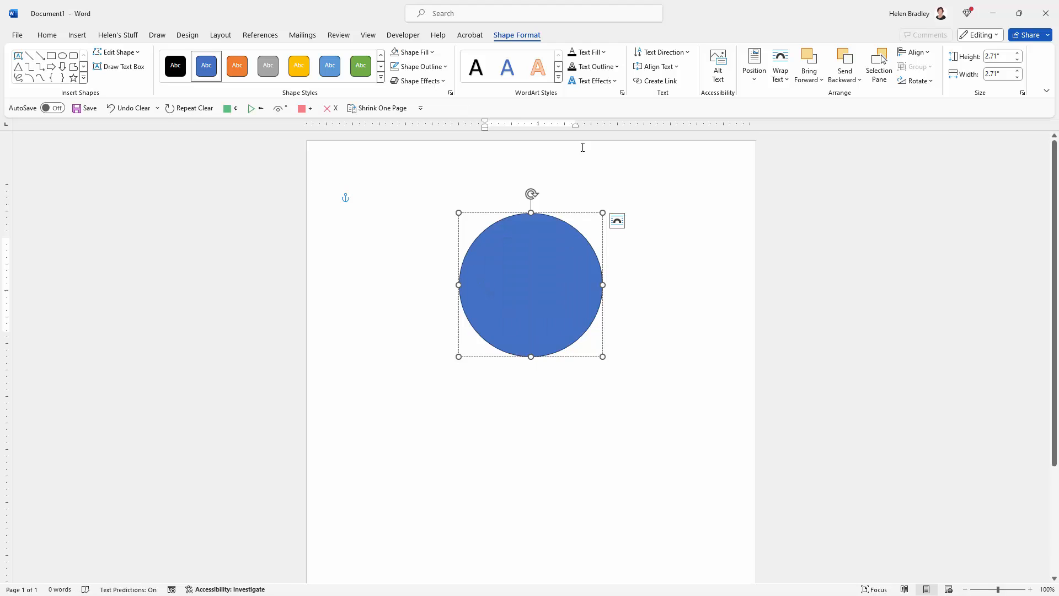
{"action": "mouse_move", "coordinate": [208, 146]}
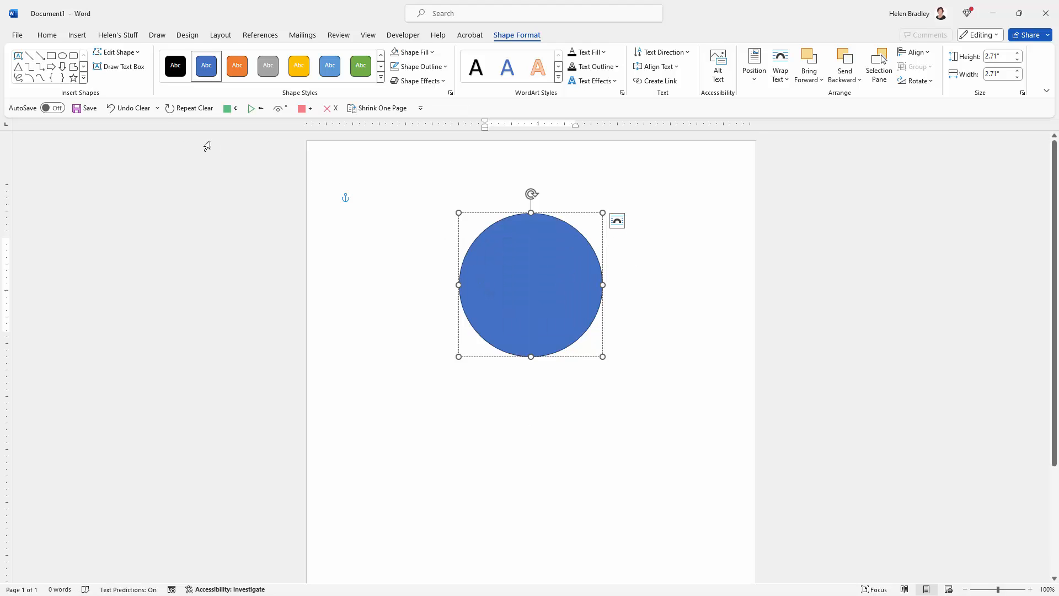
{"action": "left_click", "coordinate": [47, 34]}
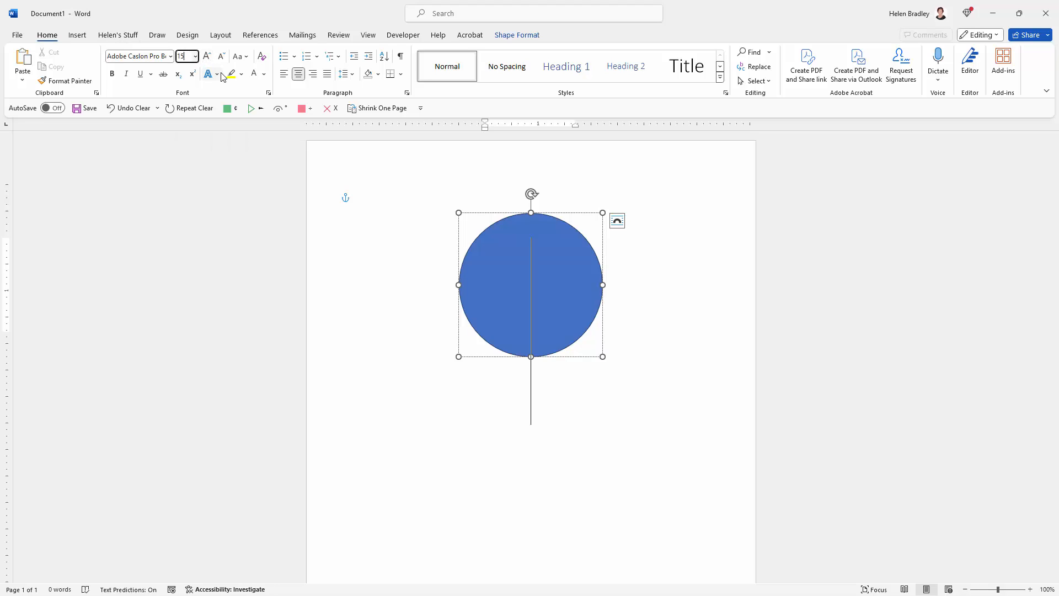
{"action": "left_click", "coordinate": [205, 56]}
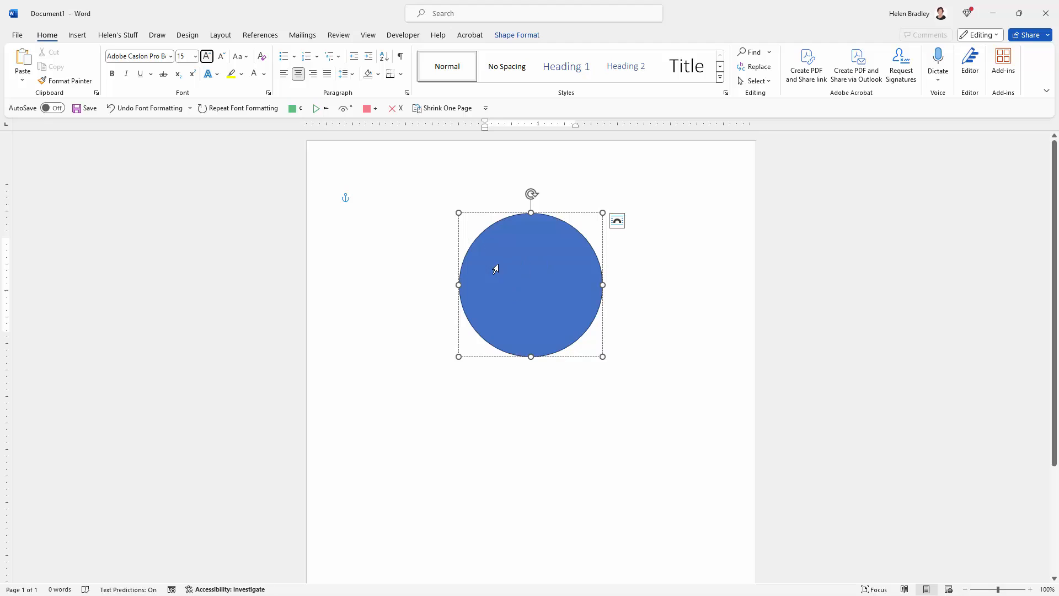
{"action": "left_click", "coordinate": [358, 198]}
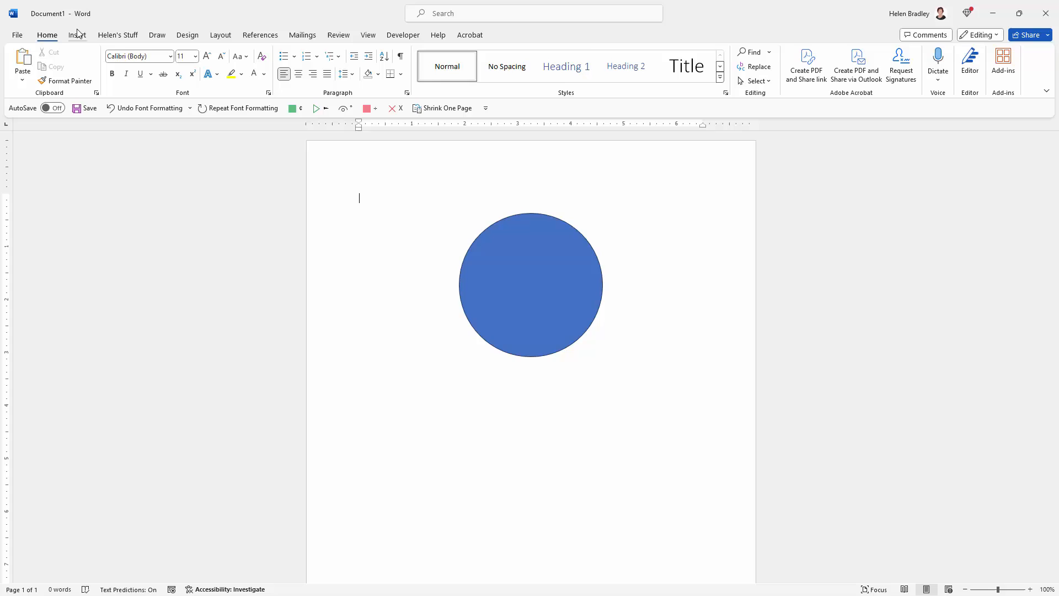
Draw a custom text box over the circle and type 7.
{"action": "left_click", "coordinate": [77, 34]}
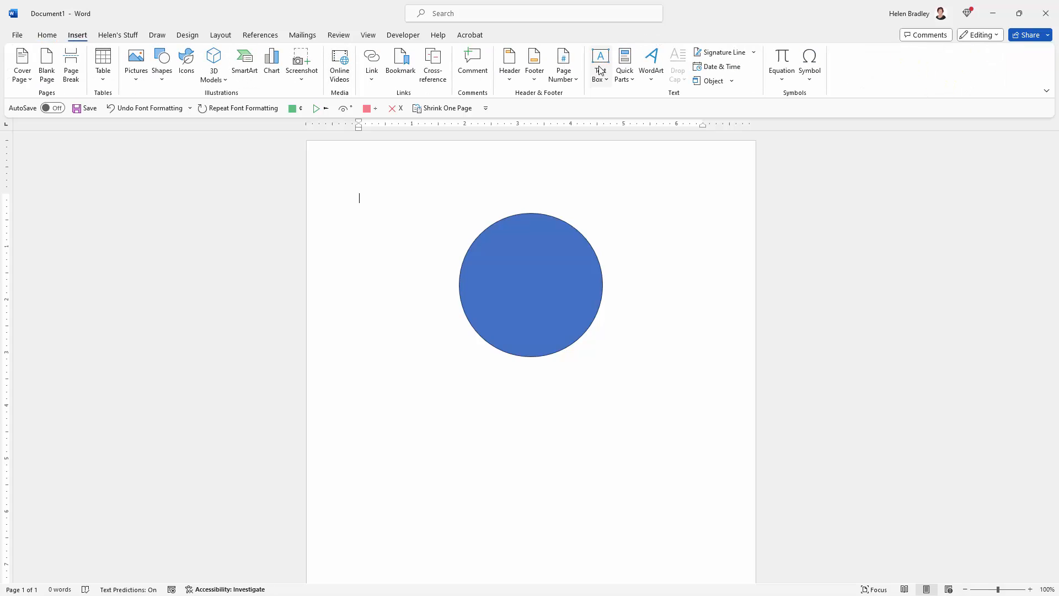
{"action": "left_click", "coordinate": [599, 60]}
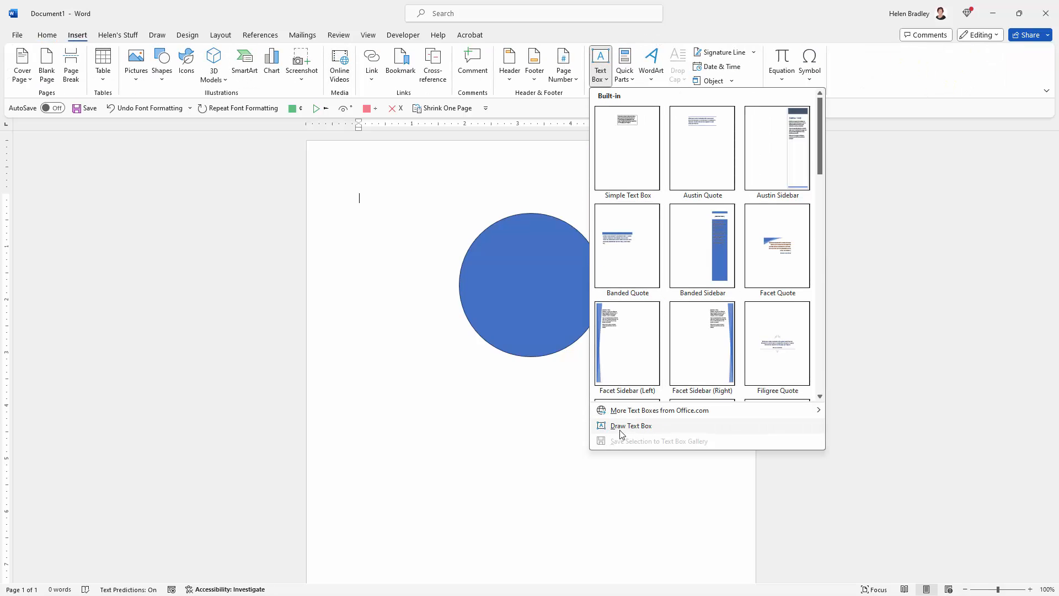
{"action": "left_click", "coordinate": [630, 425]}
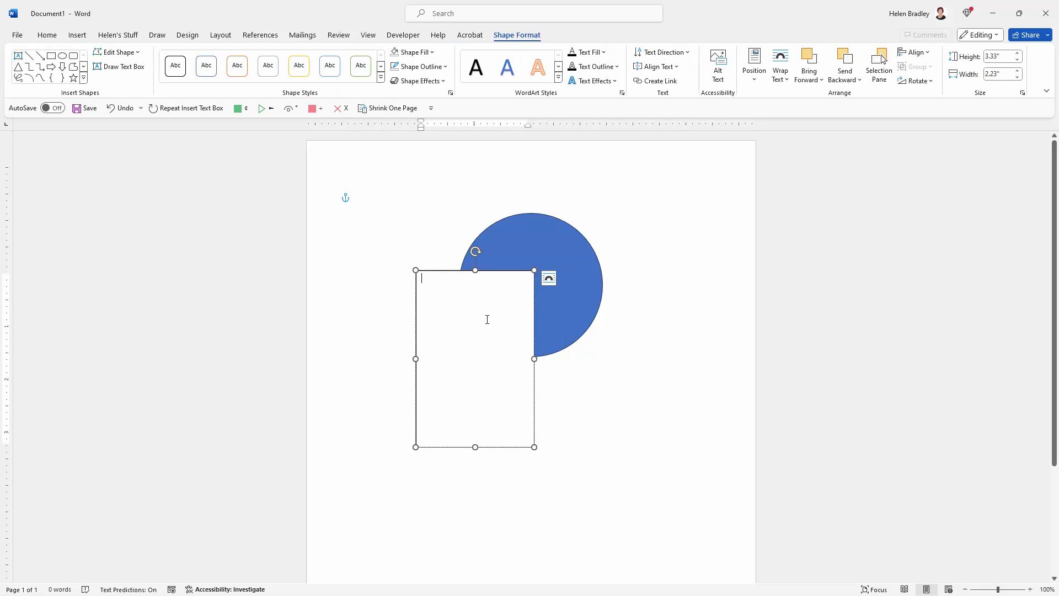
{"action": "type", "text": "7"}
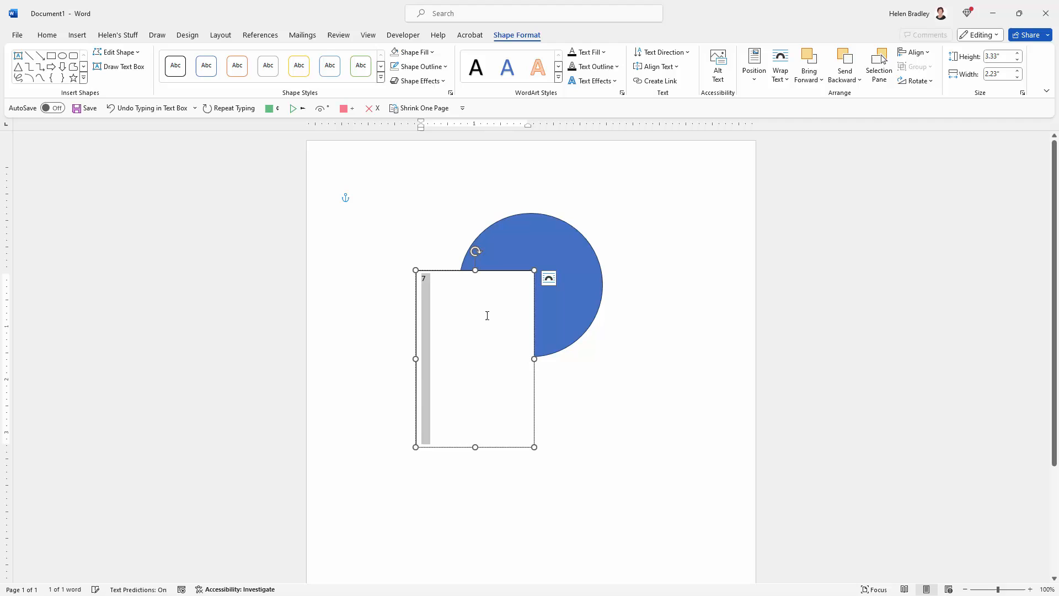
Make the 7 much larger, Adobe Caslon Pro Bold, and white.
{"action": "left_click", "coordinate": [47, 36]}
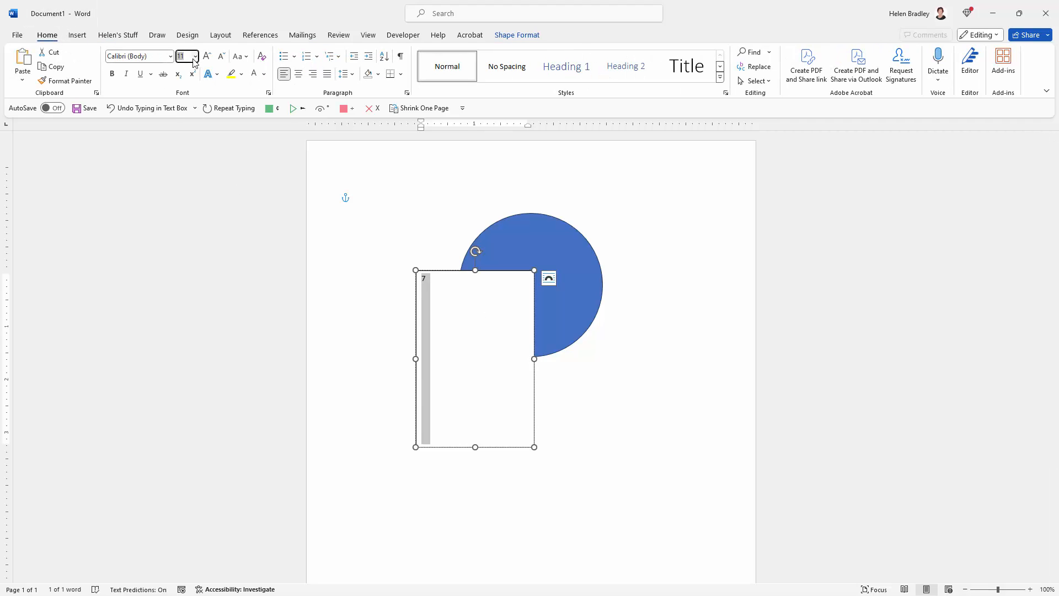
{"action": "left_click", "coordinate": [207, 56]}
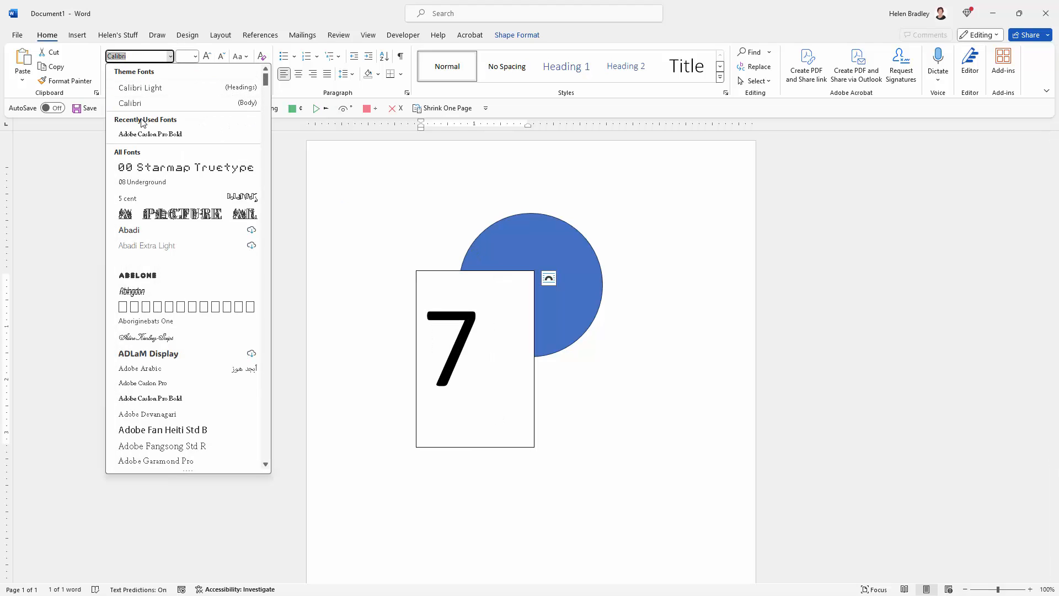
{"action": "left_click", "coordinate": [150, 134]}
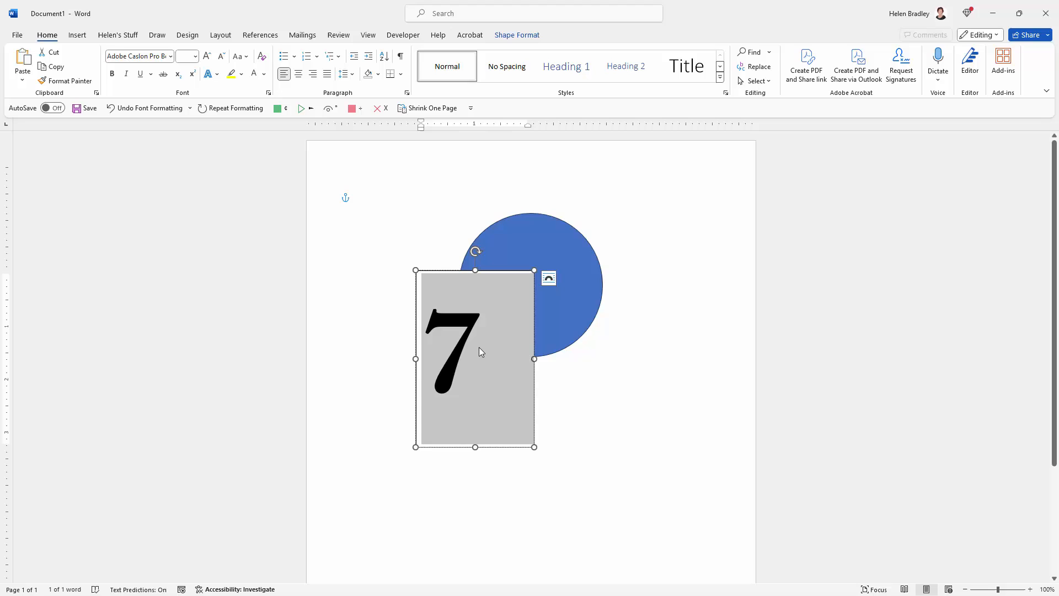
{"action": "mouse_move", "coordinate": [229, 75]}
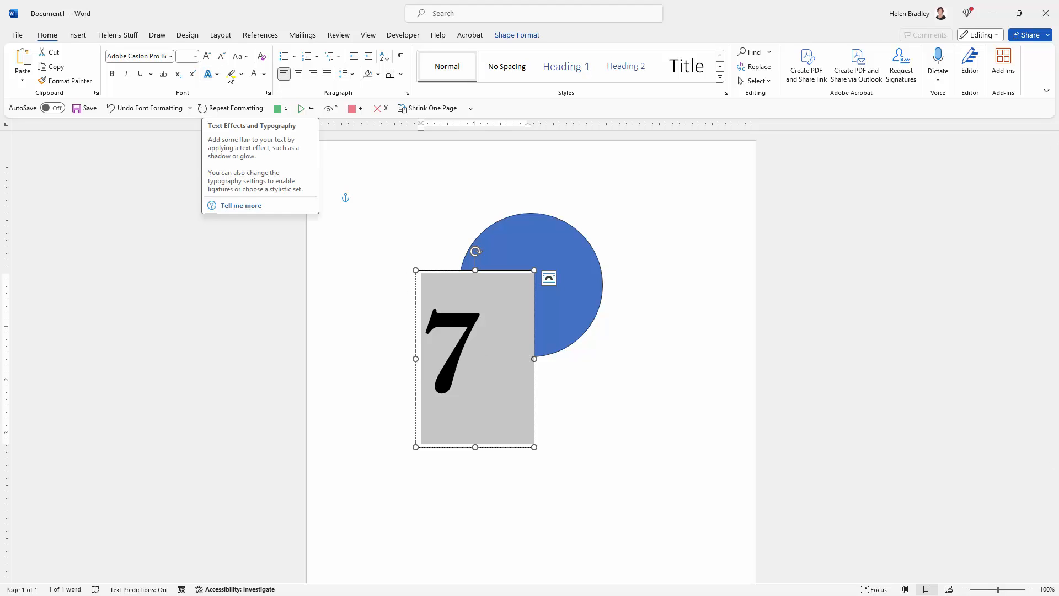
{"action": "left_click", "coordinate": [264, 75]}
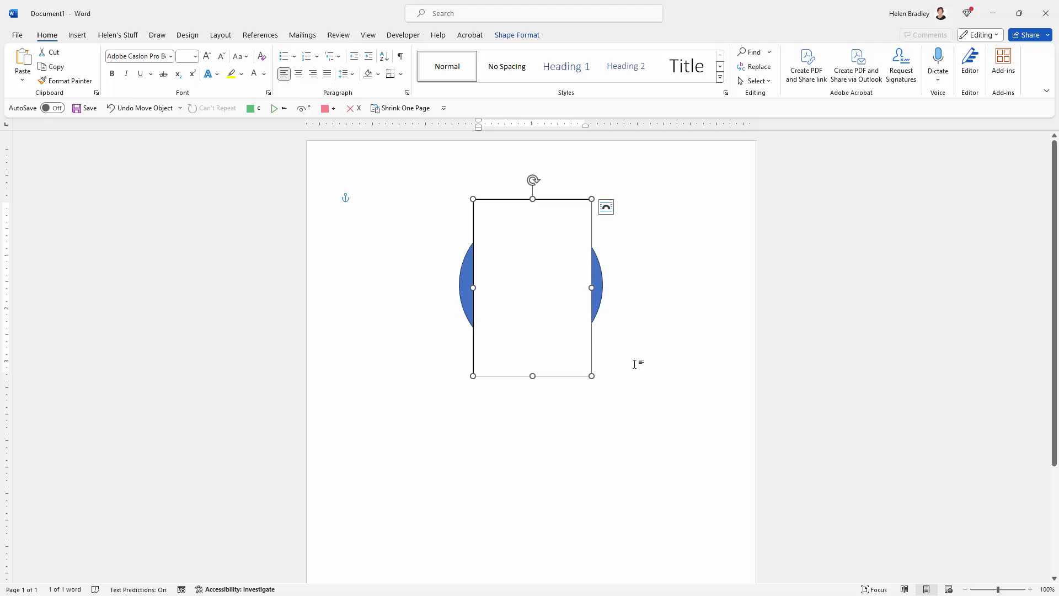
{"action": "mouse_move", "coordinate": [523, 302]}
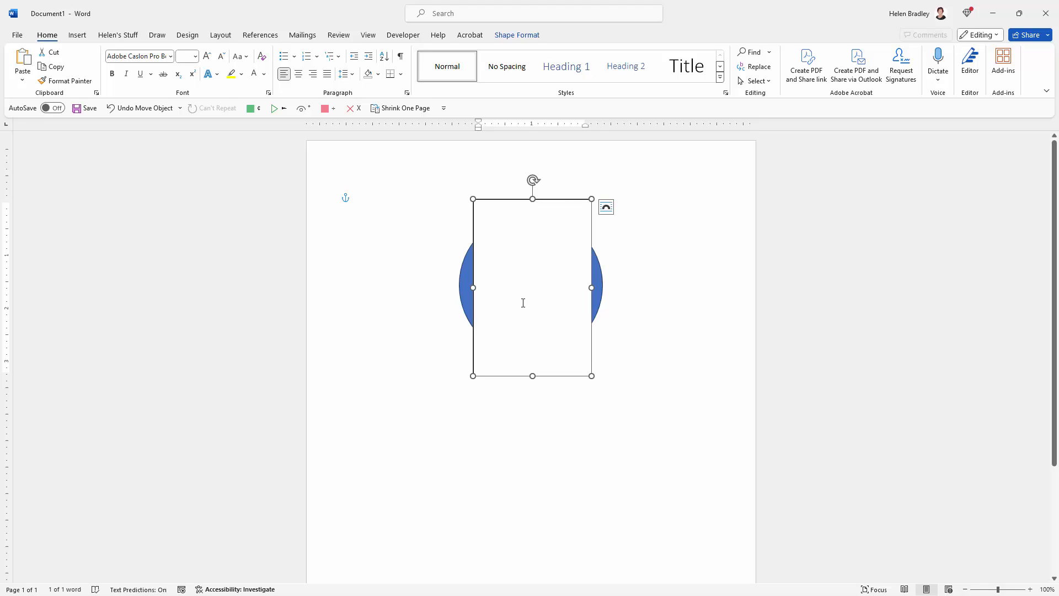
{"action": "mouse_move", "coordinate": [517, 239]}
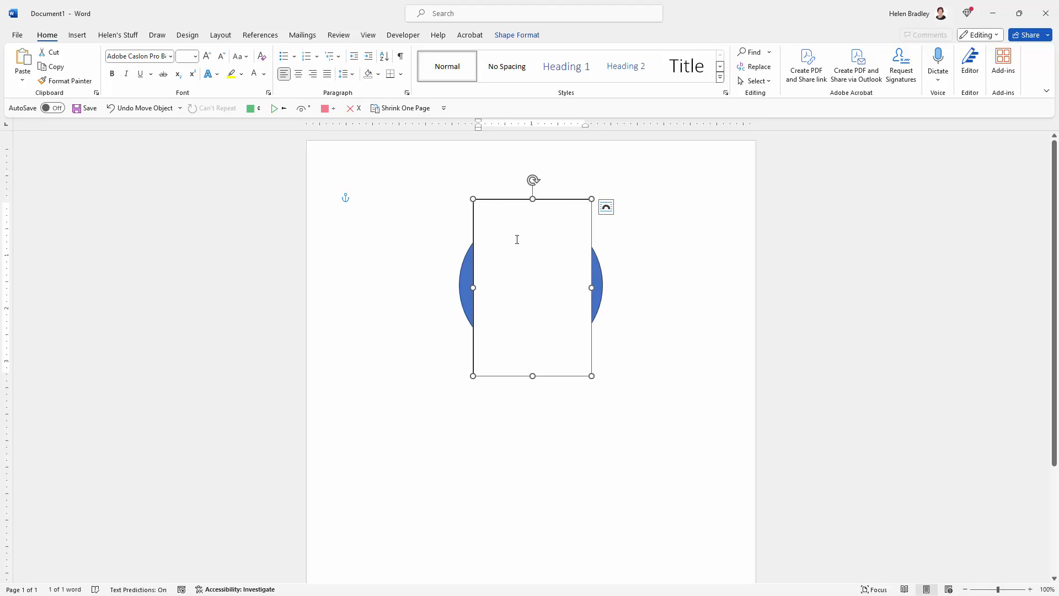
{"action": "mouse_move", "coordinate": [561, 142]}
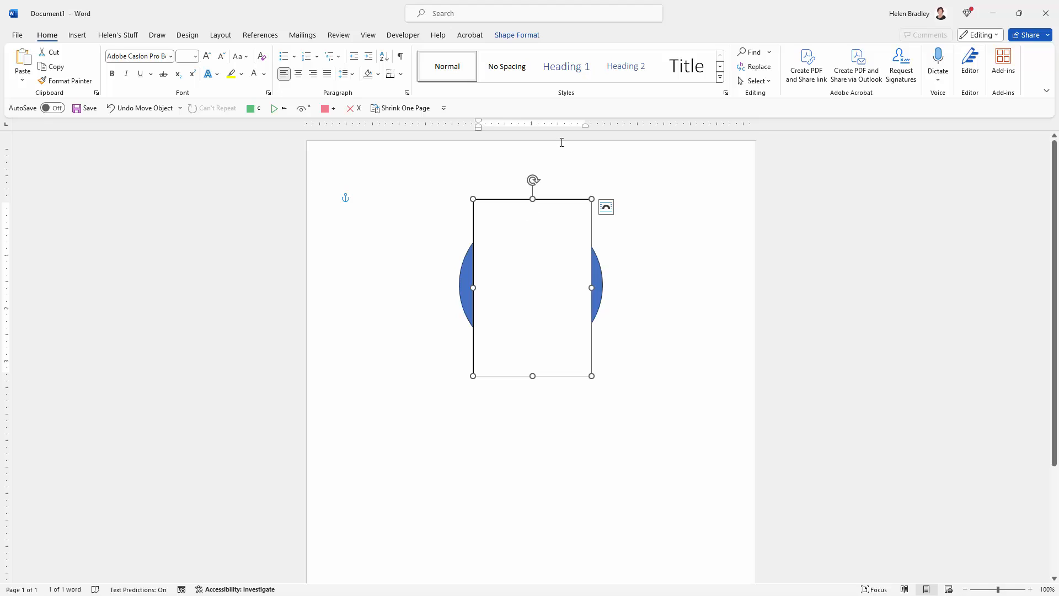
{"action": "mouse_move", "coordinate": [538, 286]}
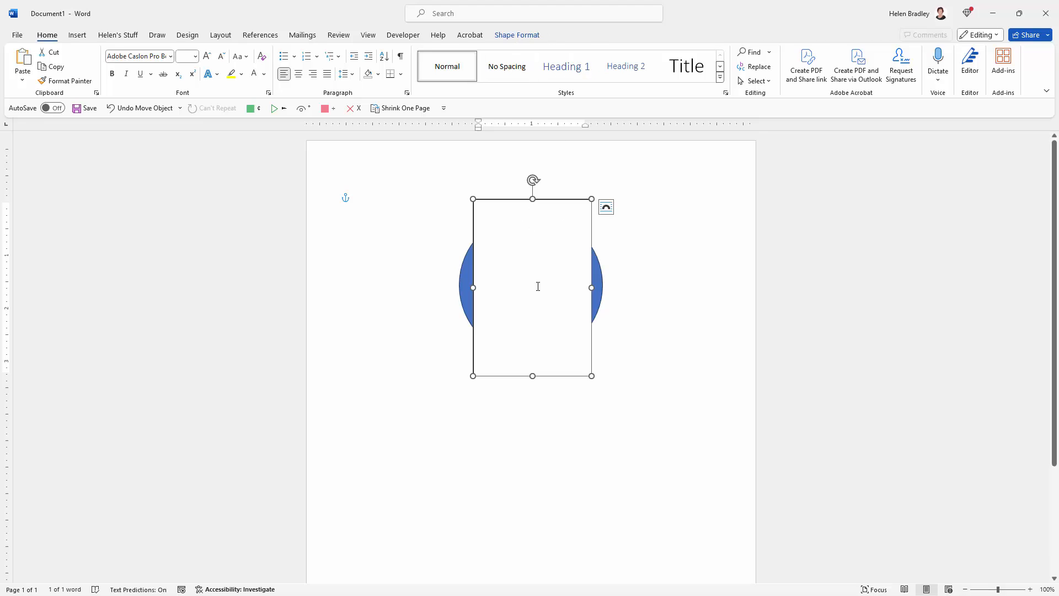
Set the text box to no fill in Format Shape and expand its Line settings.
{"action": "right_click", "coordinate": [532, 287]}
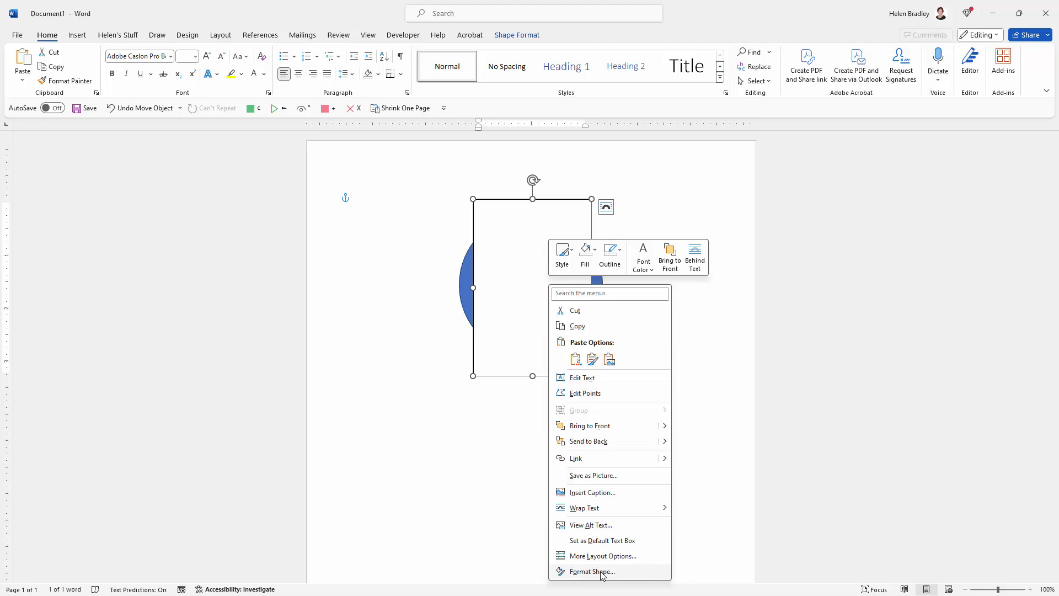
{"action": "left_click", "coordinate": [592, 571]}
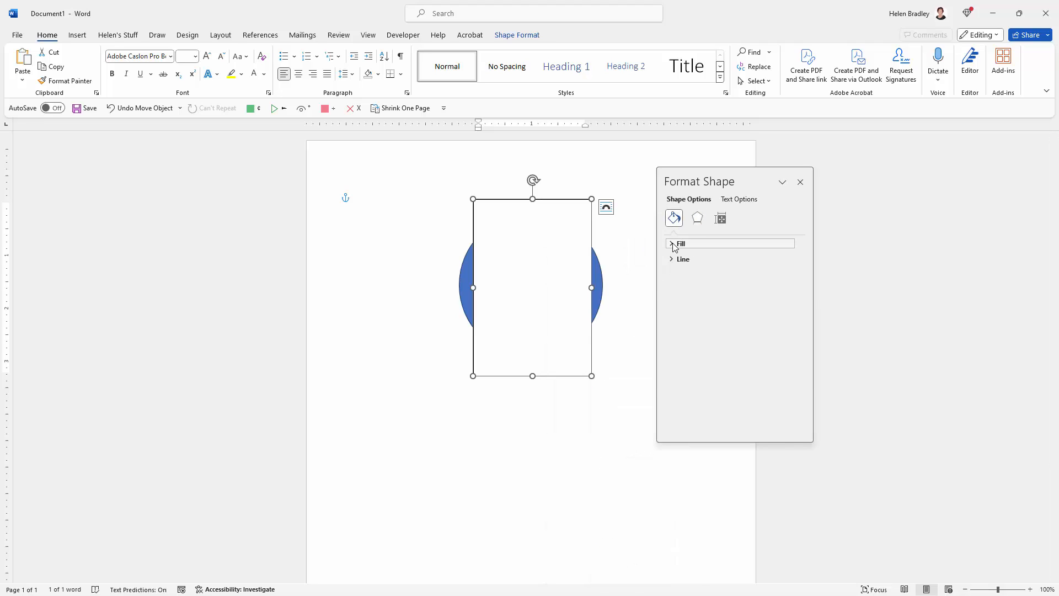
{"action": "left_click", "coordinate": [671, 244]}
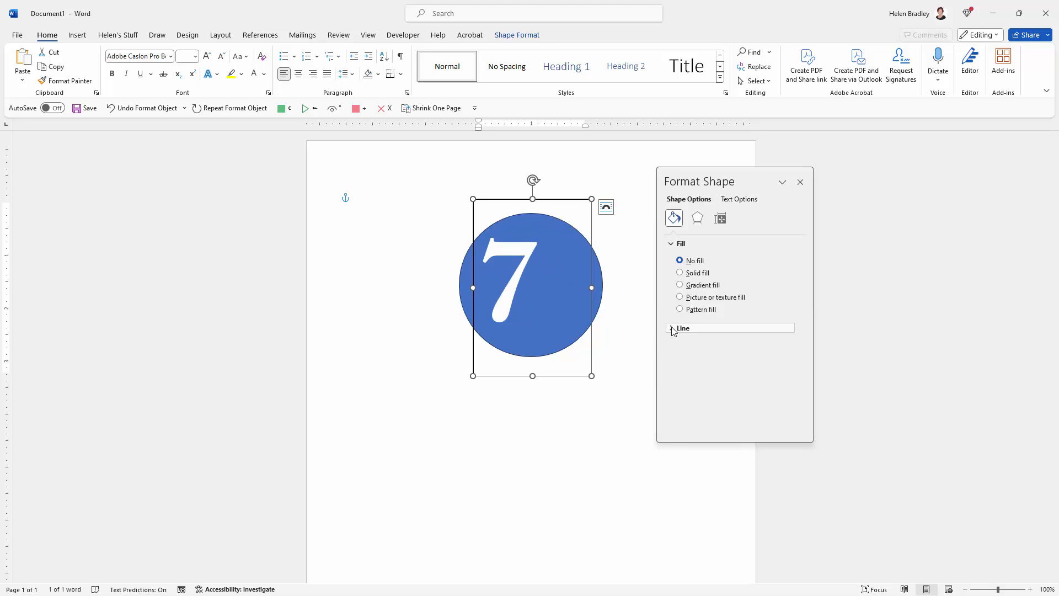
{"action": "left_click", "coordinate": [682, 328]}
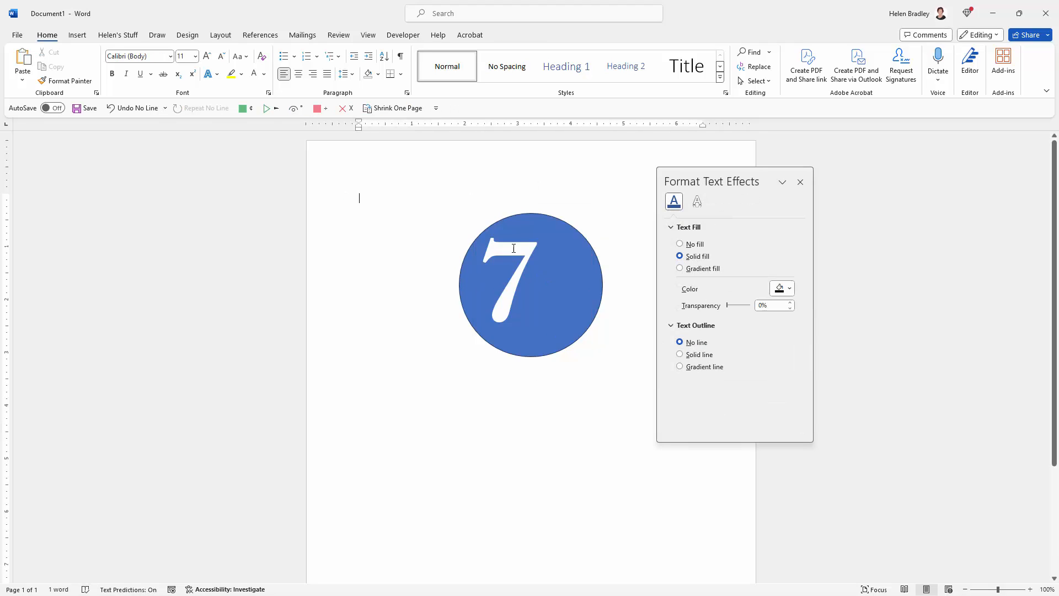
Close the Format Shape pane, then select and deselect the 7 text box.
{"action": "left_click", "coordinate": [800, 181]}
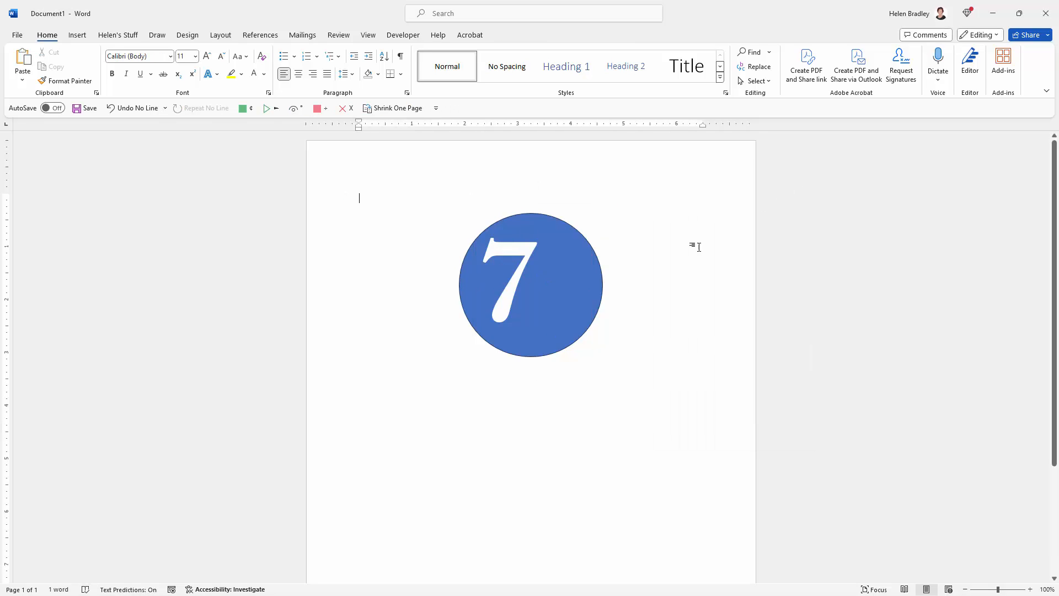
{"action": "mouse_move", "coordinate": [504, 293]}
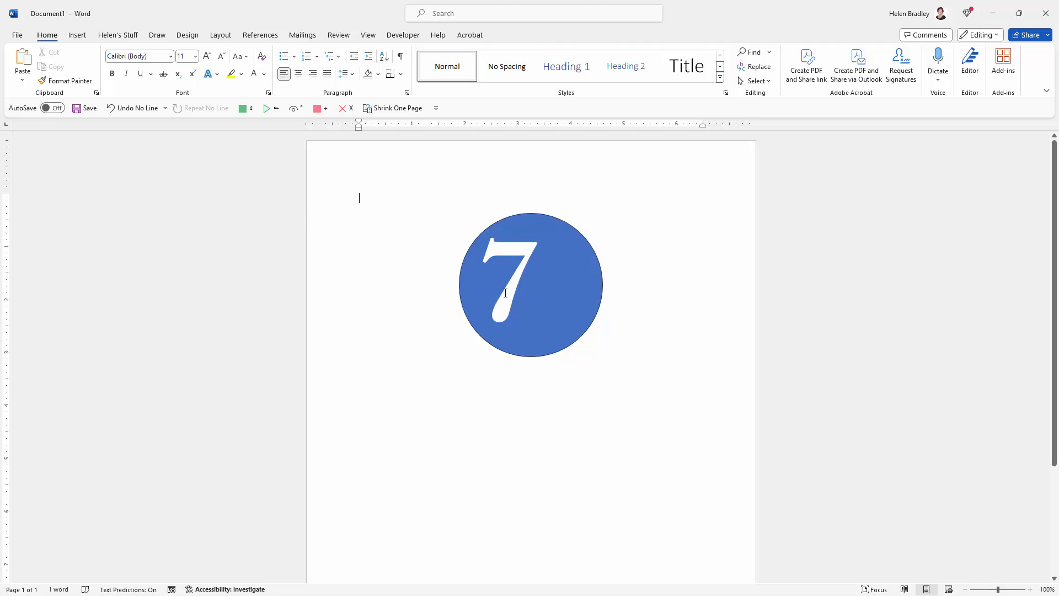
{"action": "left_click", "coordinate": [531, 283]}
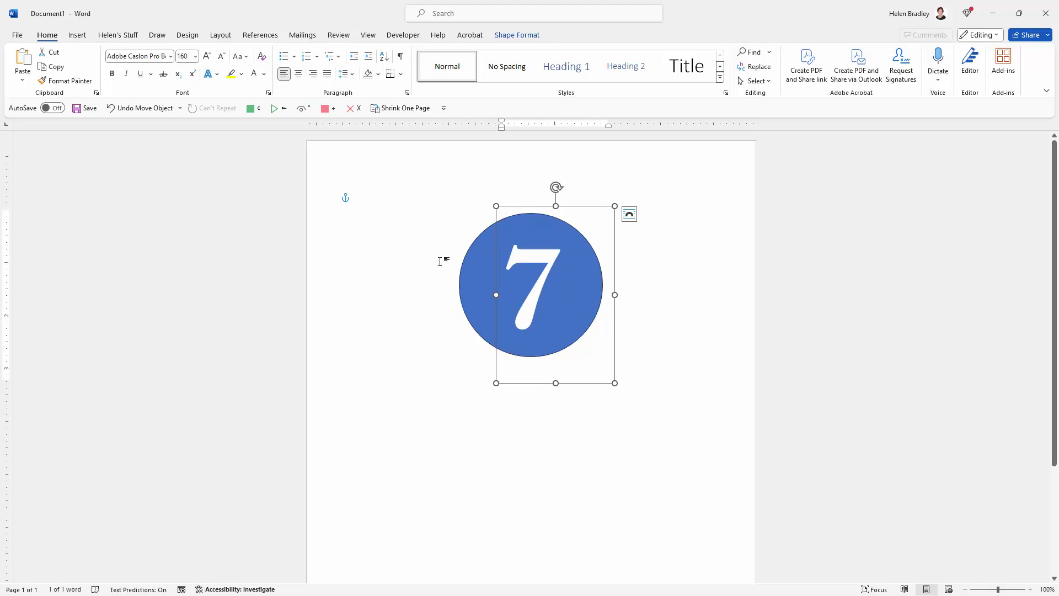
{"action": "left_click", "coordinate": [358, 198]}
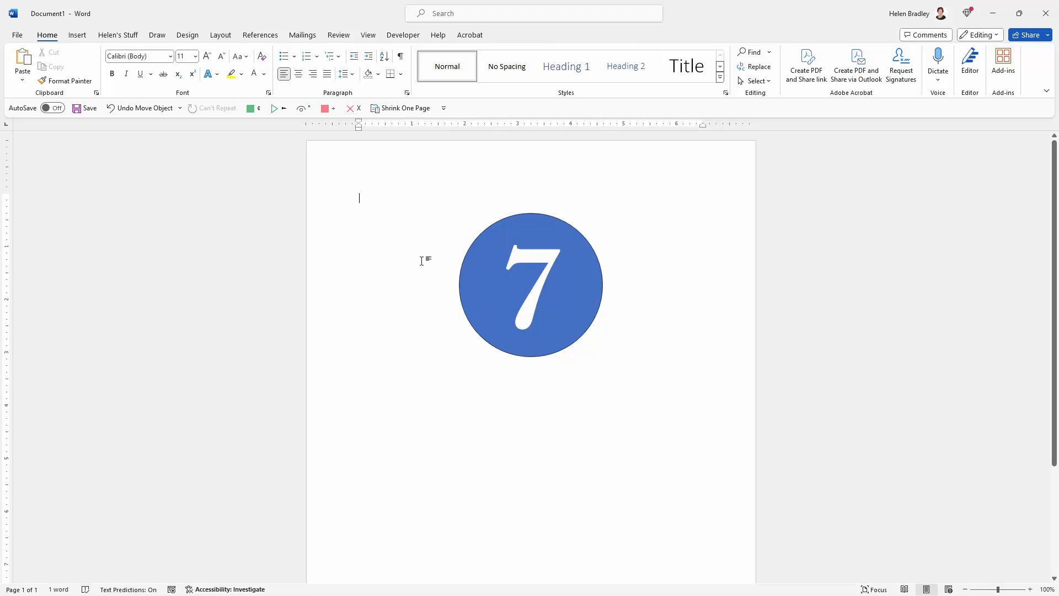
{"action": "mouse_move", "coordinate": [509, 288]}
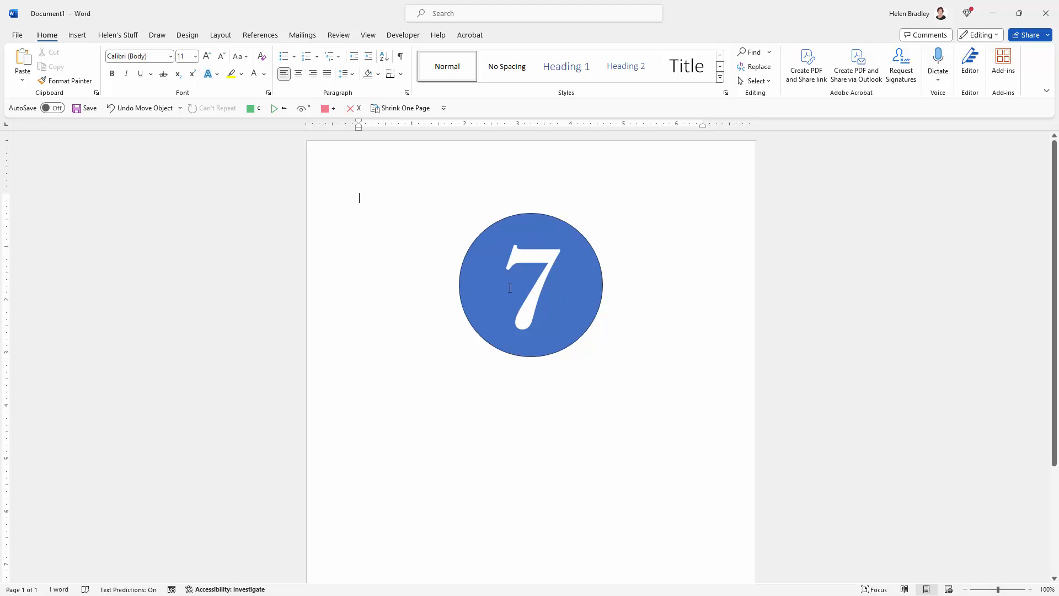
{"action": "mouse_move", "coordinate": [485, 285]}
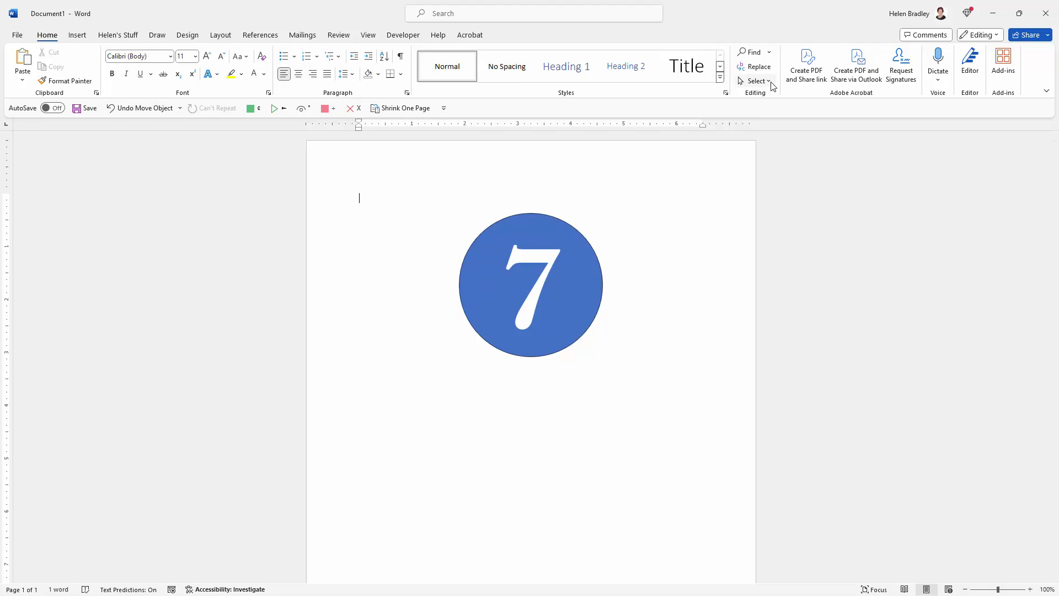
Use Select Objects to select the blue circle and 7 text box together, showing Shape Format.
{"action": "left_click", "coordinate": [755, 80]}
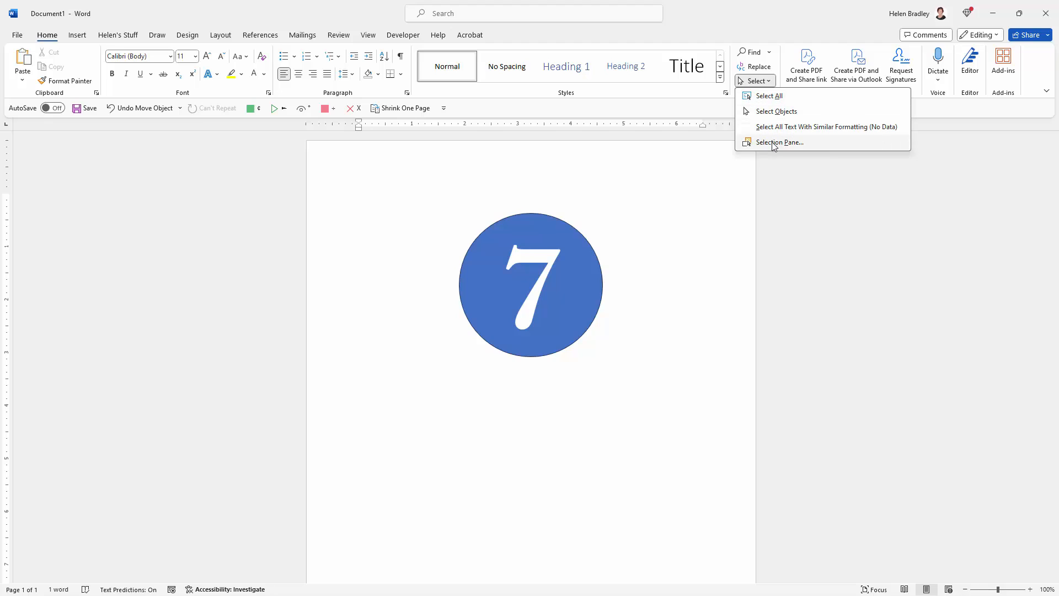
{"action": "left_click", "coordinate": [776, 110]}
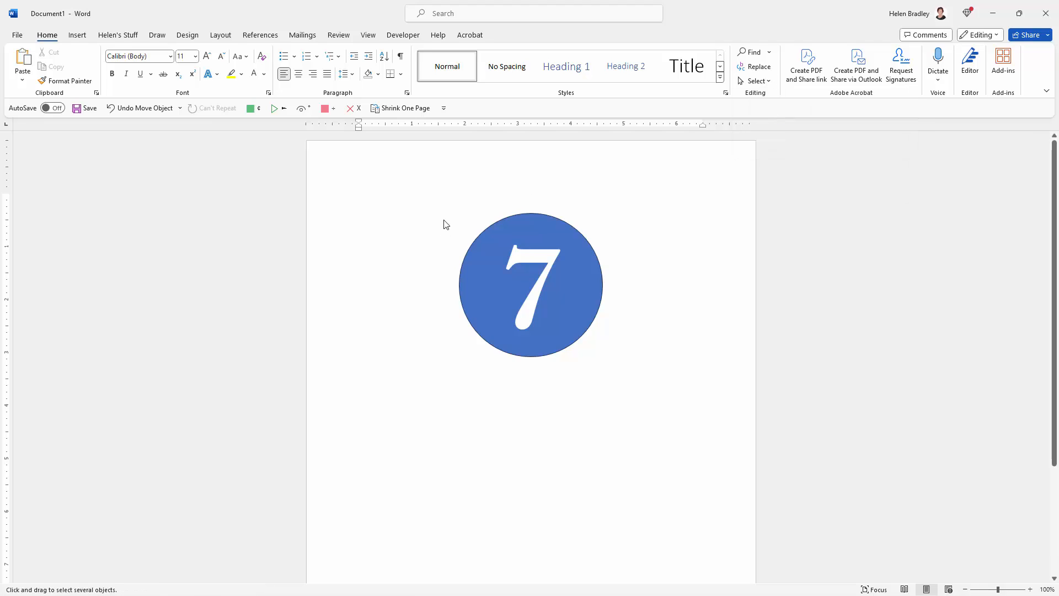
{"action": "left_click", "coordinate": [530, 283]}
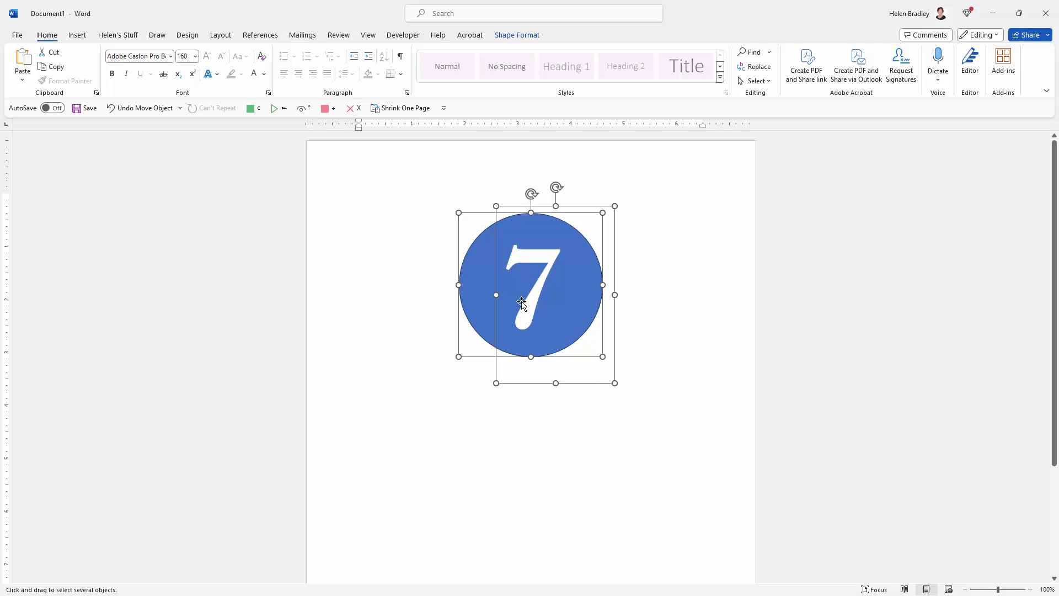
{"action": "mouse_move", "coordinate": [610, 316]}
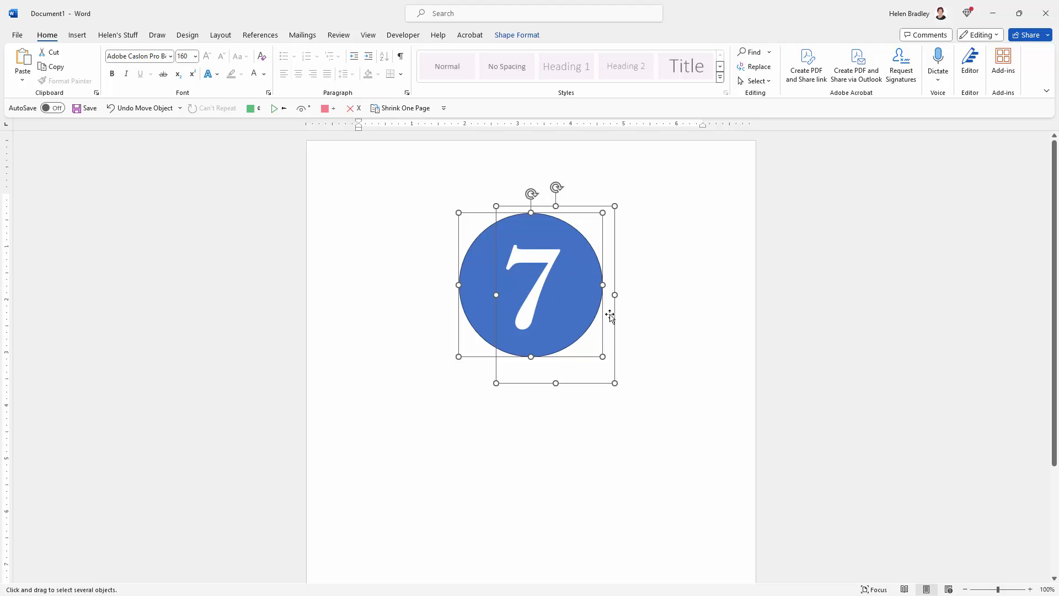
{"action": "mouse_move", "coordinate": [598, 304]}
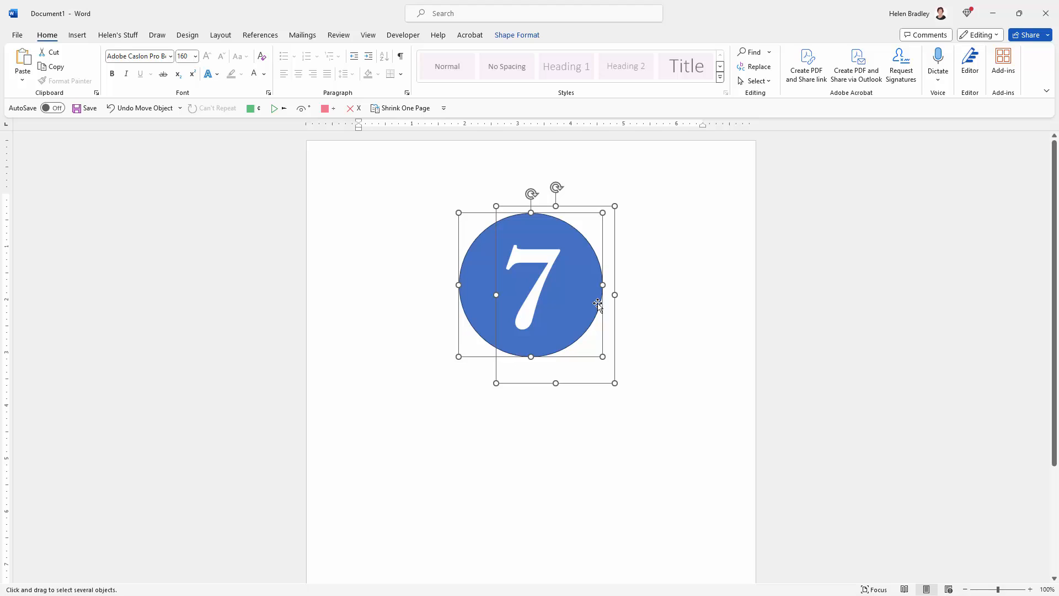
{"action": "left_click", "coordinate": [516, 35]}
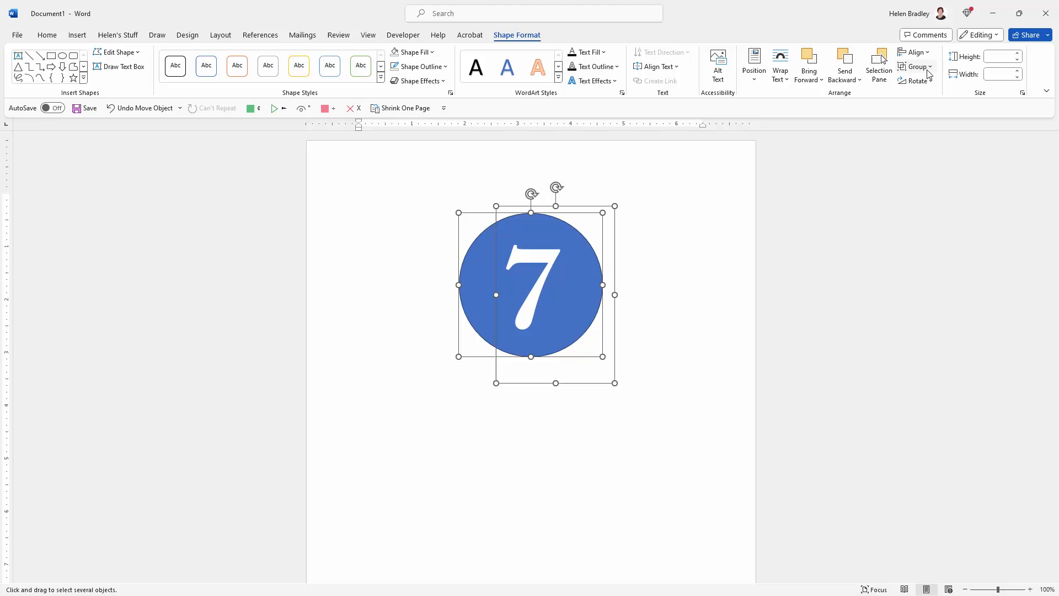
Group the blue circle and the 7 text box into one badge.
{"action": "left_click", "coordinate": [915, 66]}
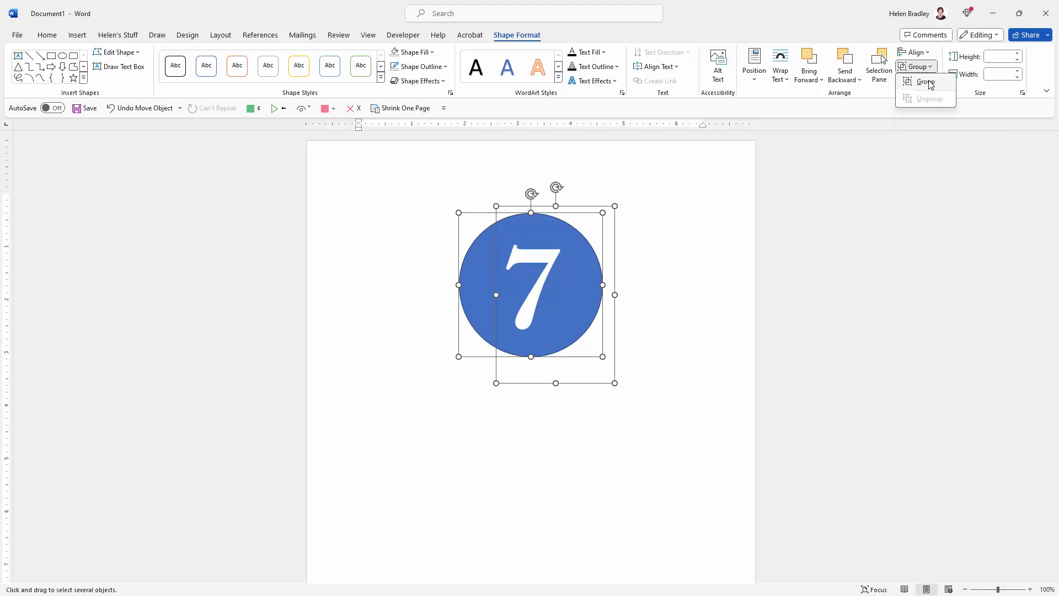
{"action": "left_click", "coordinate": [926, 82]}
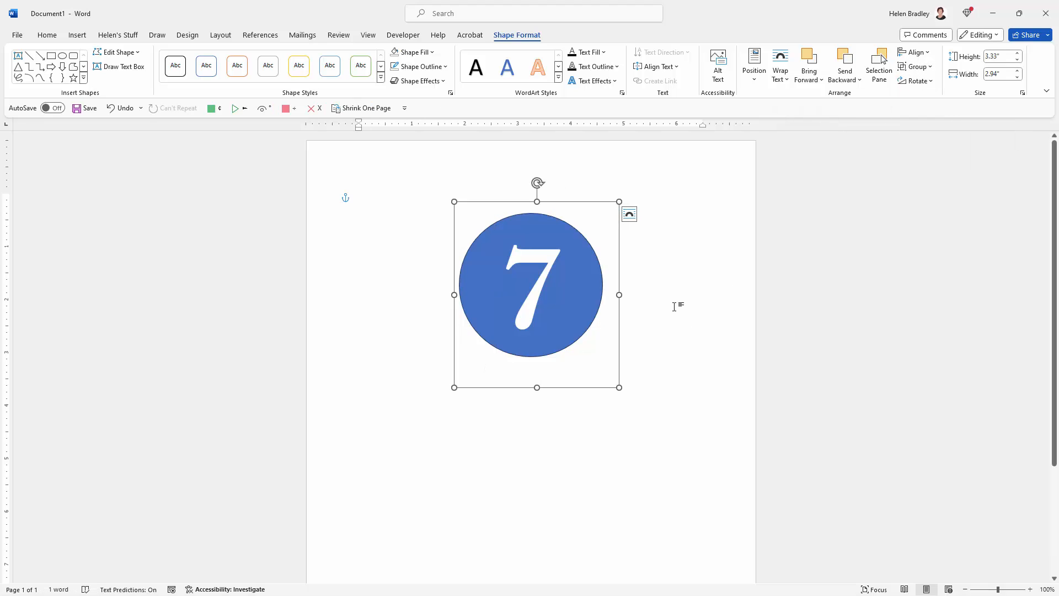
{"action": "mouse_move", "coordinate": [566, 291]}
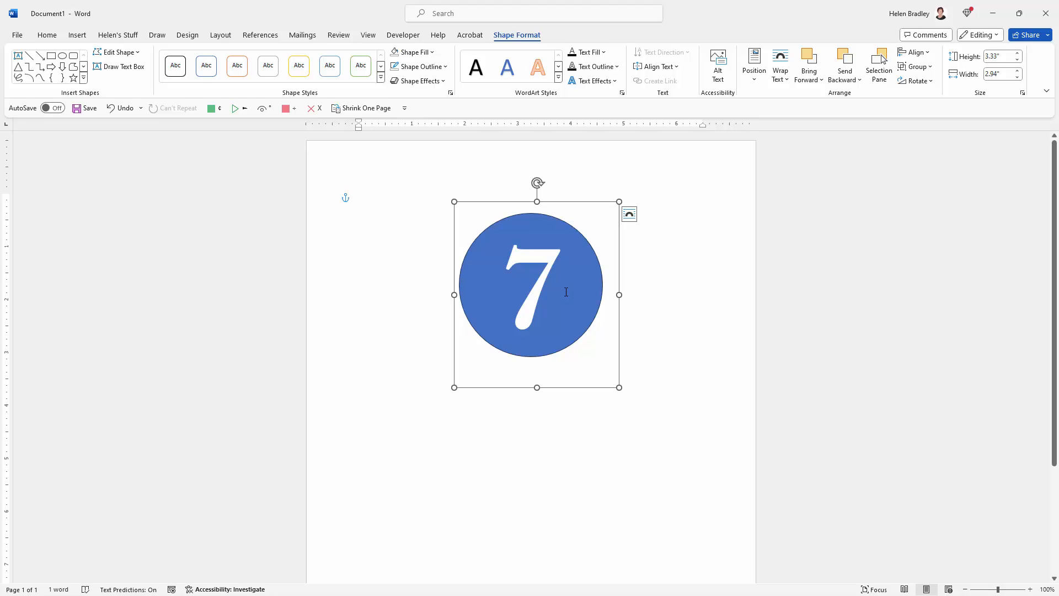
{"action": "mouse_move", "coordinate": [536, 66]}
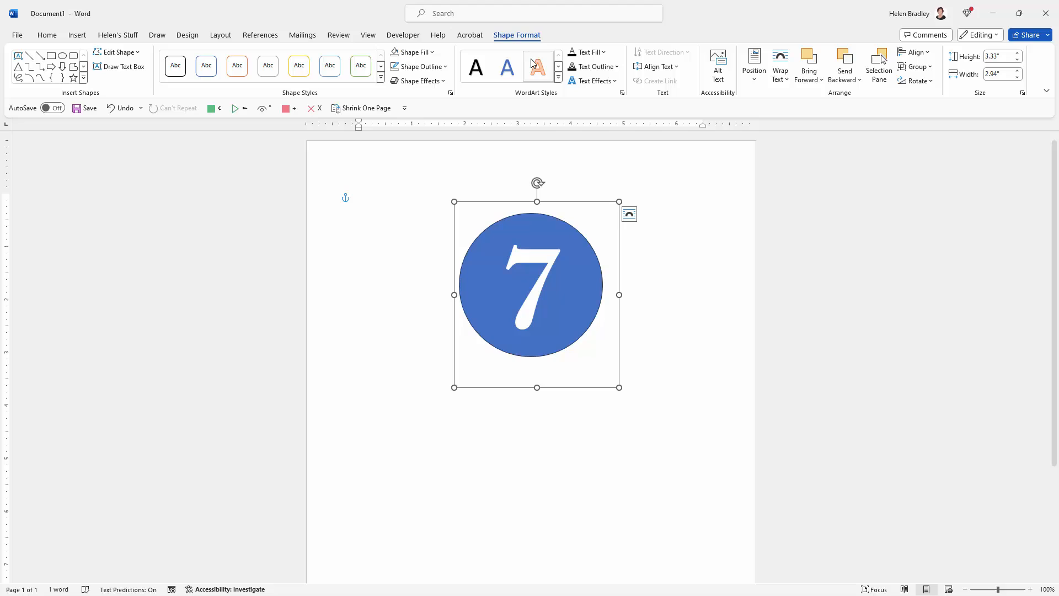
{"action": "mouse_move", "coordinate": [631, 43]}
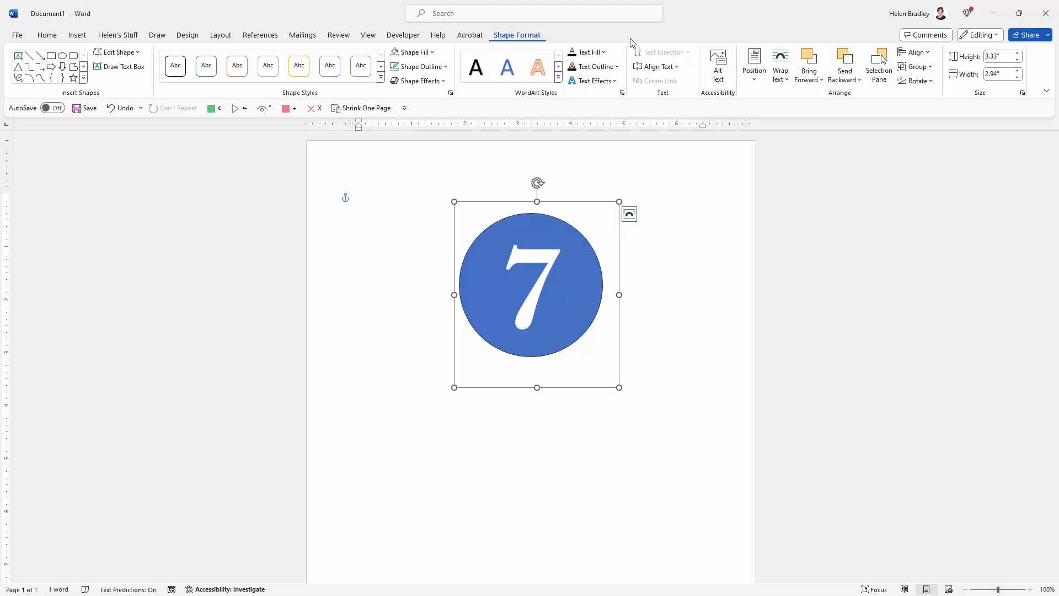
{"action": "mouse_move", "coordinate": [413, 247]}
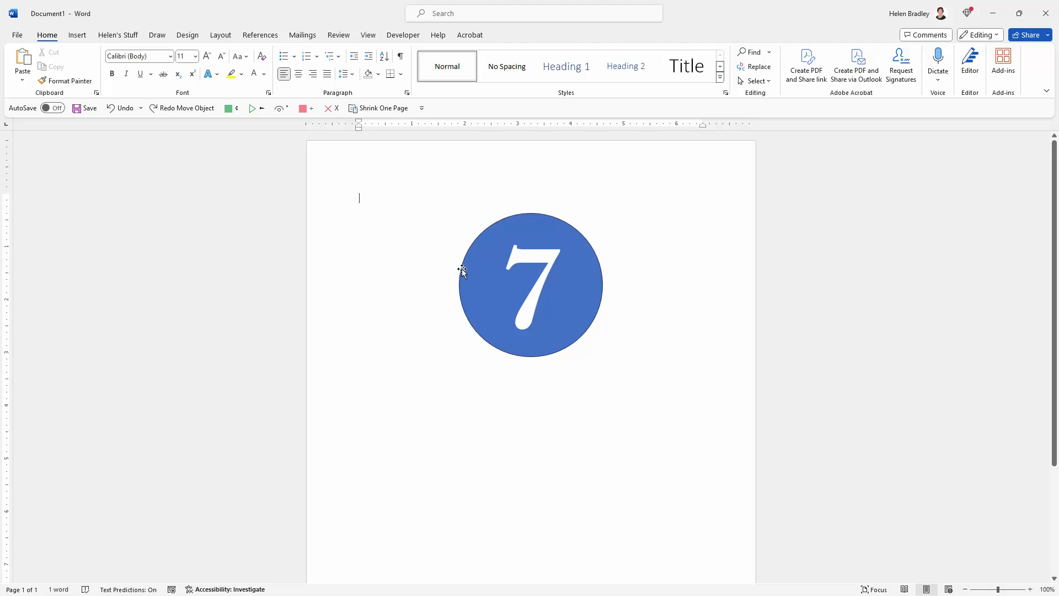
{"action": "mouse_move", "coordinate": [641, 157]}
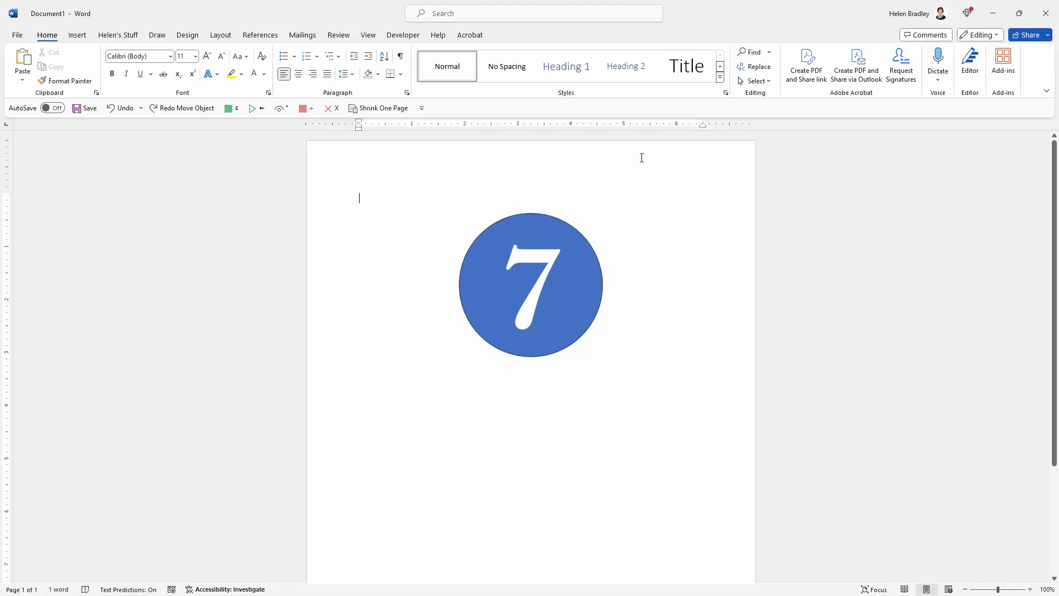
Switch to Select Objects mode and reselect the grouped 7 badge for moving.
{"action": "left_click", "coordinate": [757, 81]}
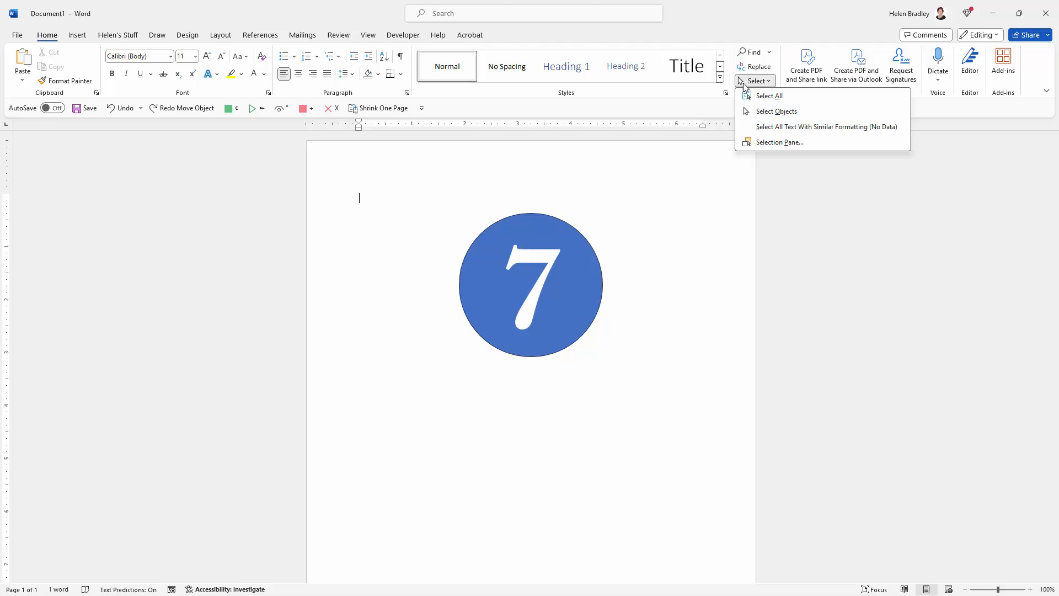
{"action": "left_click", "coordinate": [775, 111]}
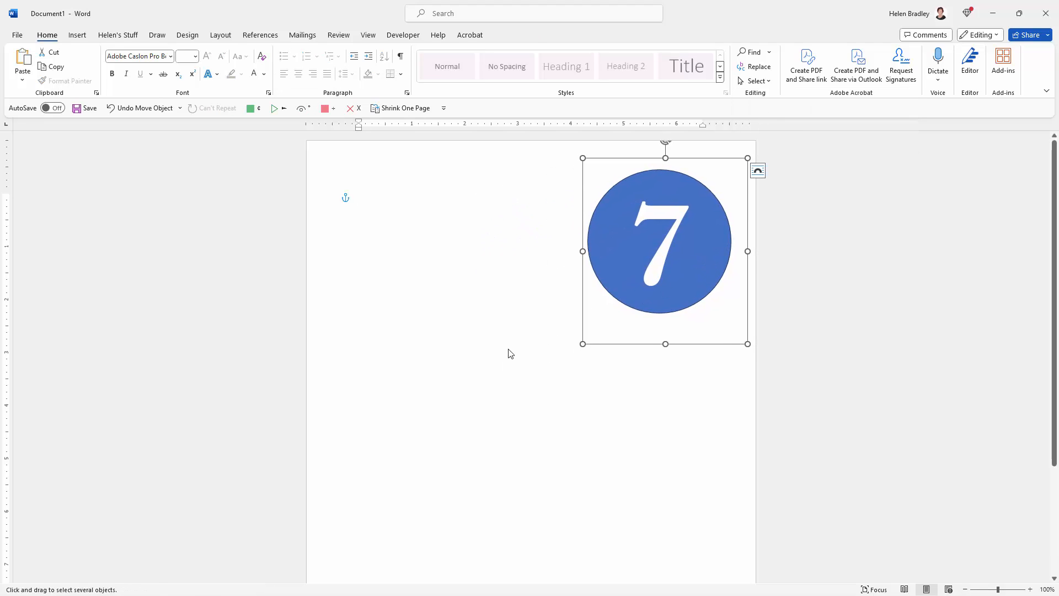
{"action": "mouse_move", "coordinate": [482, 356]}
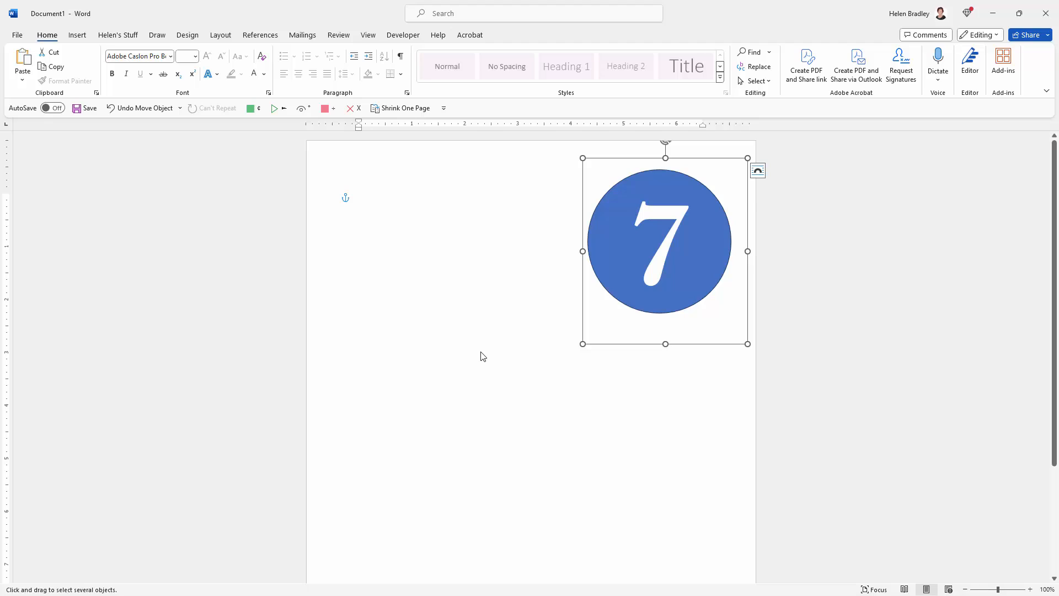
{"action": "left_click", "coordinate": [757, 80]}
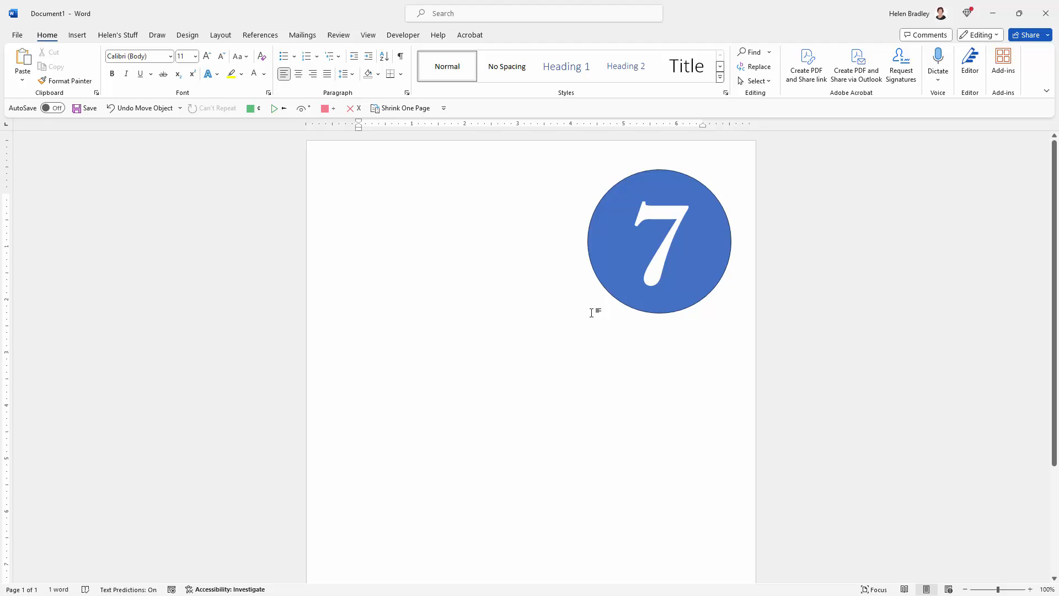
{"action": "left_click", "coordinate": [659, 241]}
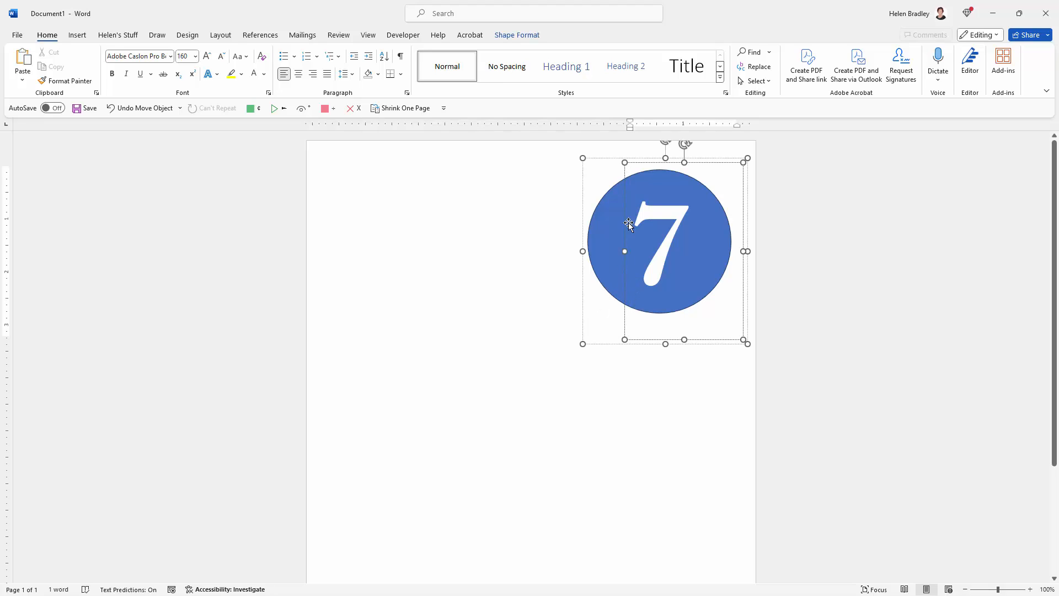
{"action": "mouse_move", "coordinate": [758, 81]}
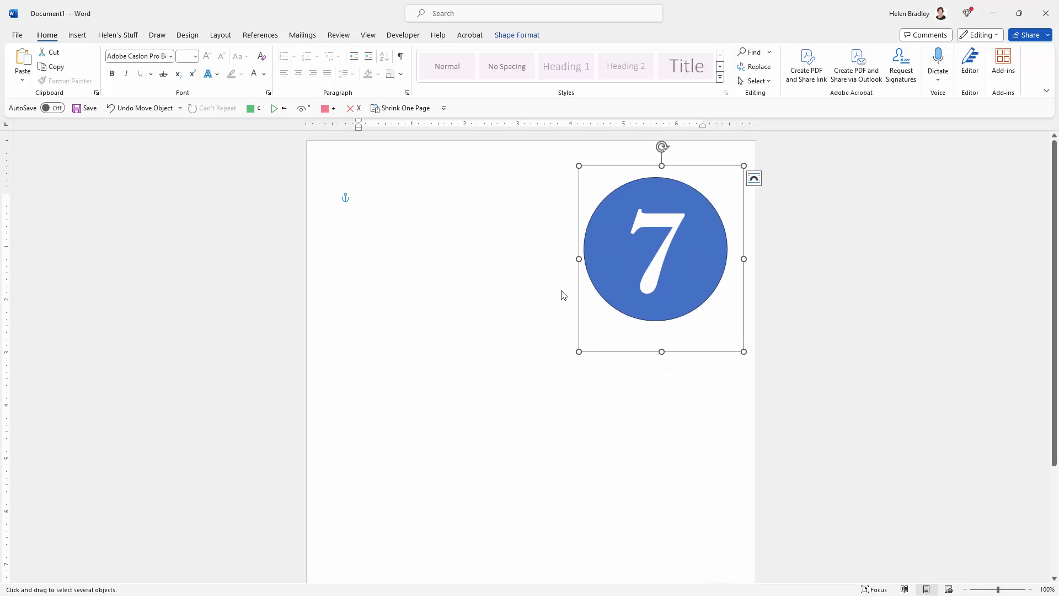
{"action": "mouse_move", "coordinate": [493, 279]}
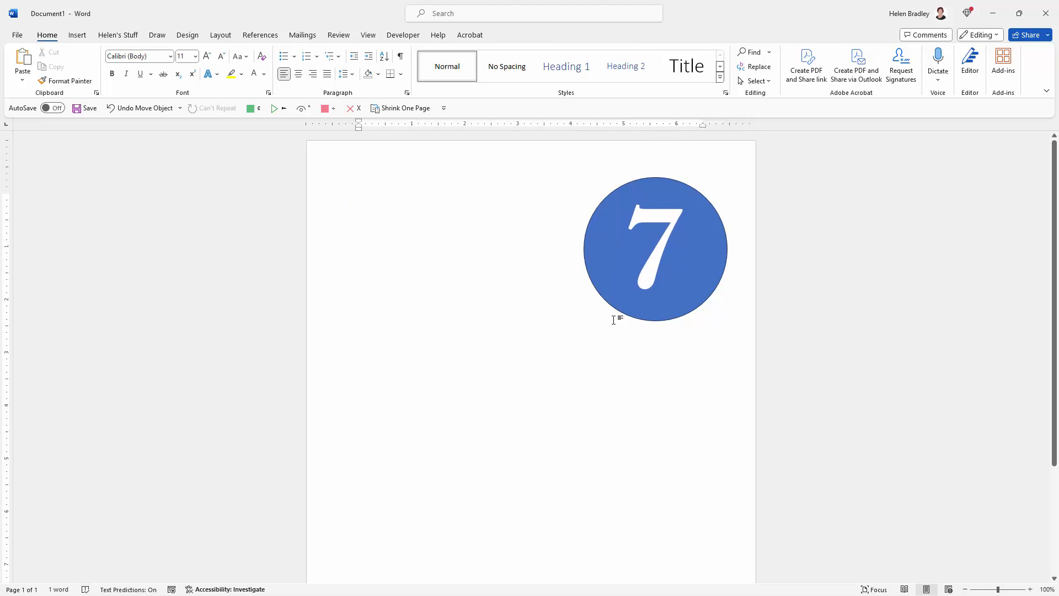
In Excel, copy the blue circle shape with the white 7.
{"action": "left_click", "coordinate": [359, 198]}
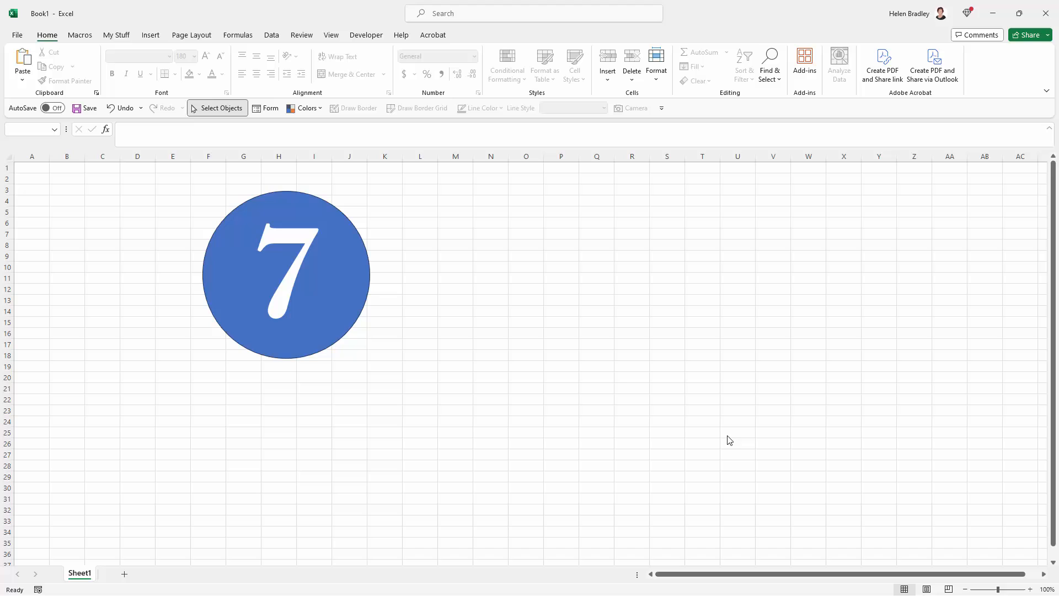
{"action": "left_click", "coordinate": [285, 274]}
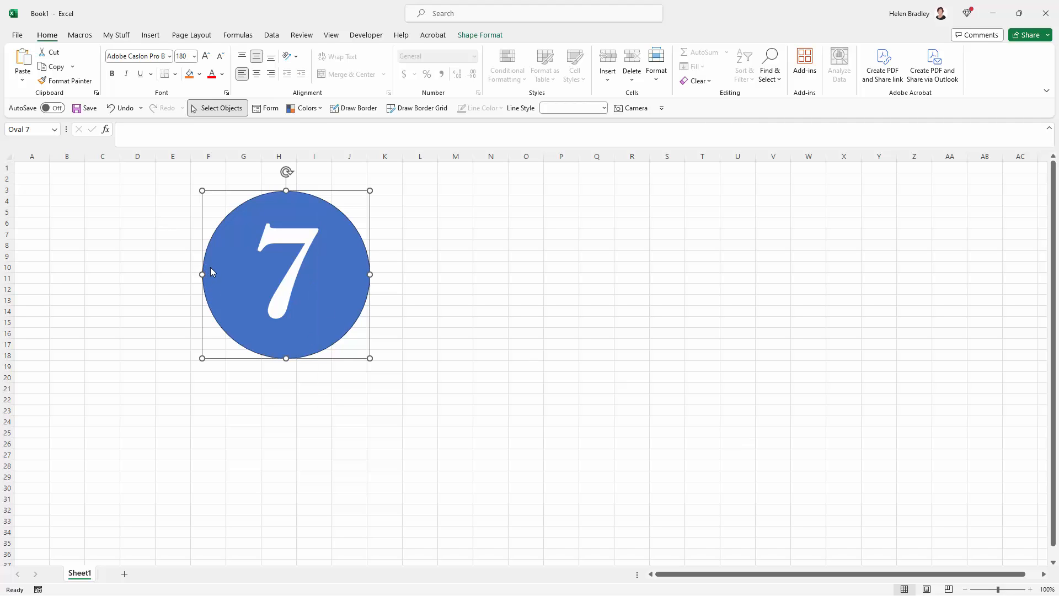
{"action": "right_click", "coordinate": [286, 273]}
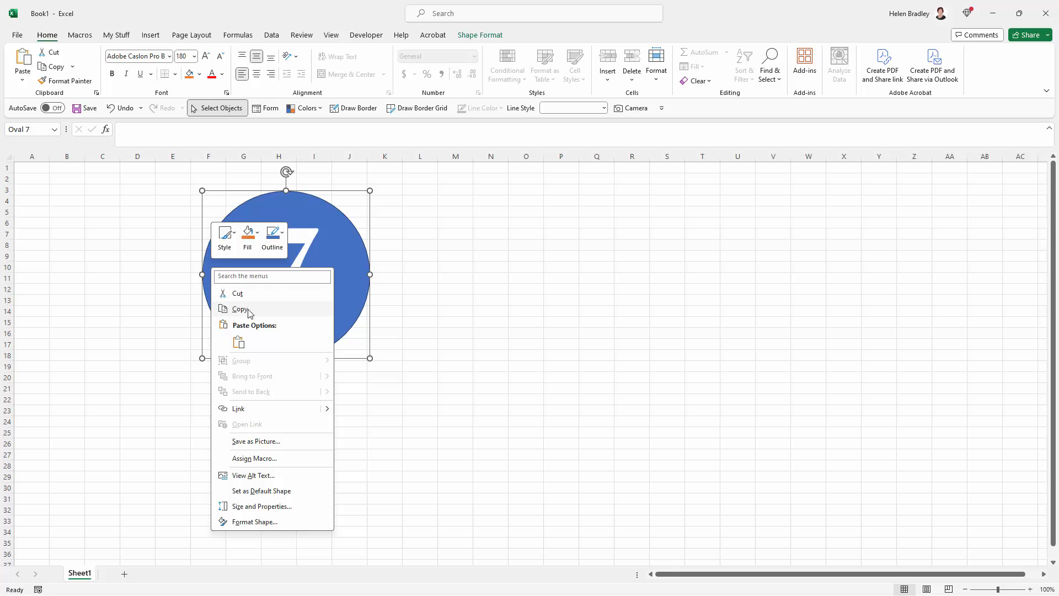
{"action": "left_click", "coordinate": [238, 308]}
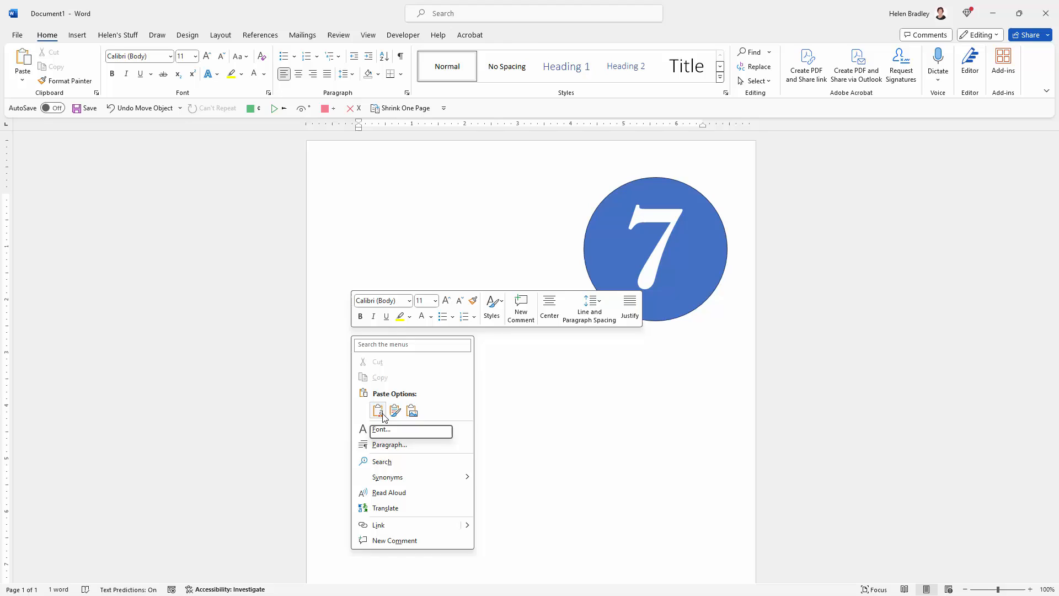
{"action": "left_click", "coordinate": [377, 410]}
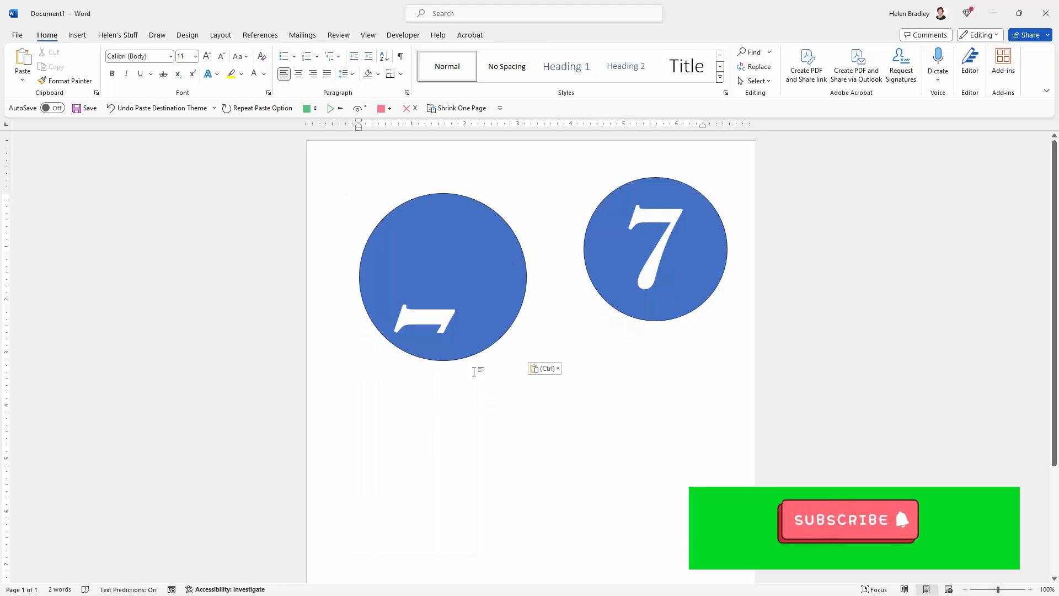
{"action": "left_click", "coordinate": [443, 277]}
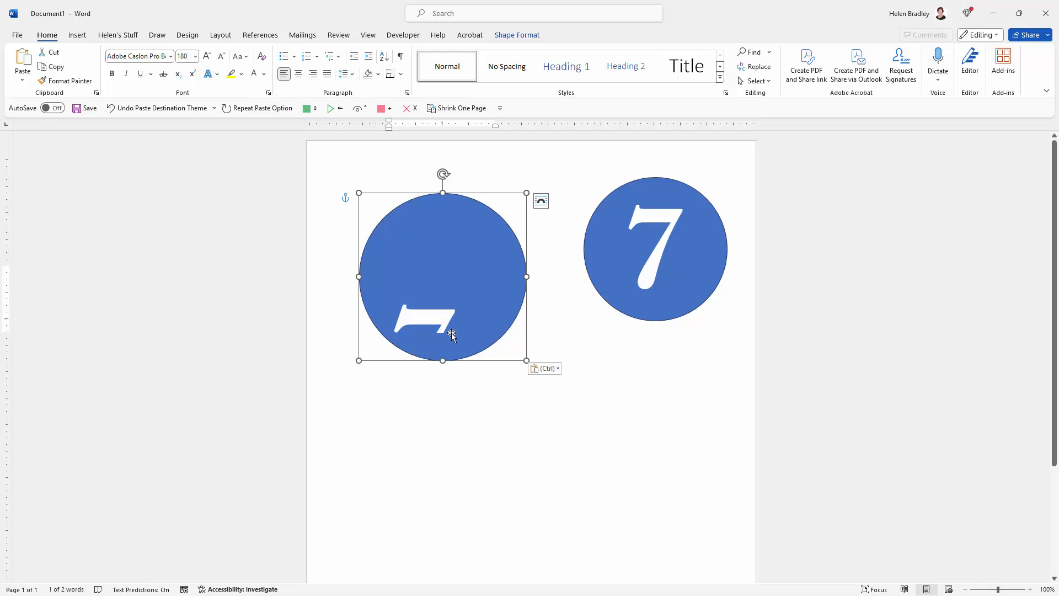
{"action": "mouse_move", "coordinate": [451, 332]}
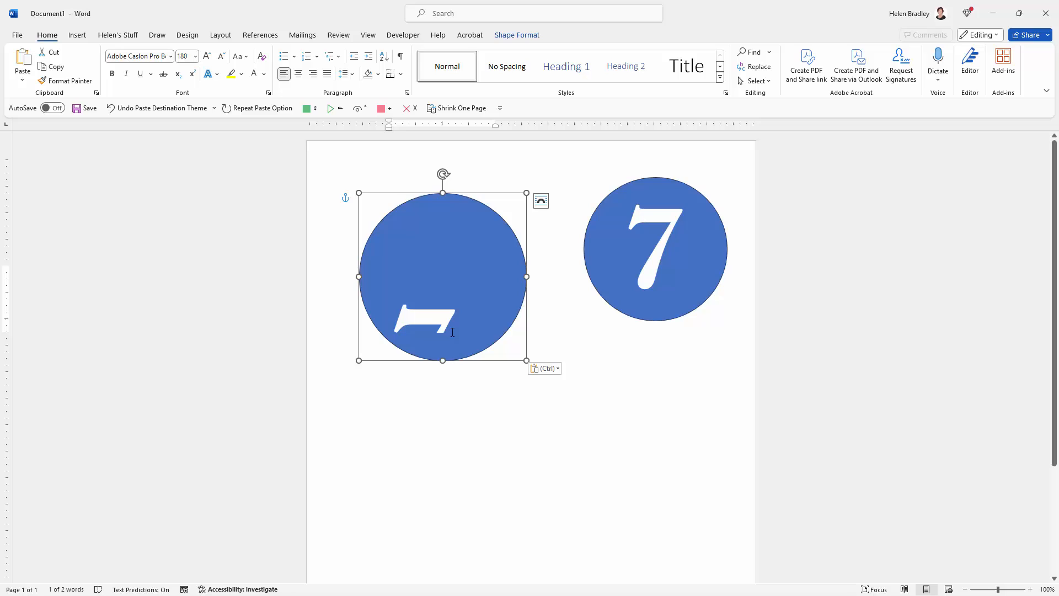
{"action": "key", "text": "Delete"}
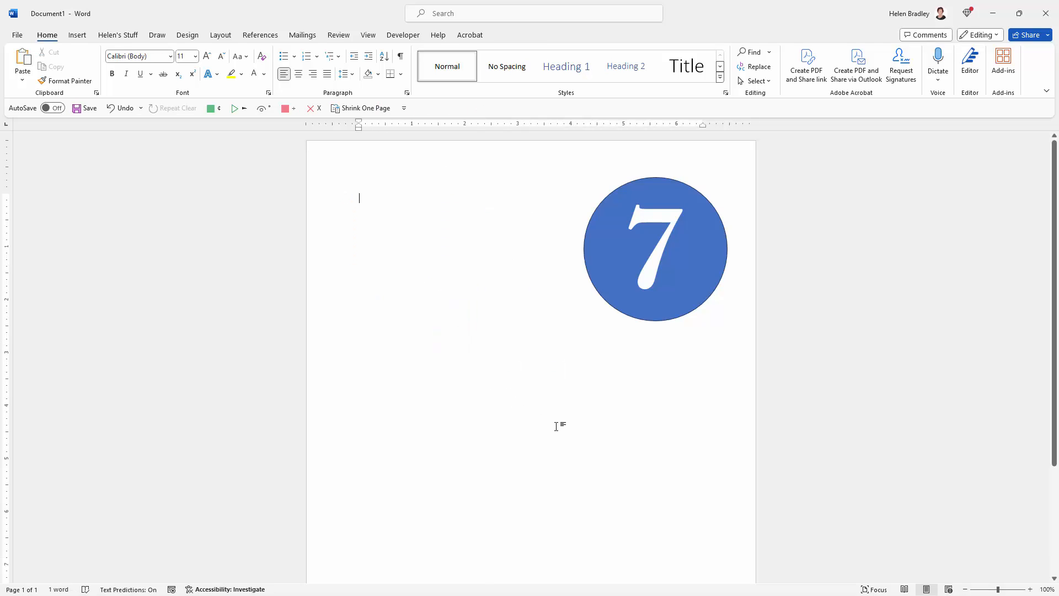